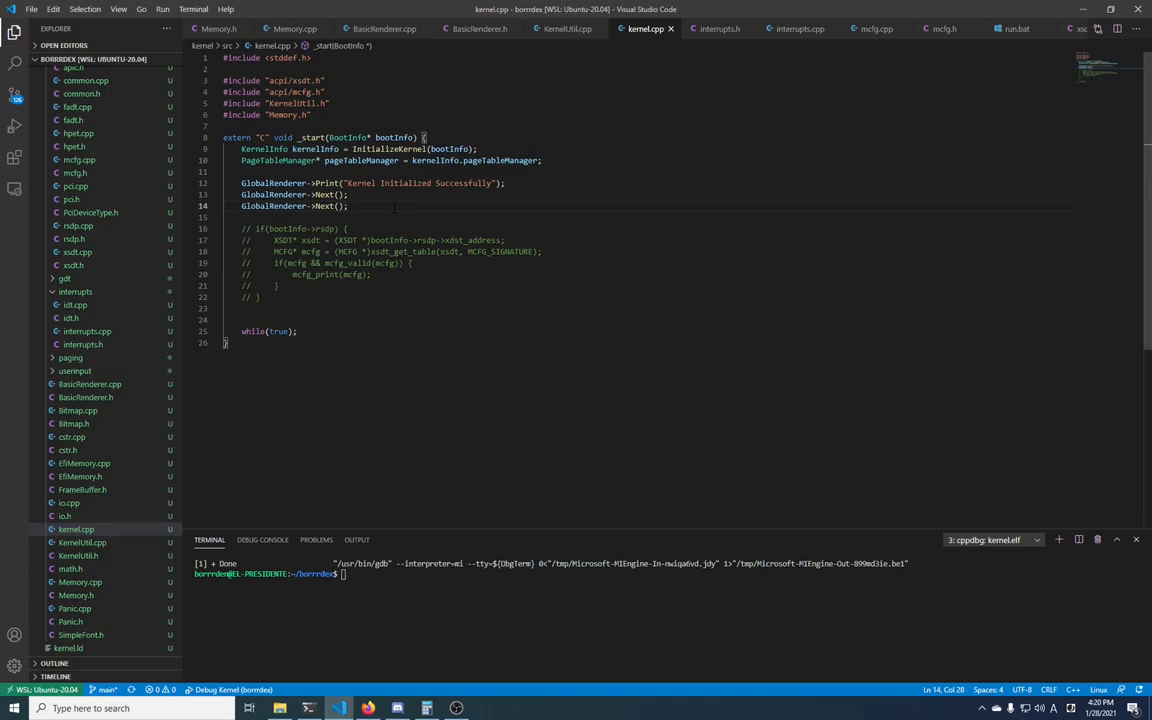
Search the Extensions view for 'wsl' to find the Remote - WSL extension.
click(348, 206)
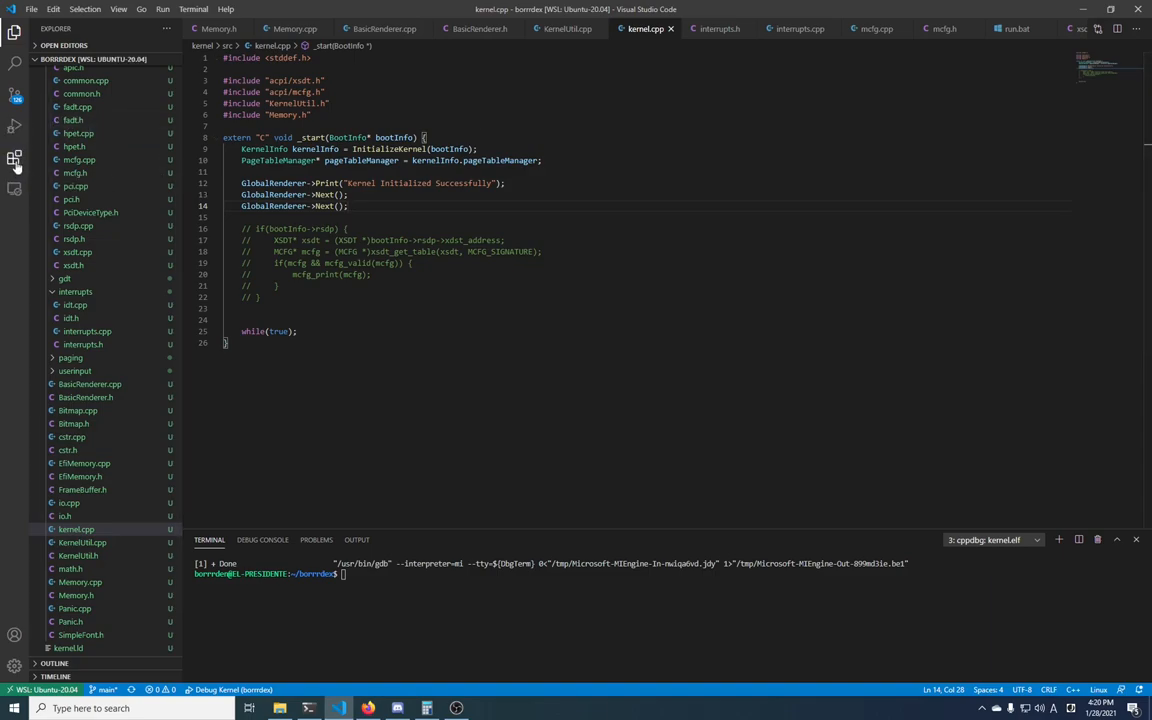
click(14, 158)
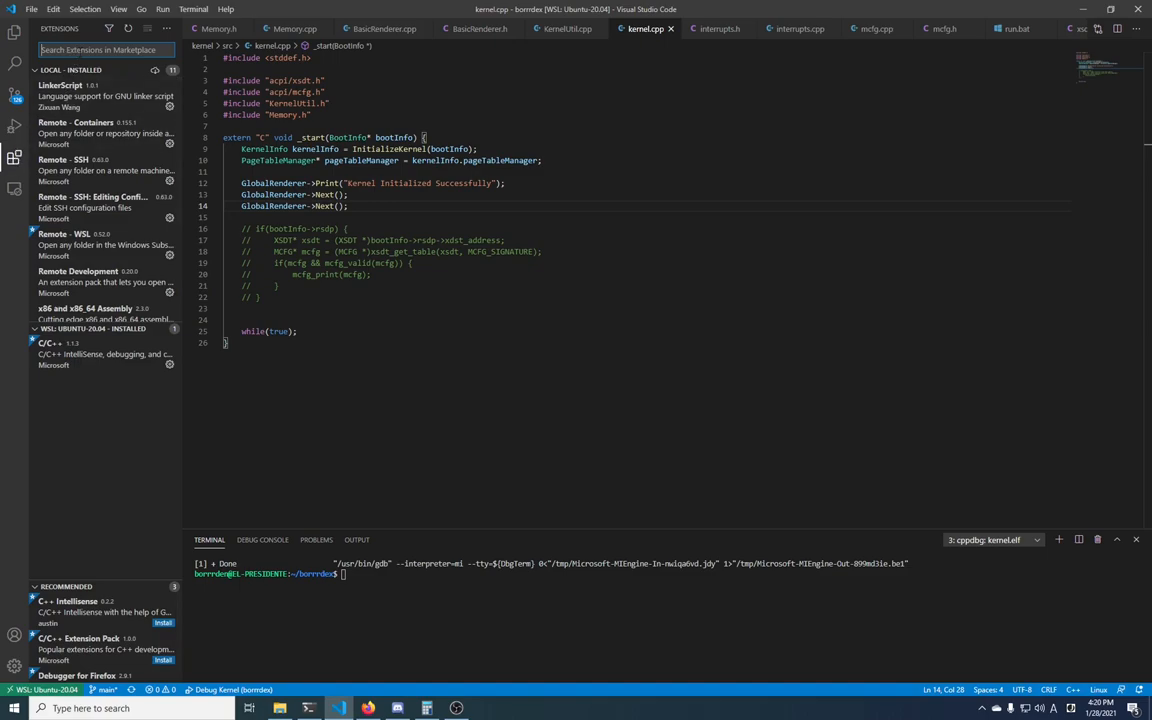
text(wsl)
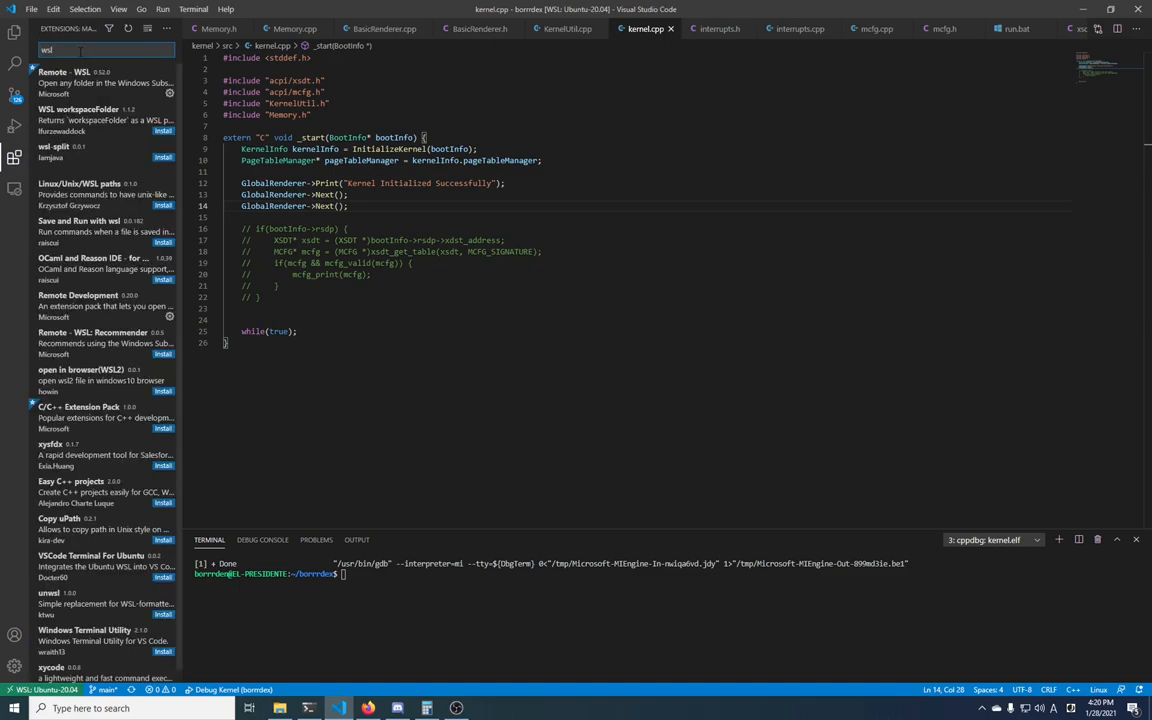
mouse_move(90, 82)
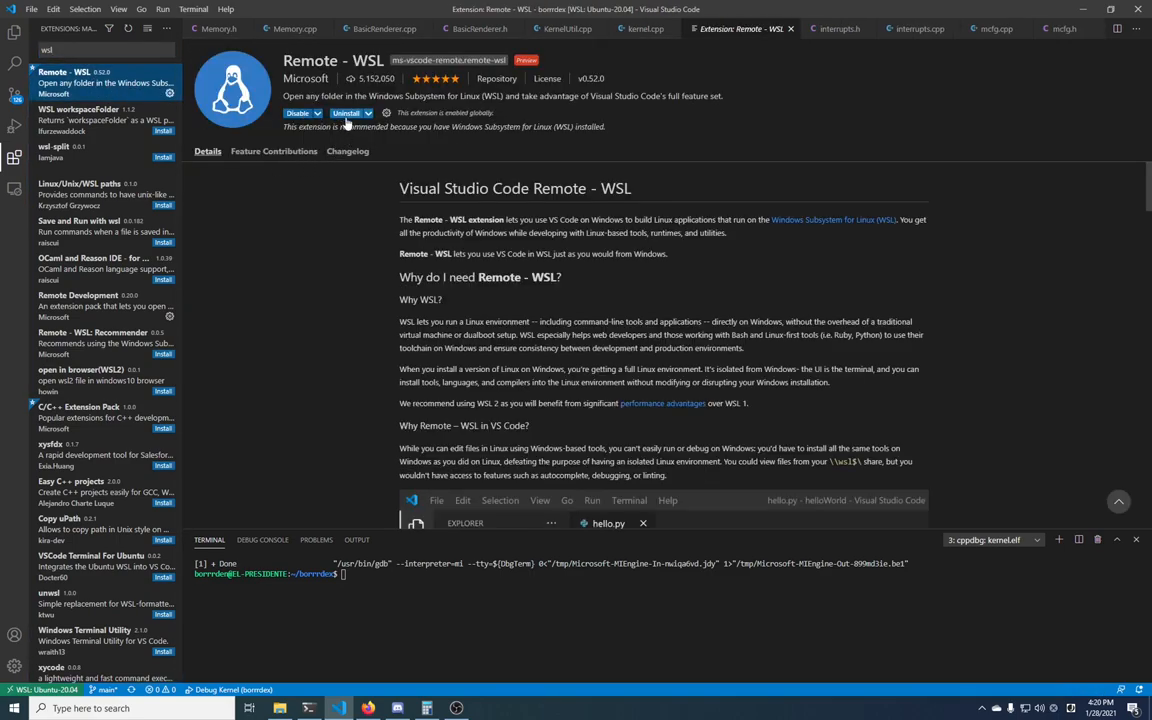
mouse_move(65, 83)
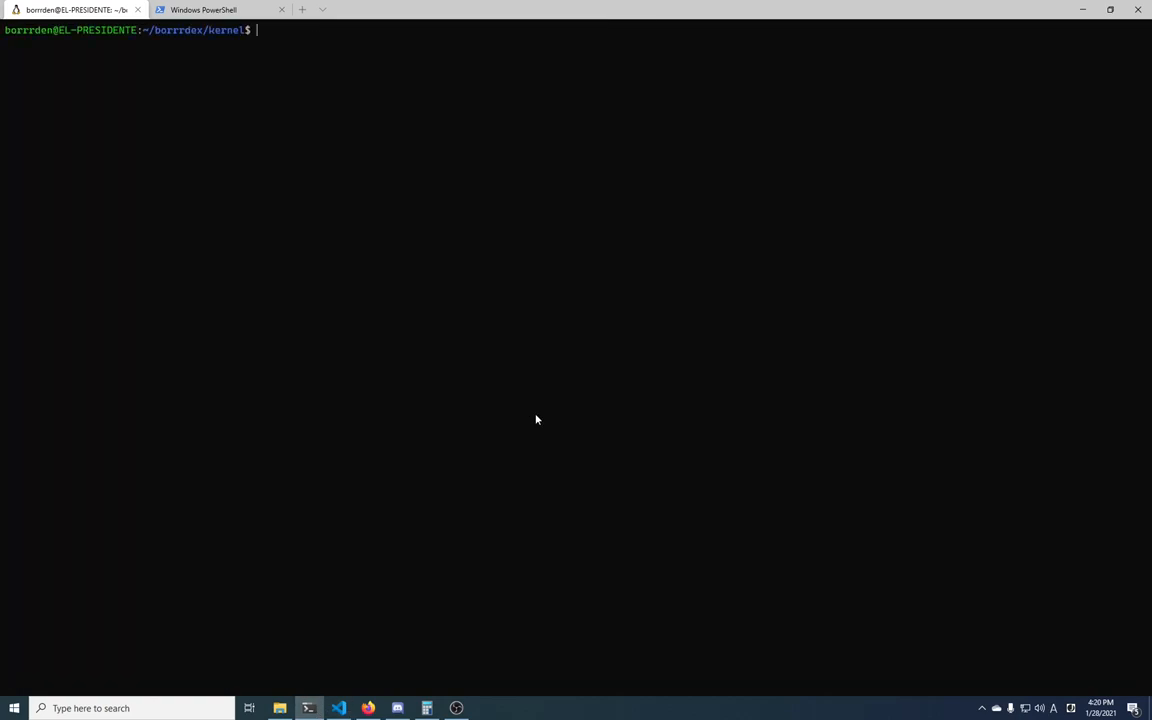
Move up to ~/borrrdex in the WSL shell and launch VS Code there with 'code .'.
text(cd ..)
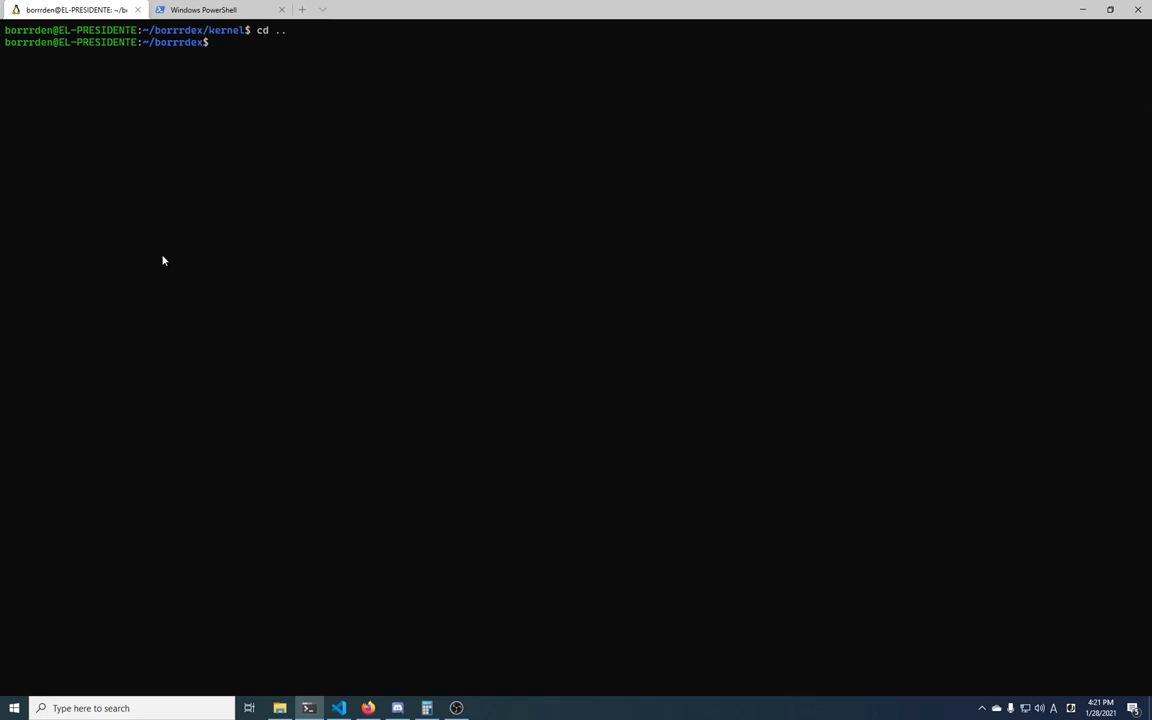
right_click(338, 708)
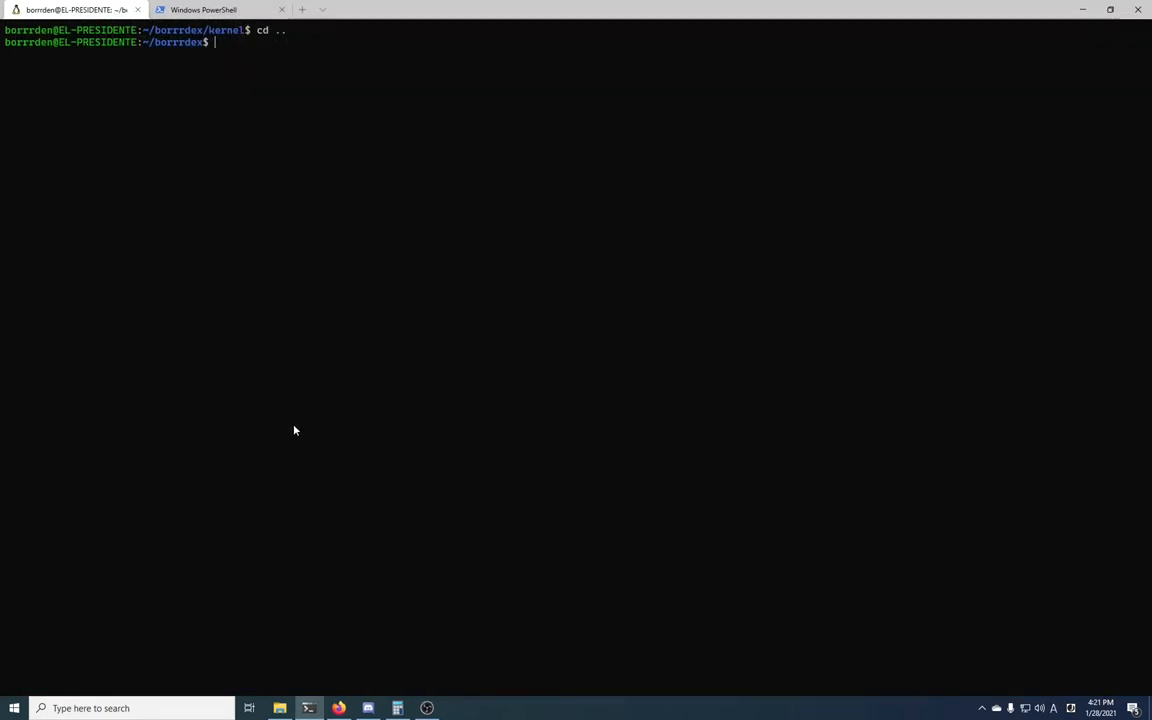
text(code .)
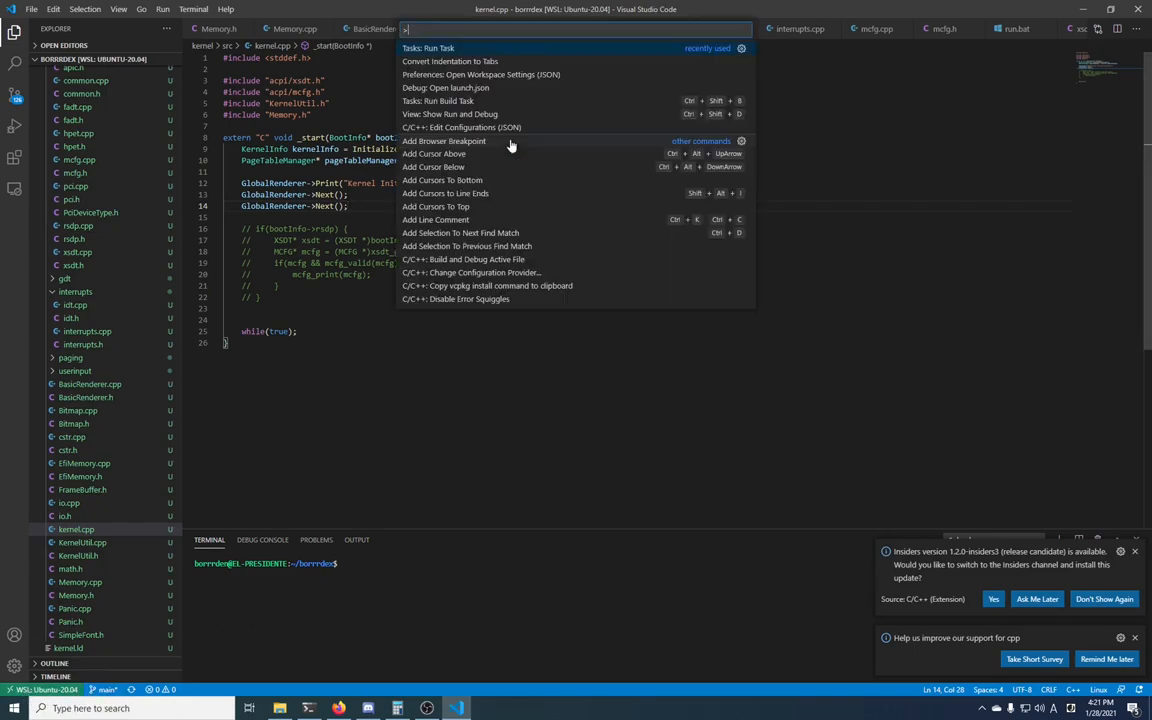
text(WSL)
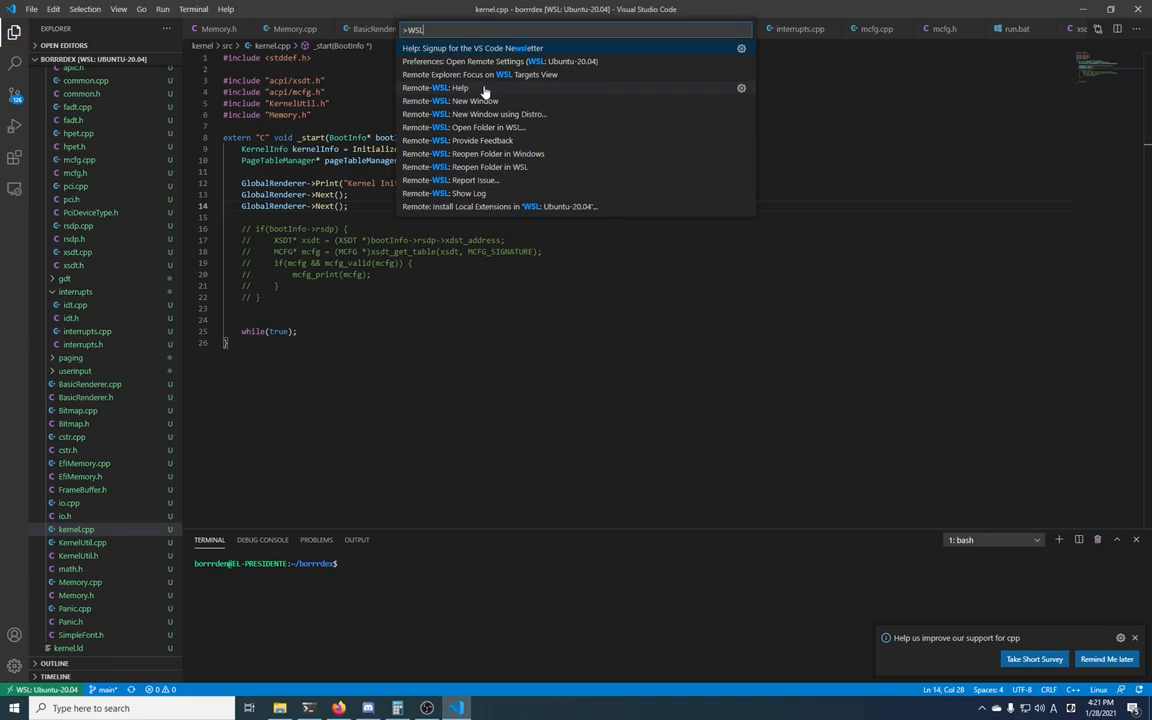
key(Escape)
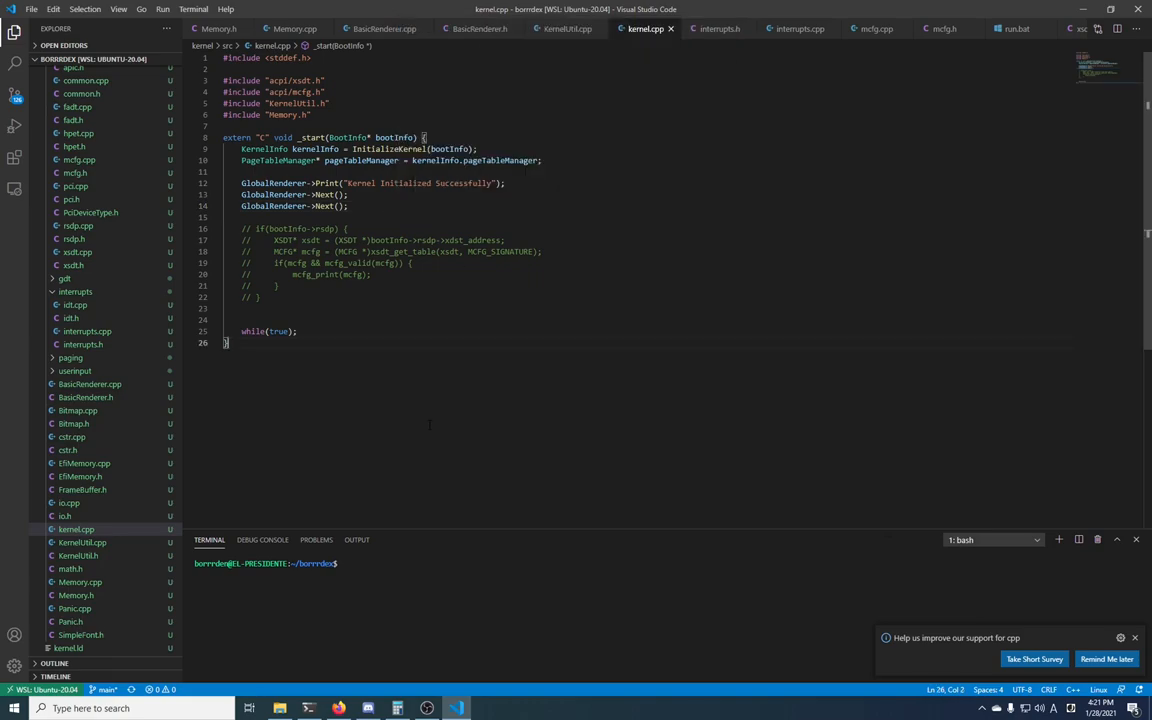
click(308, 708)
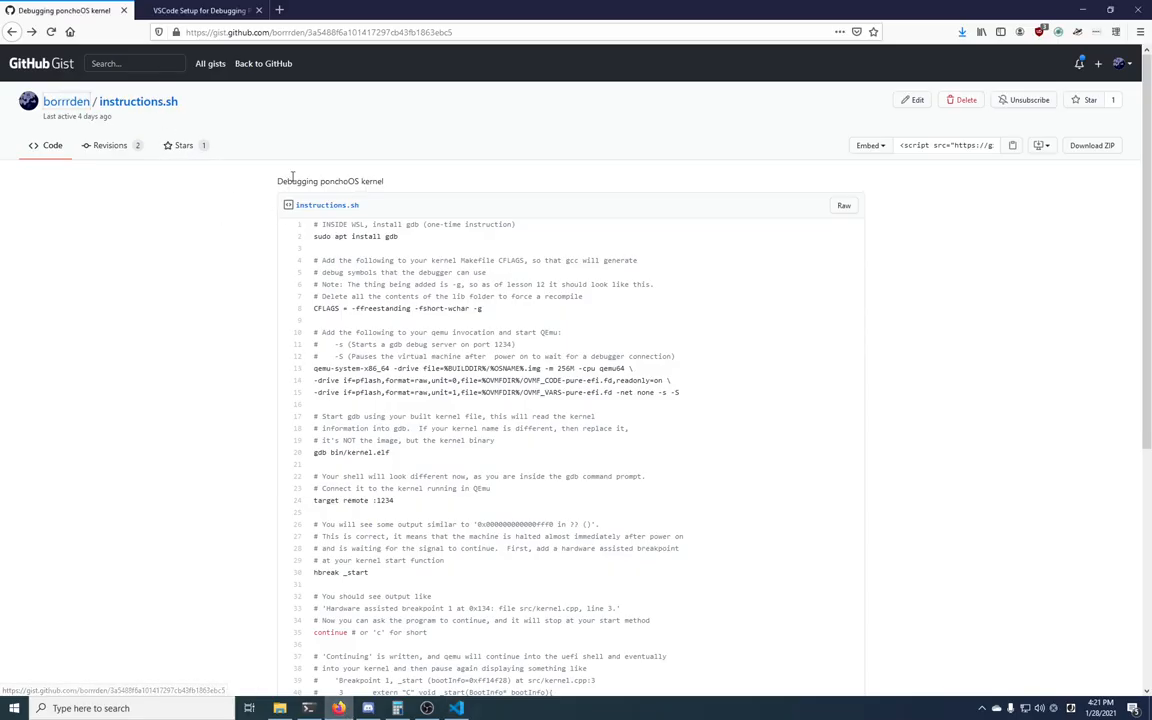
mouse_move(425, 452)
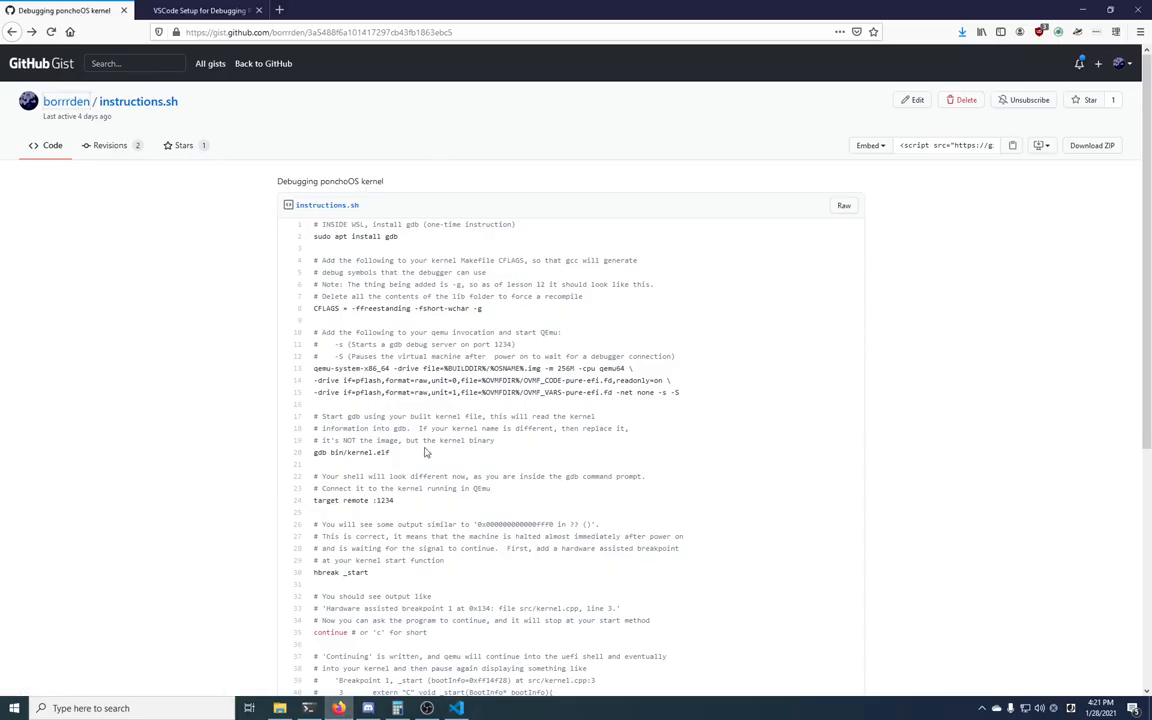
mouse_move(389, 320)
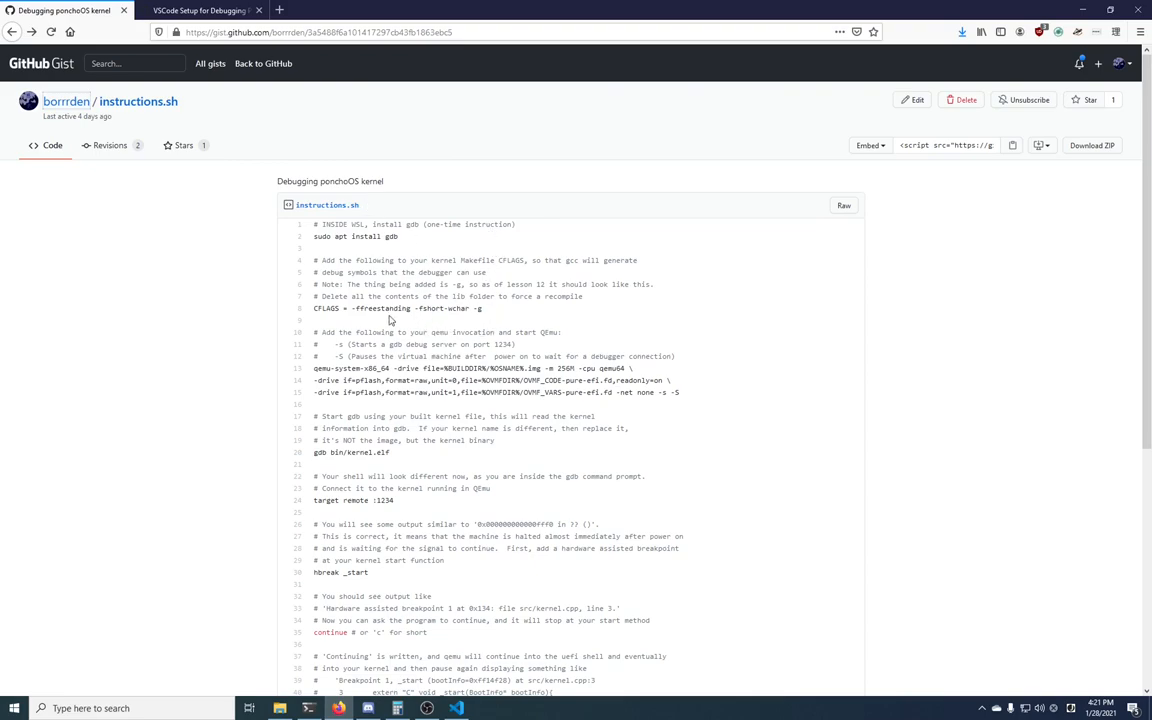
mouse_move(502, 193)
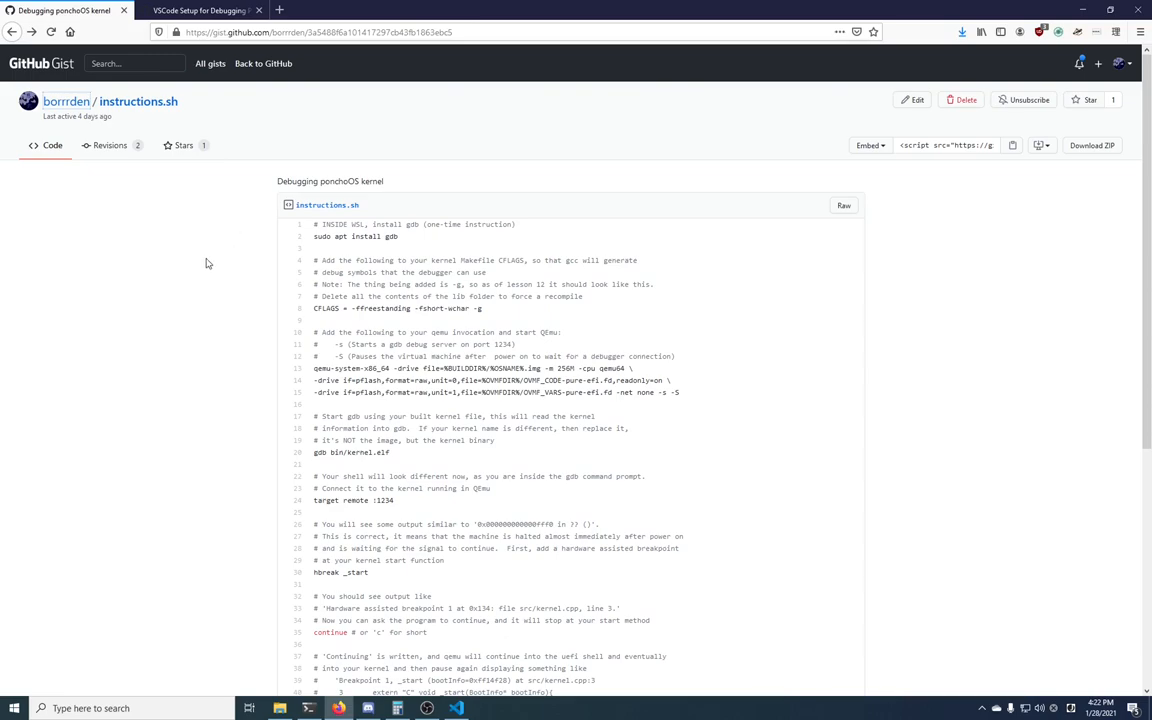
mouse_move(226, 272)
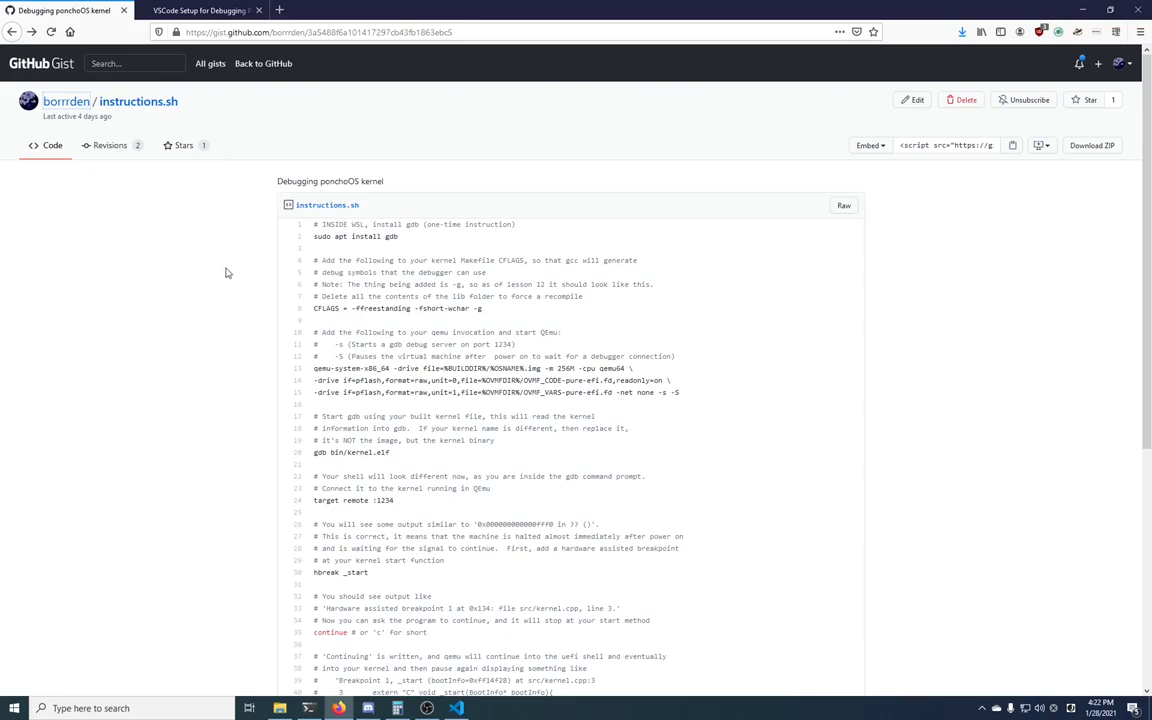
mouse_move(393, 236)
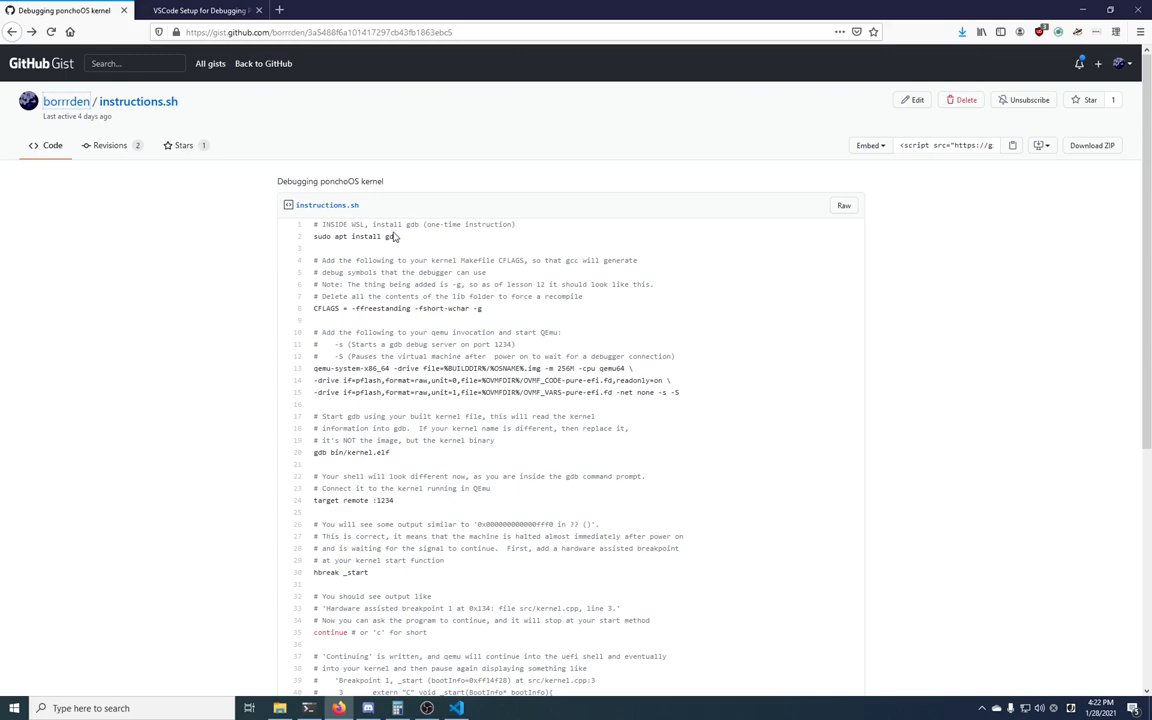
mouse_move(453, 243)
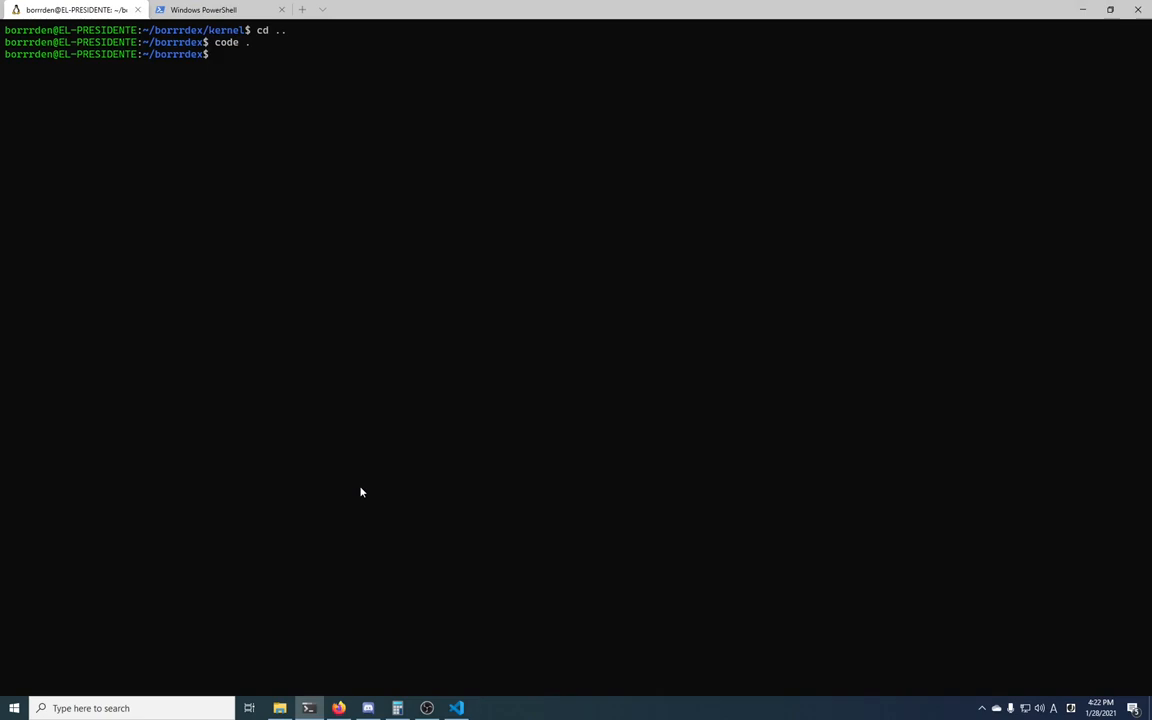
Run 'sudo apt install gdb' in WSL, find gdb already newest, and return to the instructions.
text(sudo apt in)
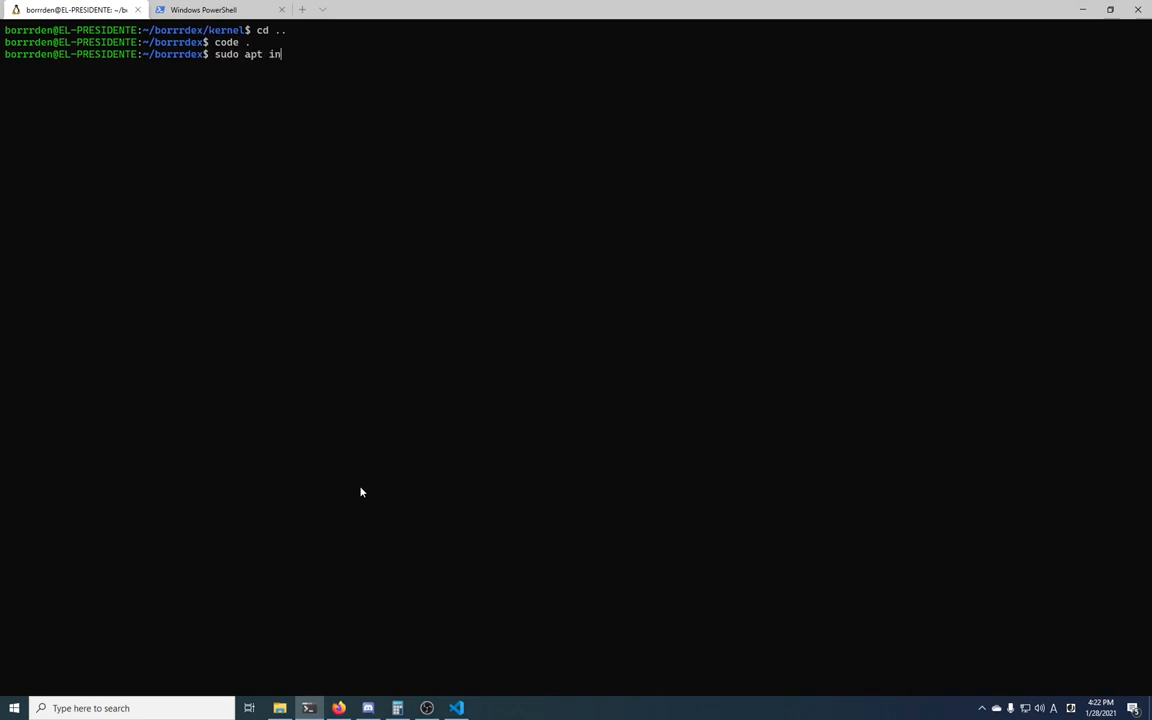
text(stall)
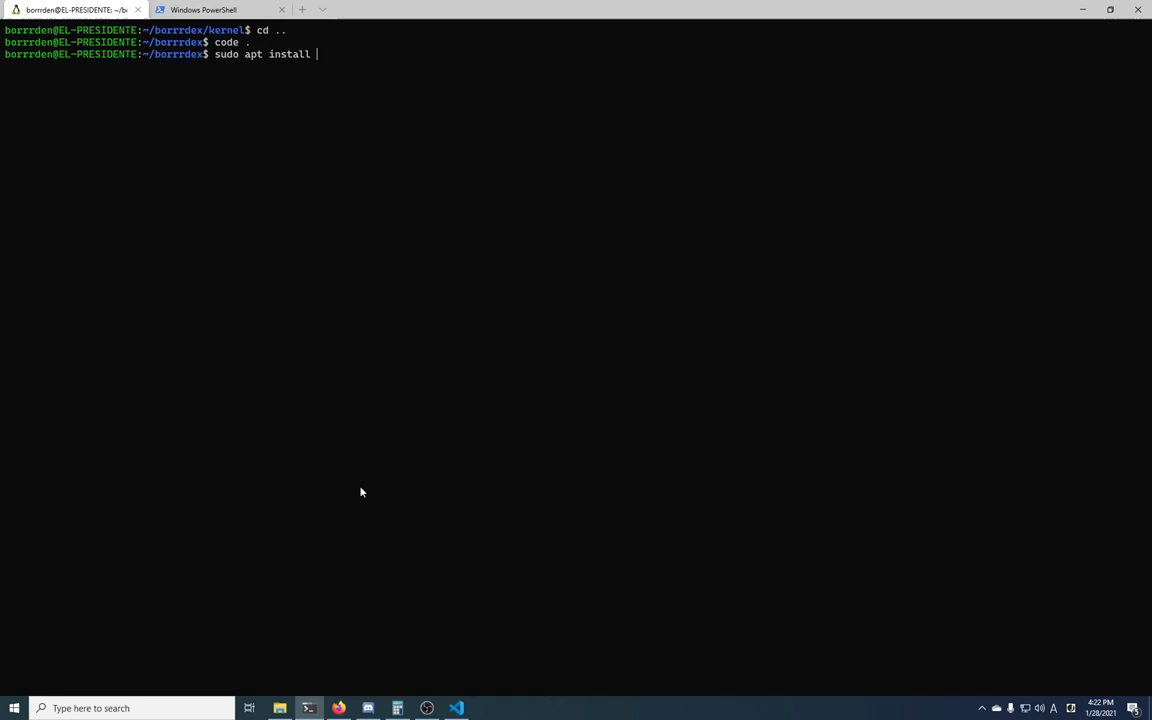
text(gdb)
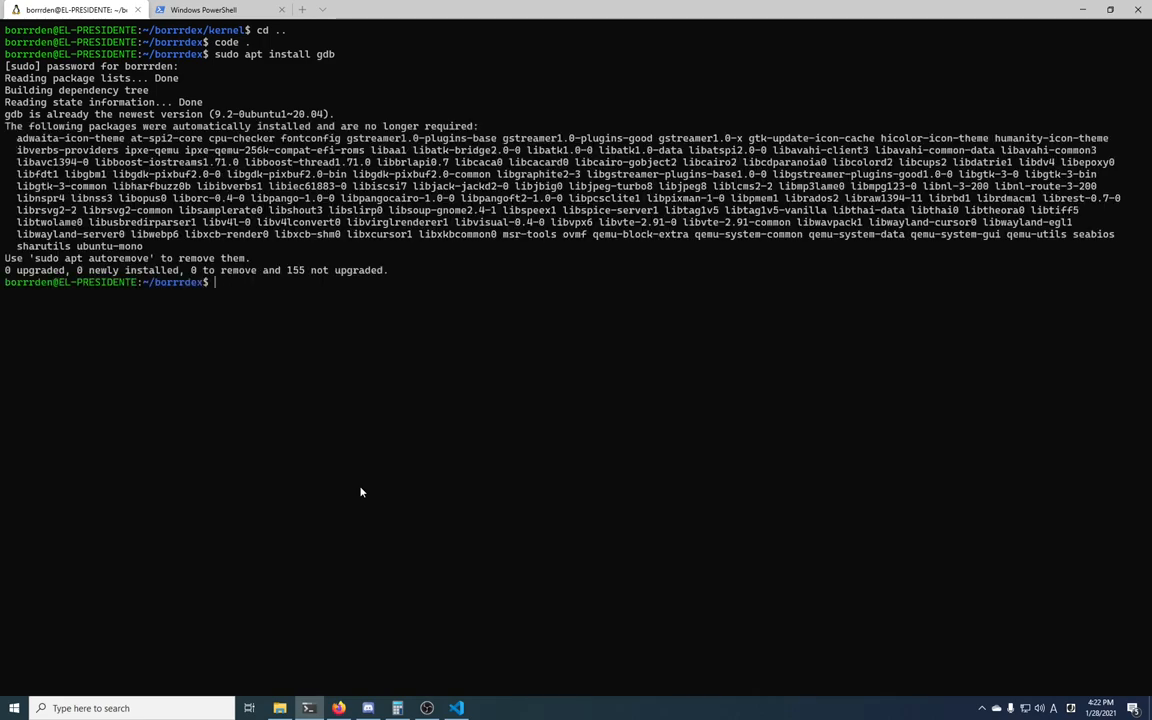
mouse_move(147, 129)
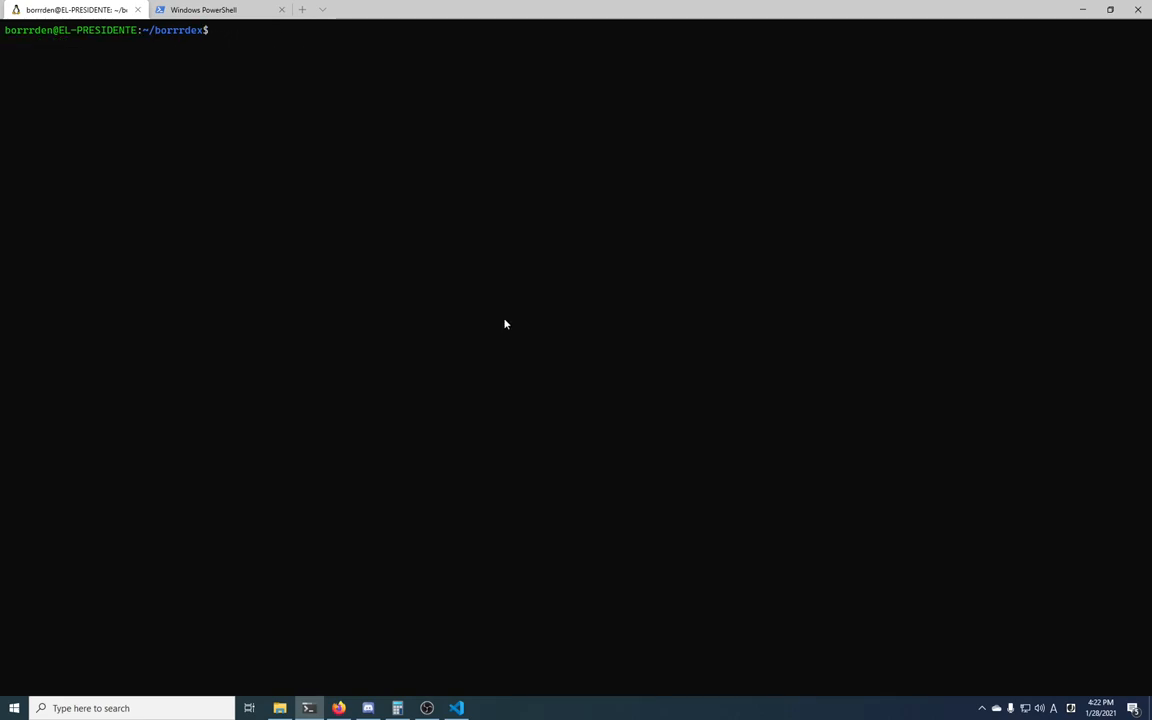
click(339, 708)
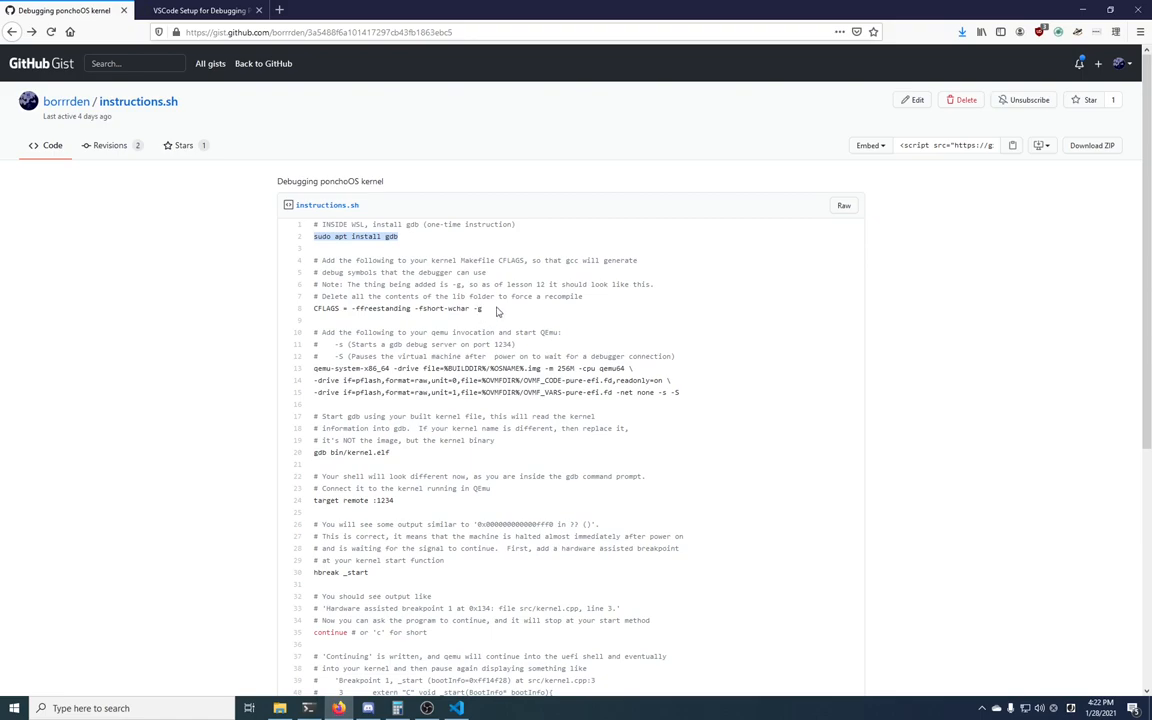
mouse_move(497, 311)
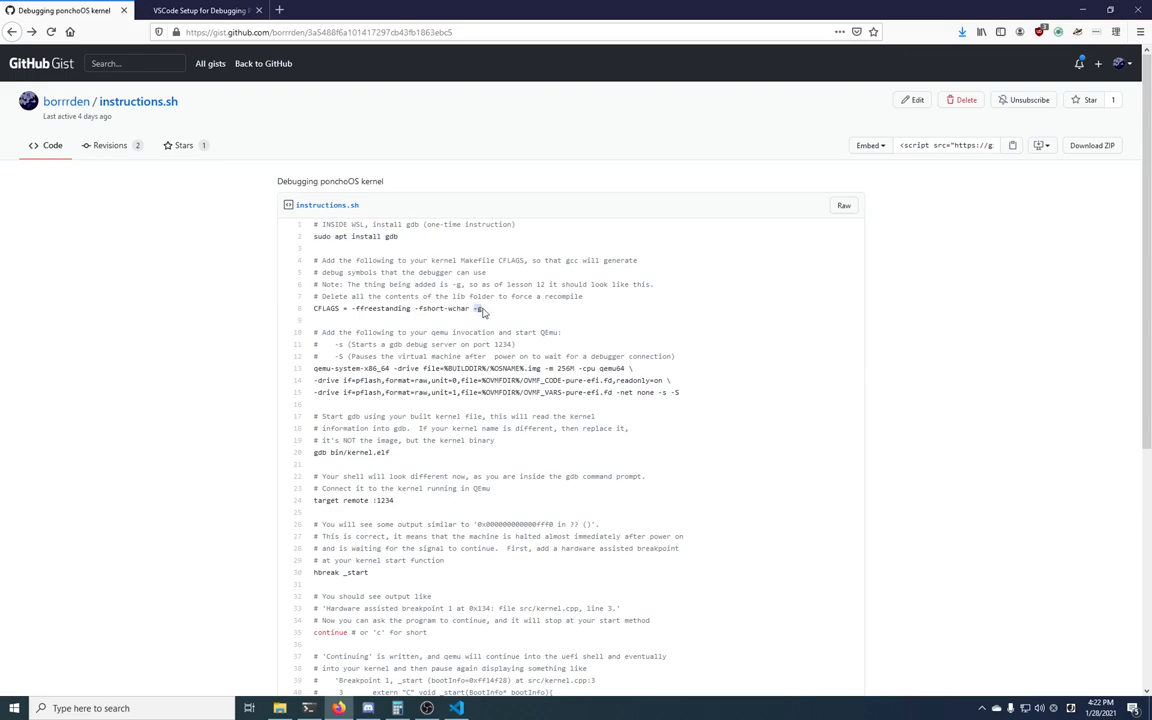
mouse_move(540, 327)
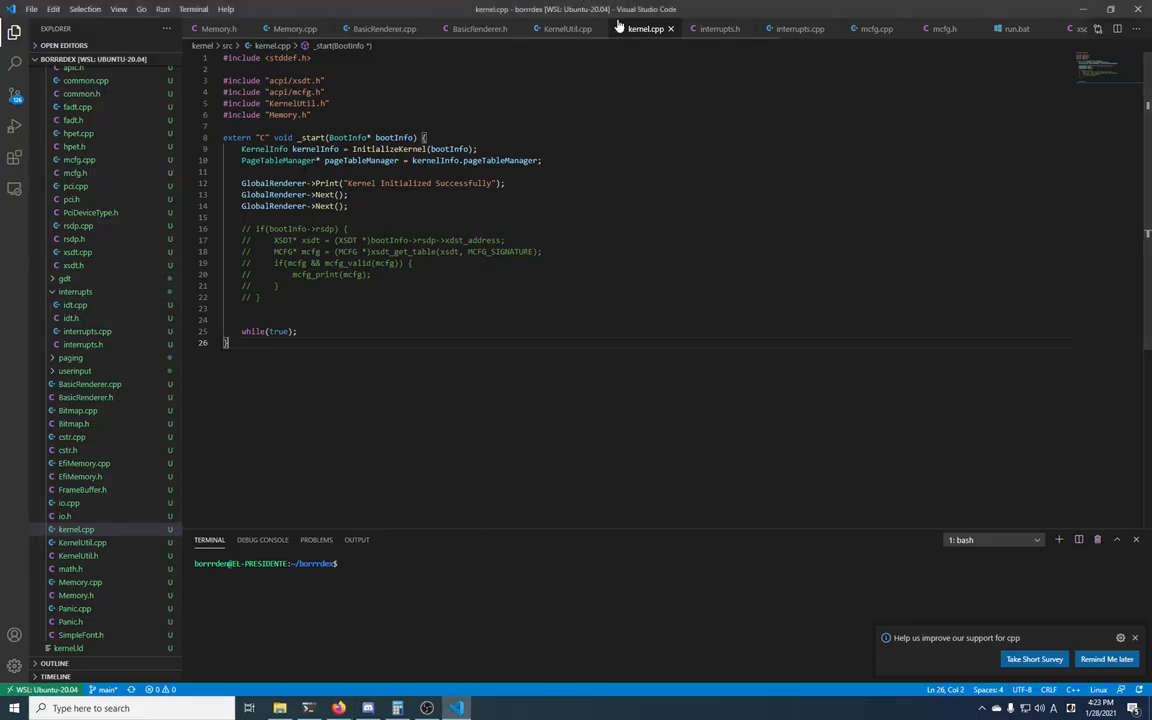
Close all editors, open the kernel Makefile and select CFLAGS on line 11.
click(671, 28)
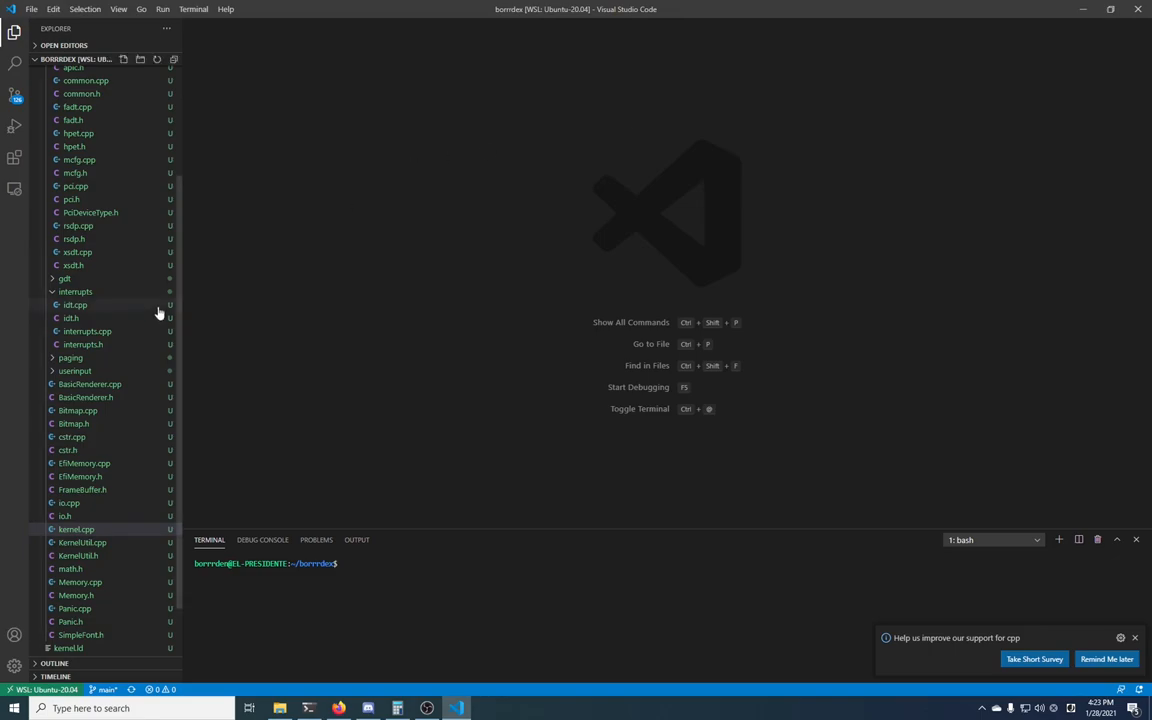
click(68, 597)
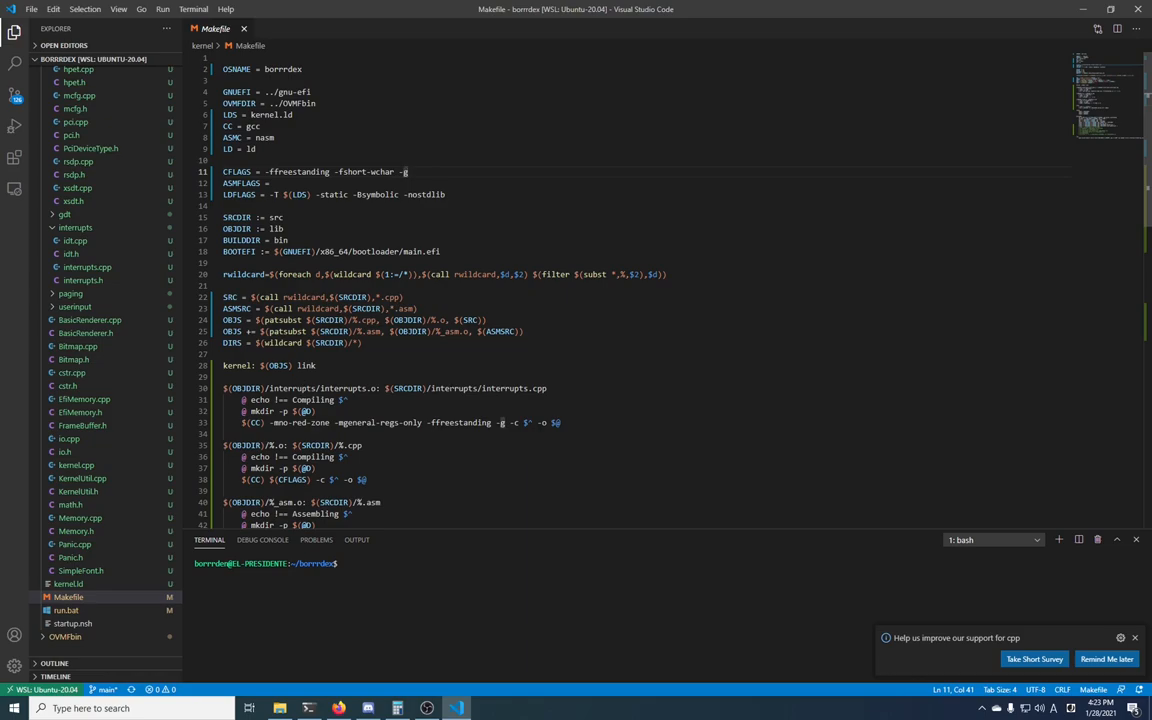
double_click(237, 171)
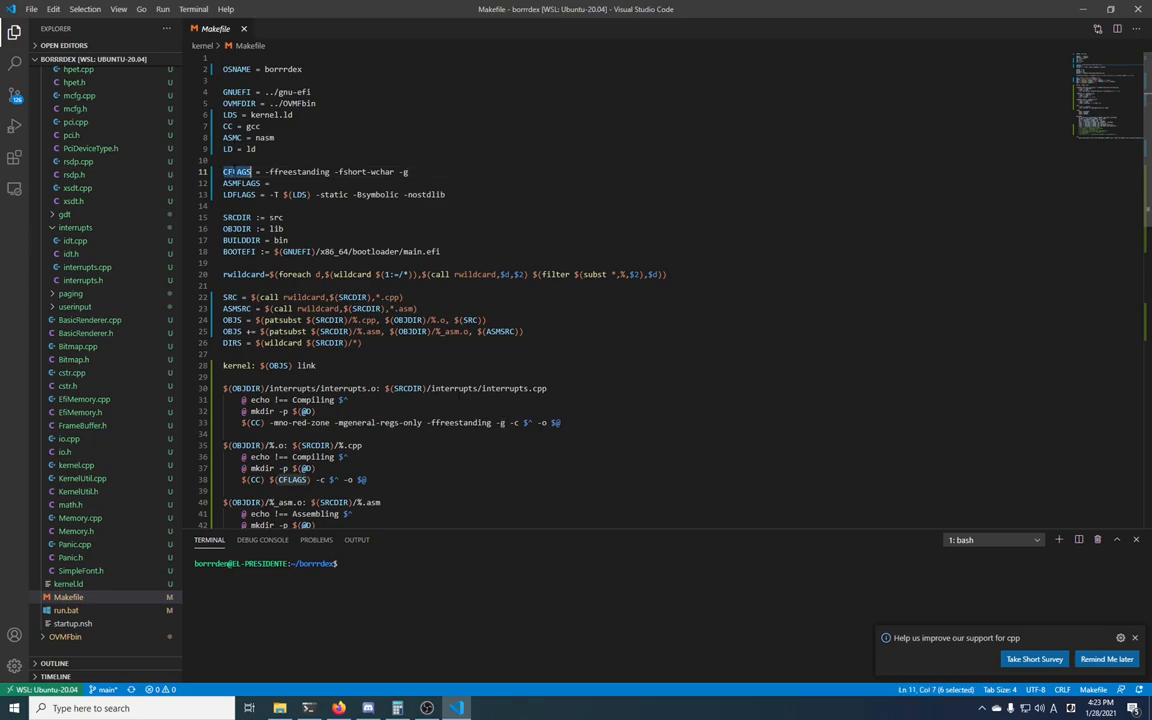
scroll(down, 3)
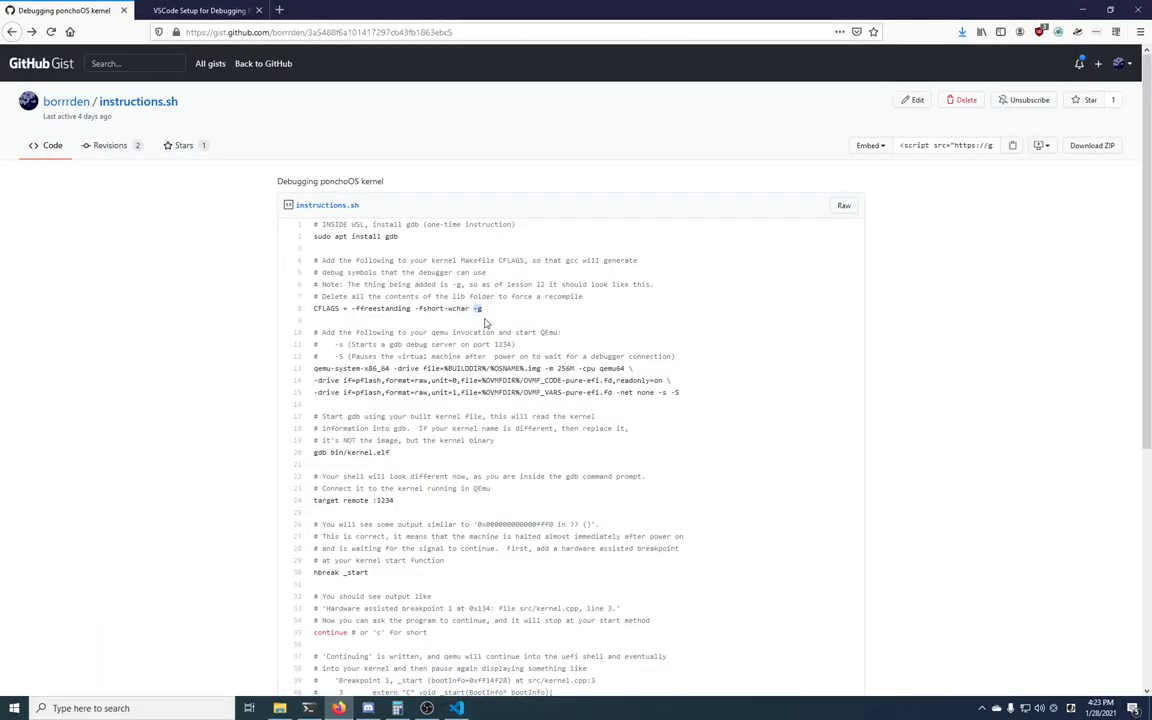
Read the gist's note on QEMU's -s debug-server flag, then switch to the terminal.
scroll(down, 3)
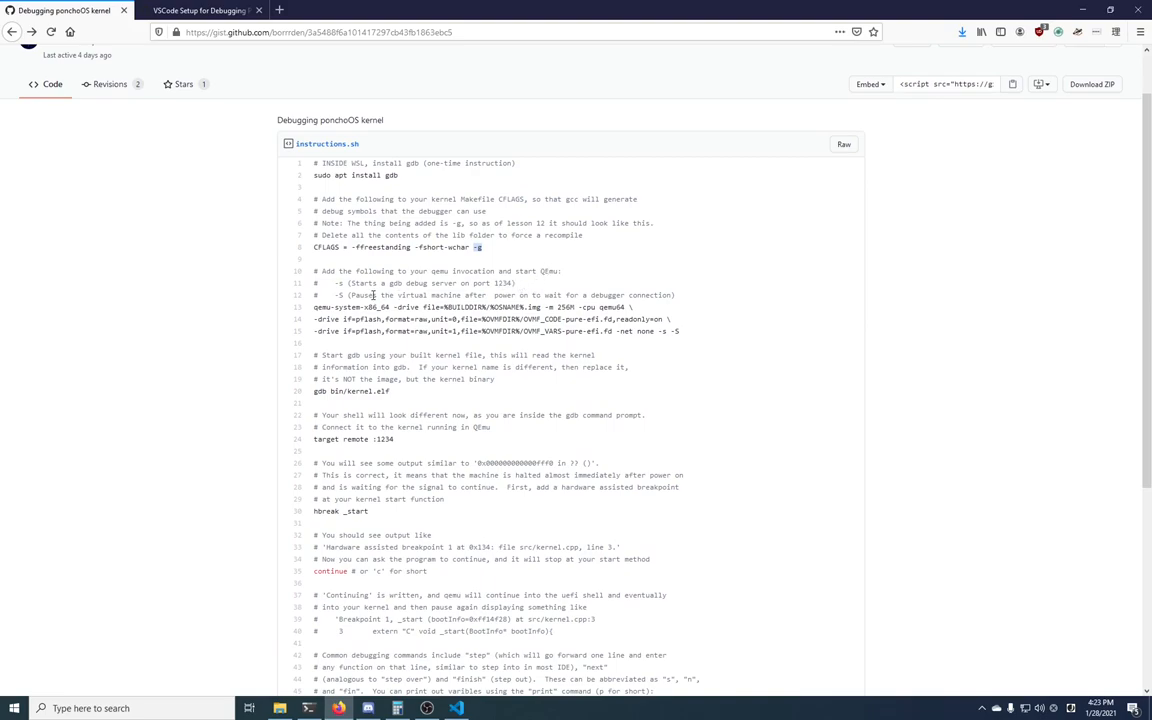
mouse_move(451, 285)
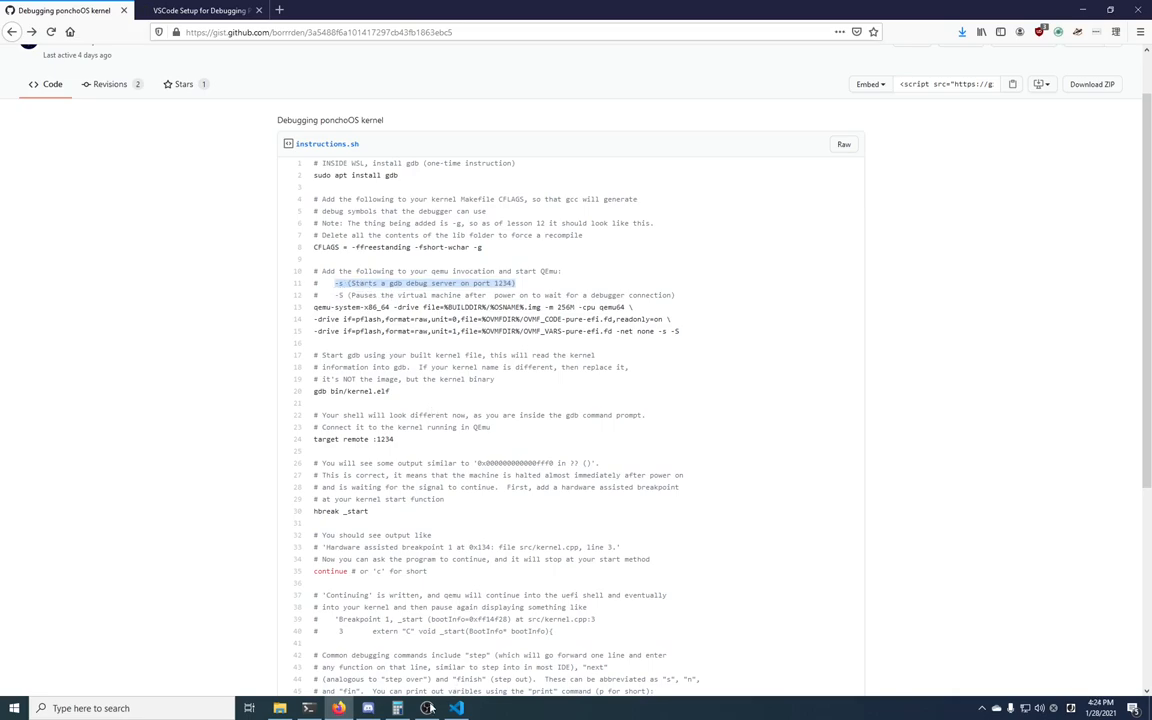
click(397, 708)
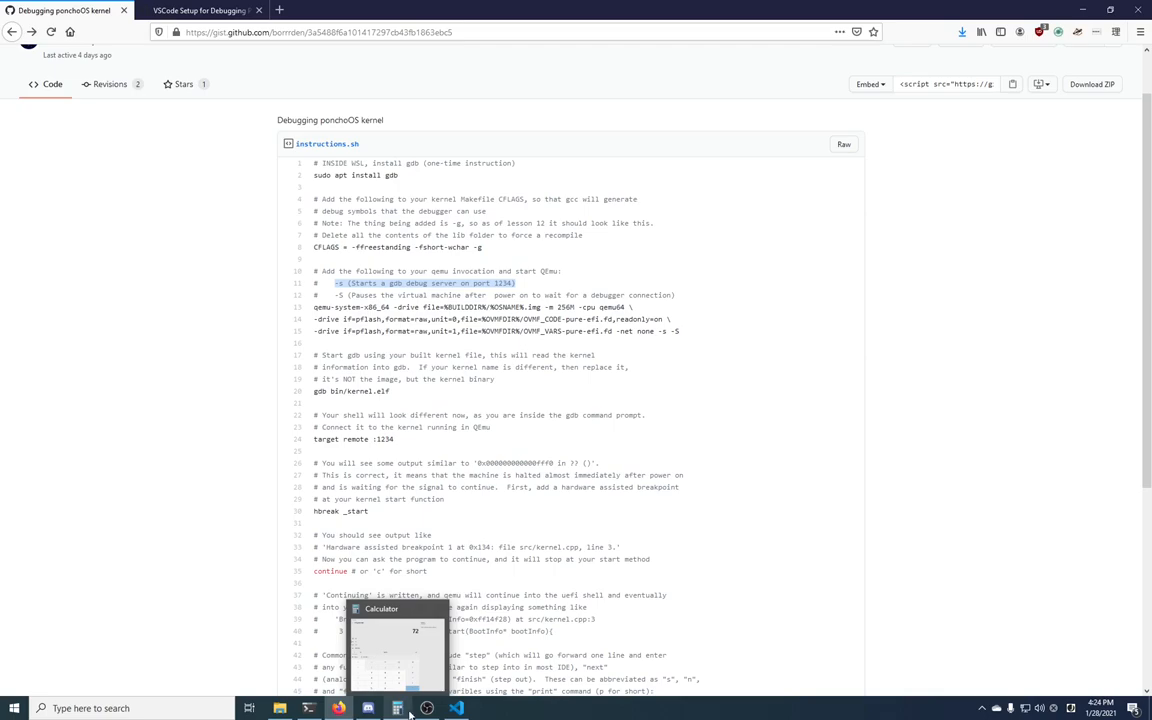
mouse_move(426, 708)
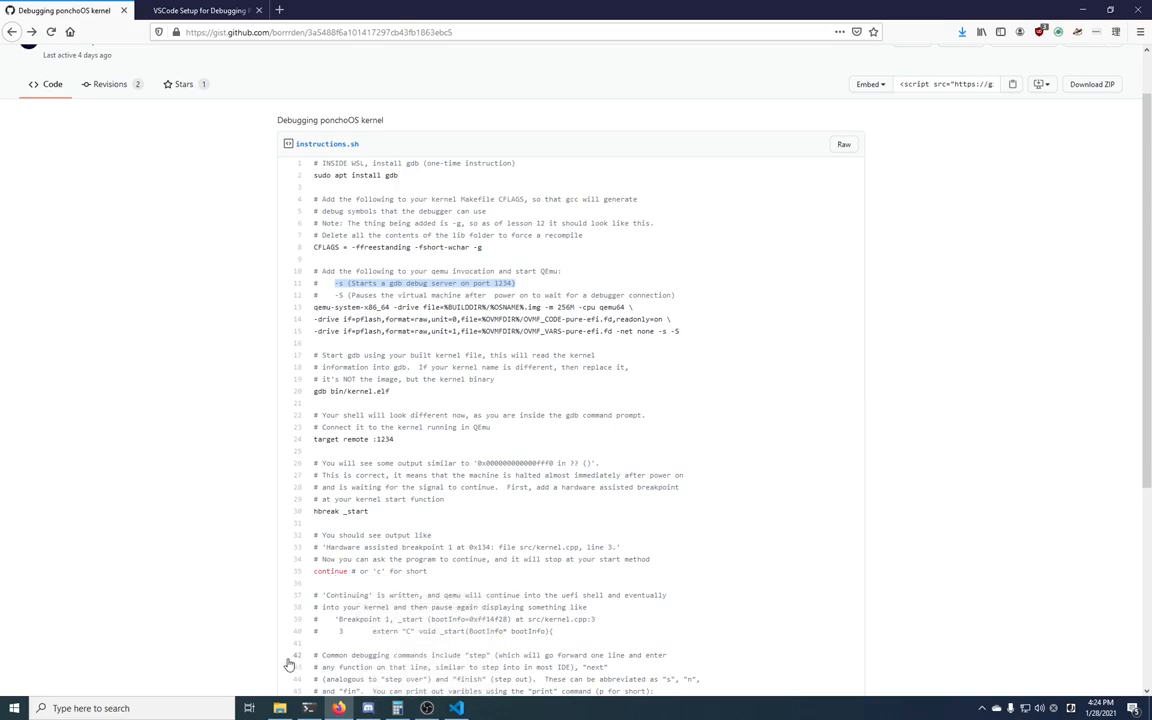
click(309, 708)
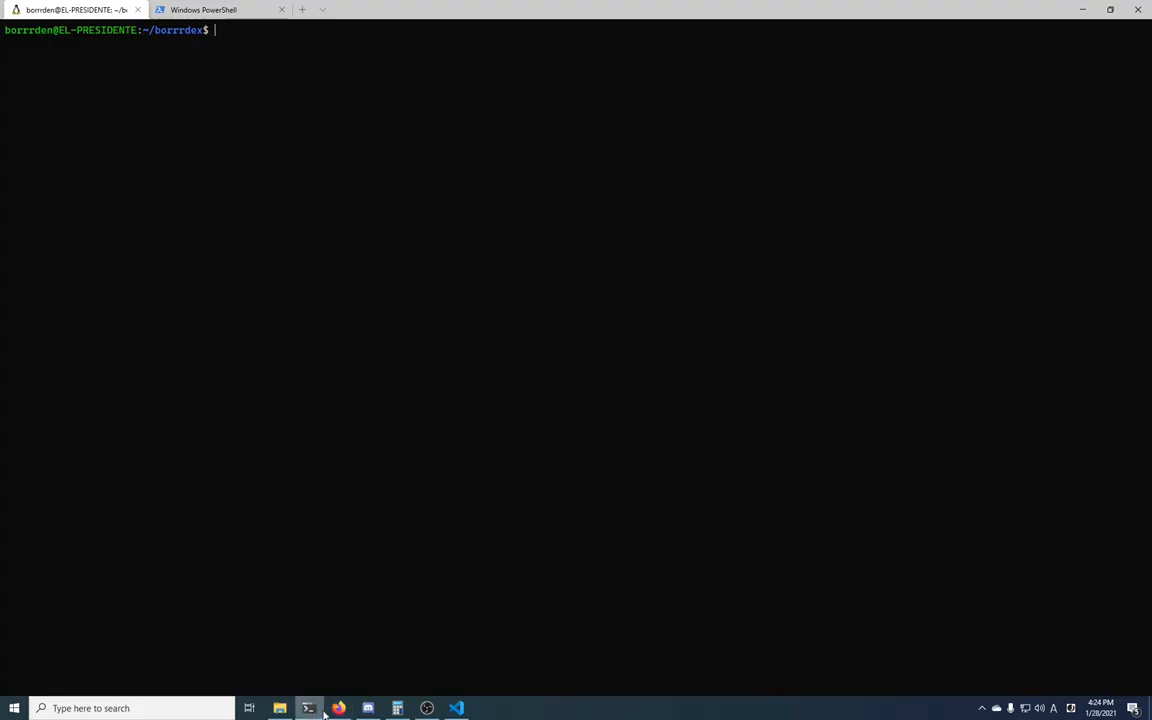
mouse_move(368, 708)
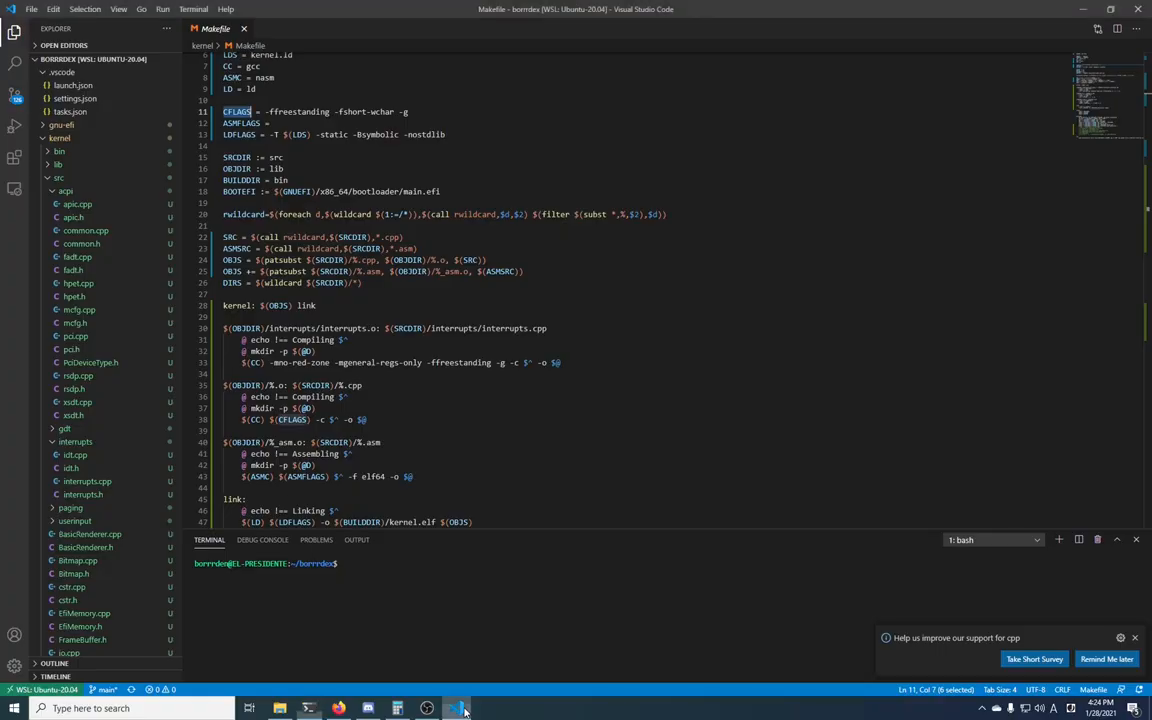
Open run.bat and select its set PATH line for the QEMU launch.
scroll(down, 3)
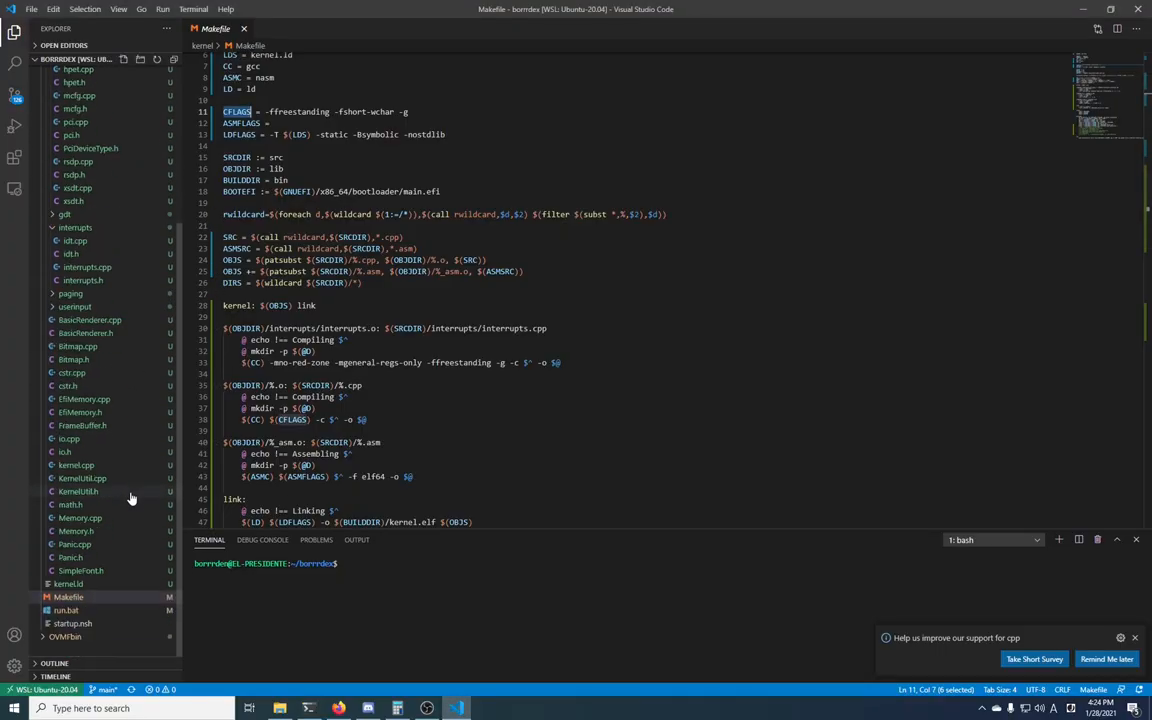
click(66, 610)
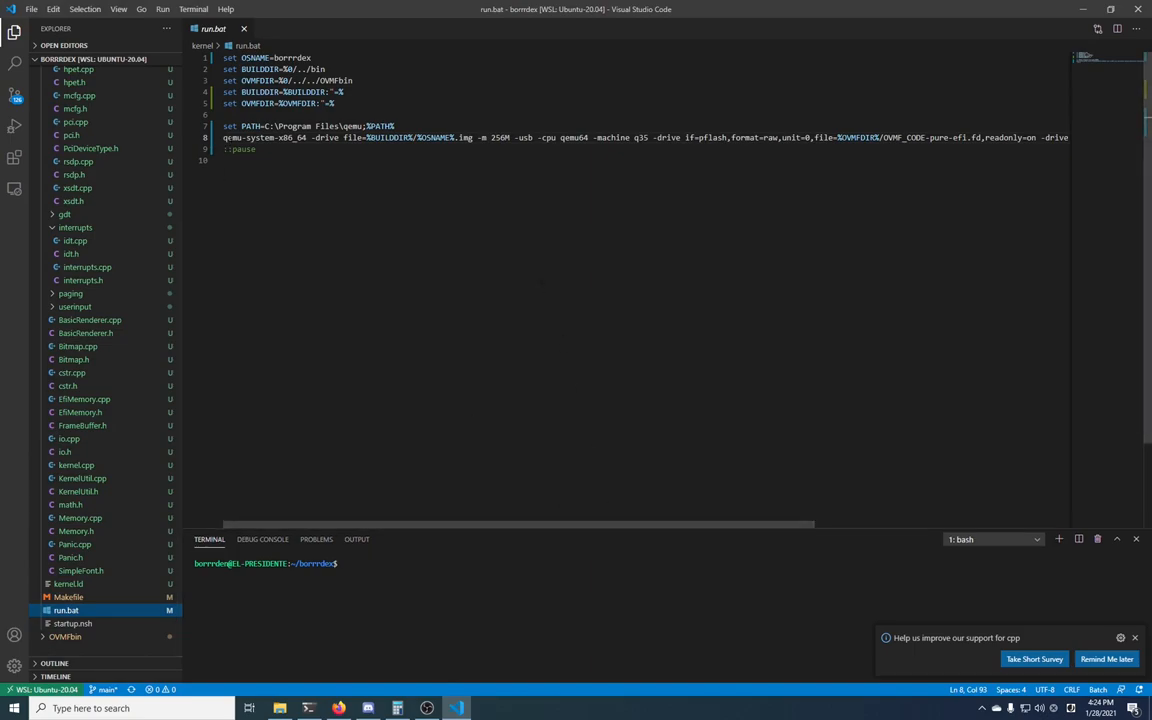
double_click(232, 137)
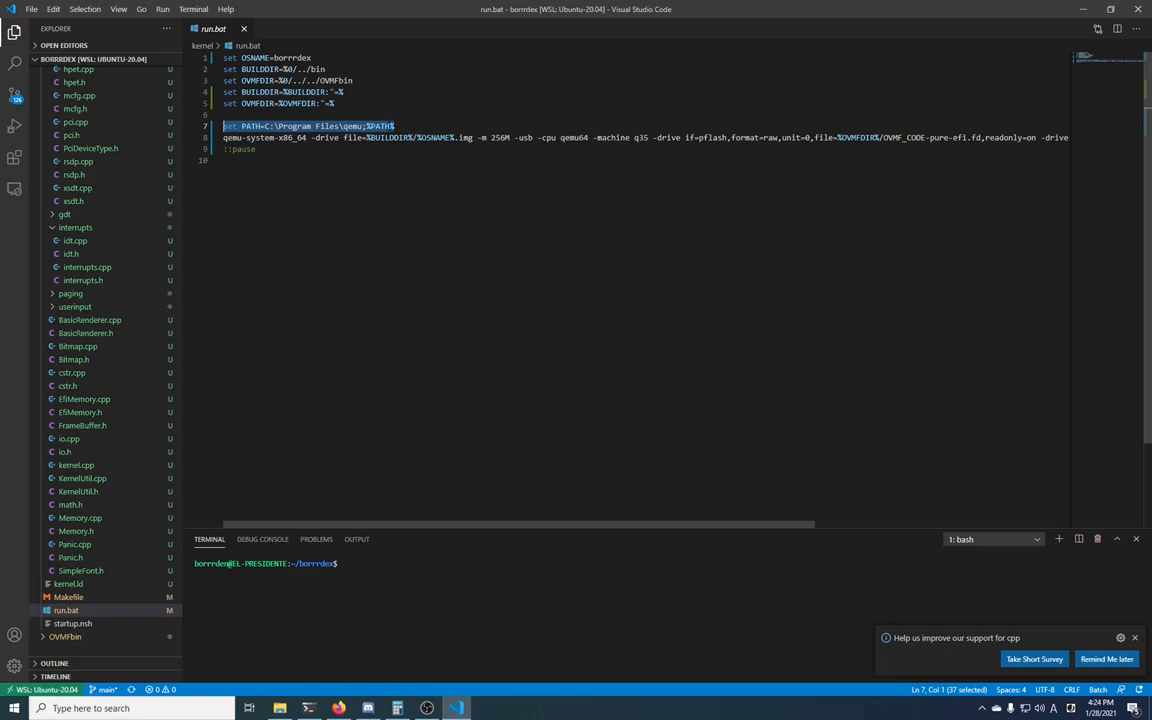
click(295, 137)
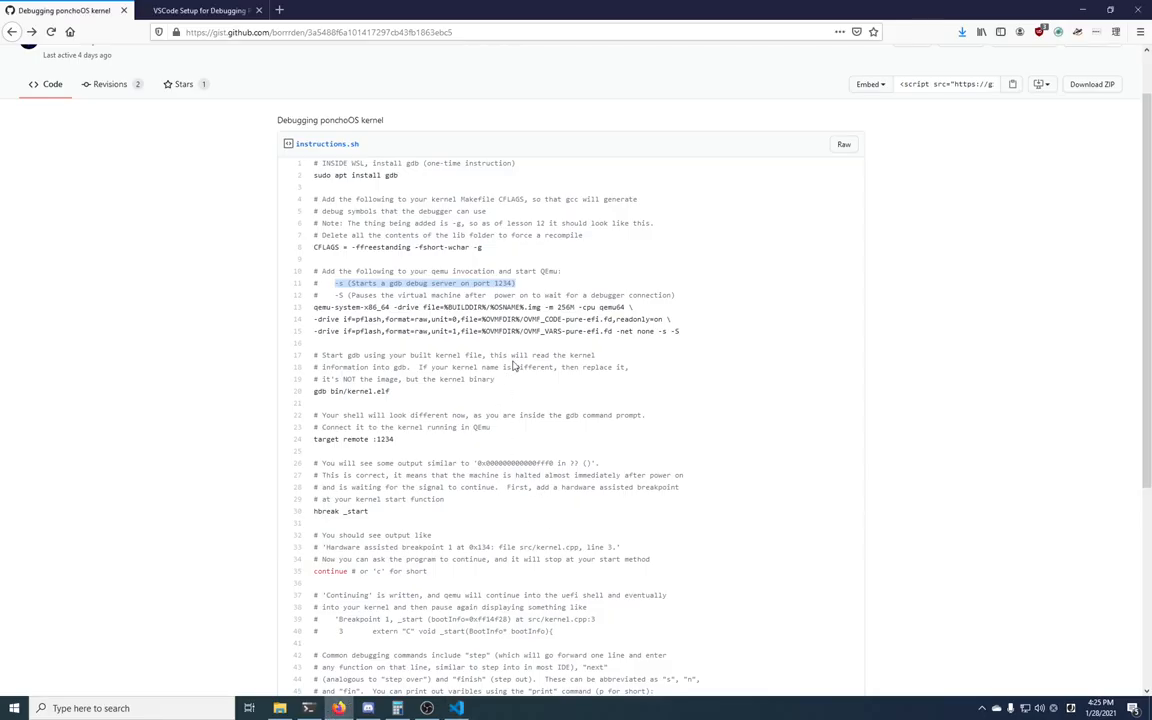
Review the gist's launch.json, settings.json and tasks.json, collapsing the kernel folder tree.
scroll(down, 3)
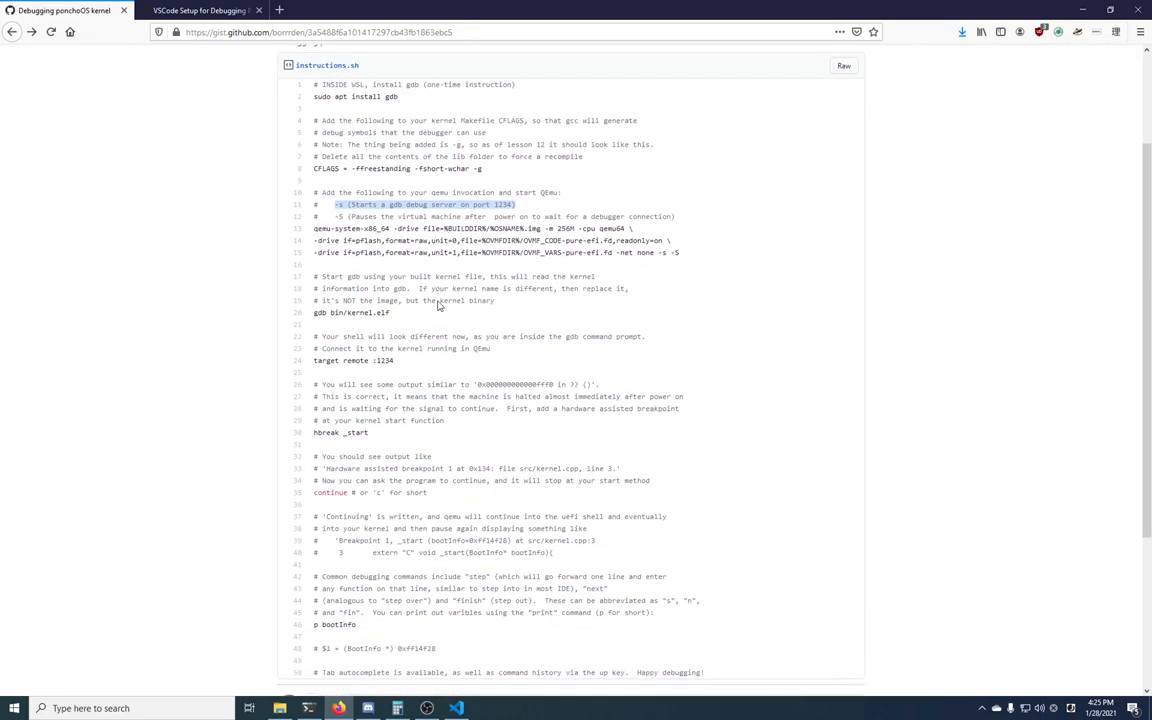
scroll(down, 3)
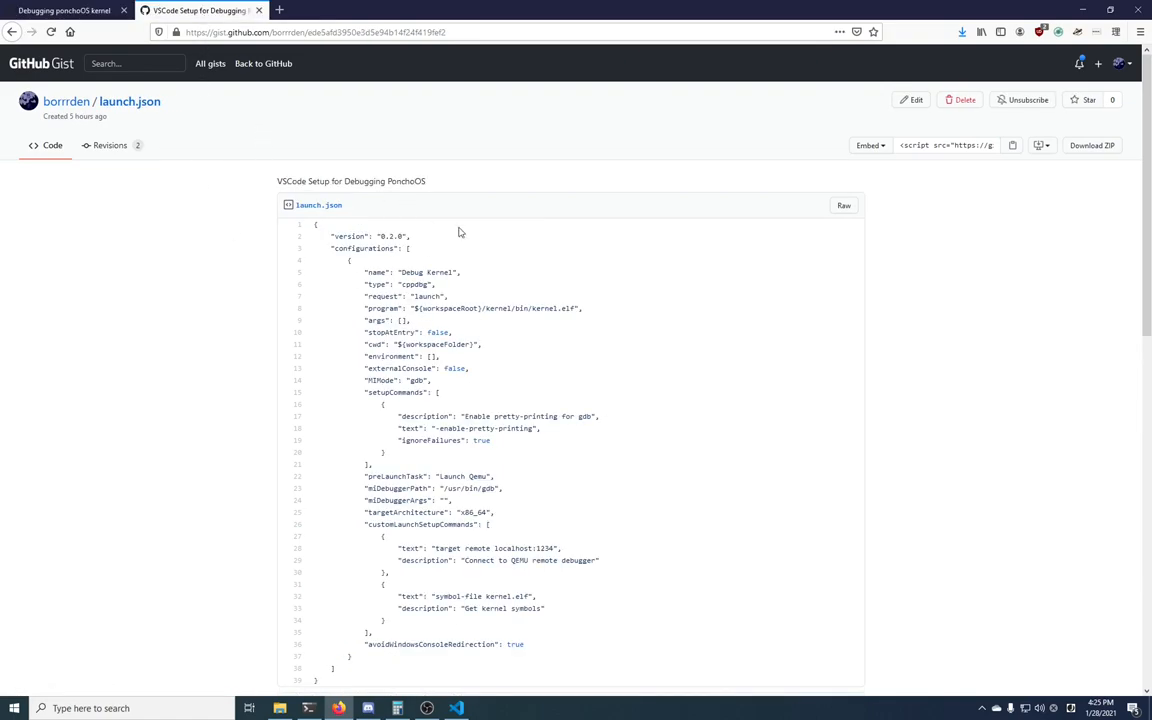
scroll(down, 3)
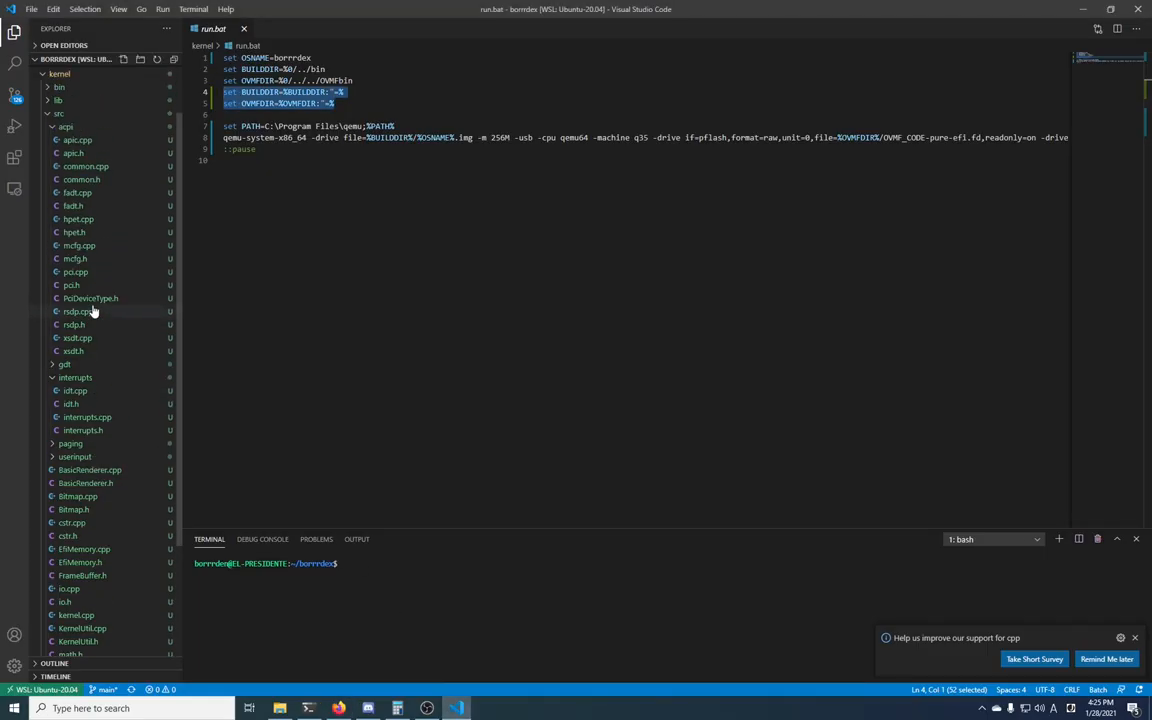
click(62, 72)
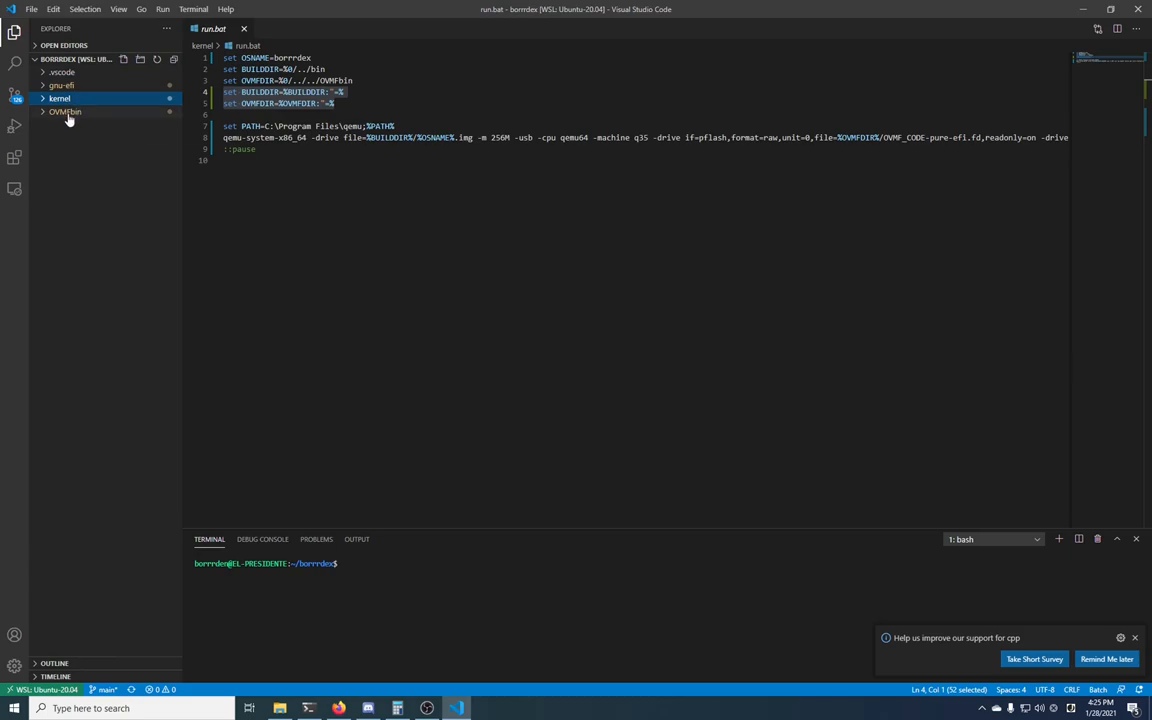
click(338, 708)
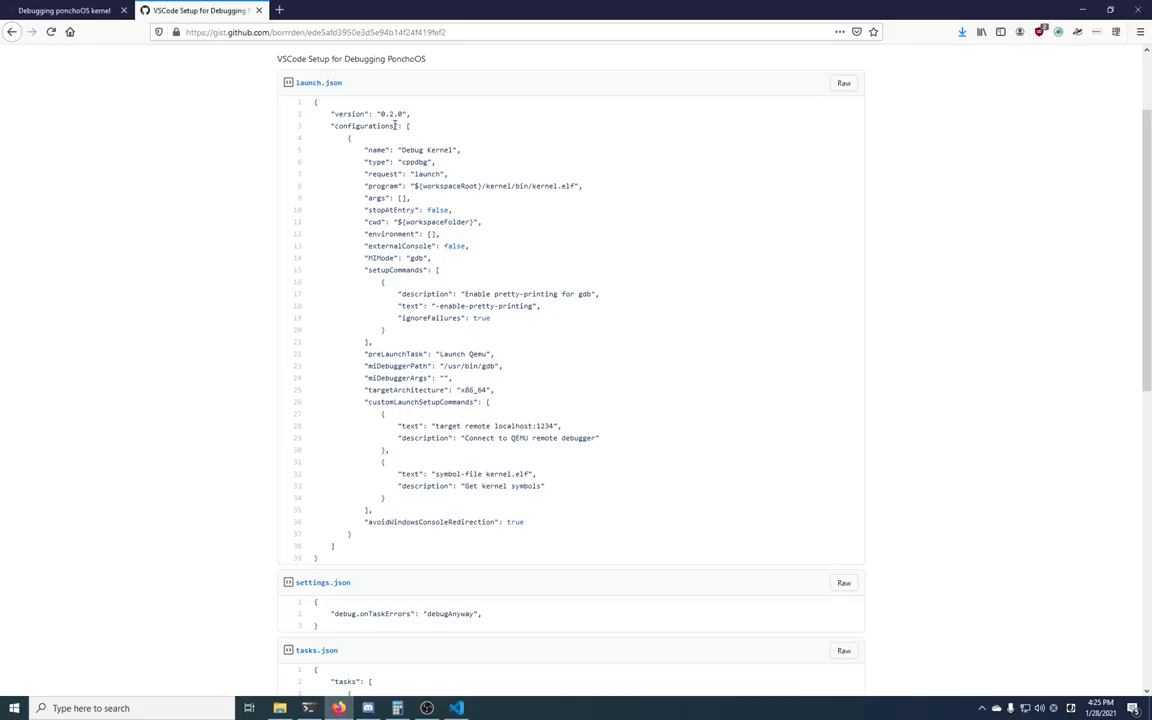
mouse_move(519, 226)
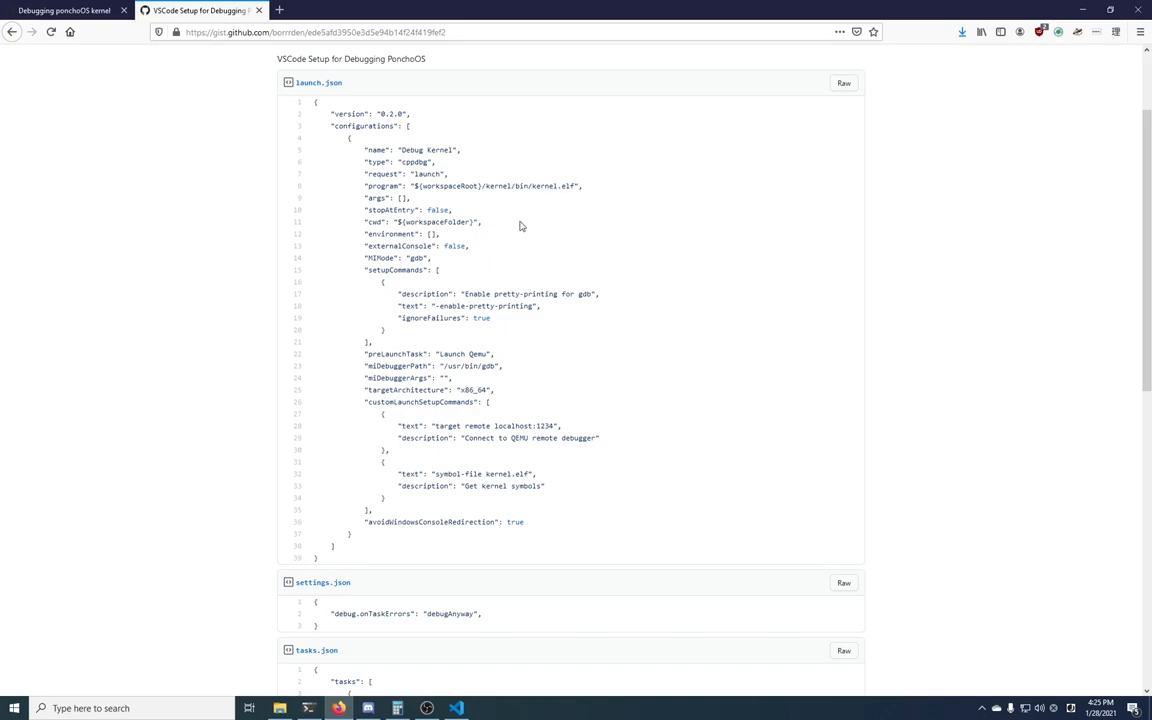
scroll(down, 3)
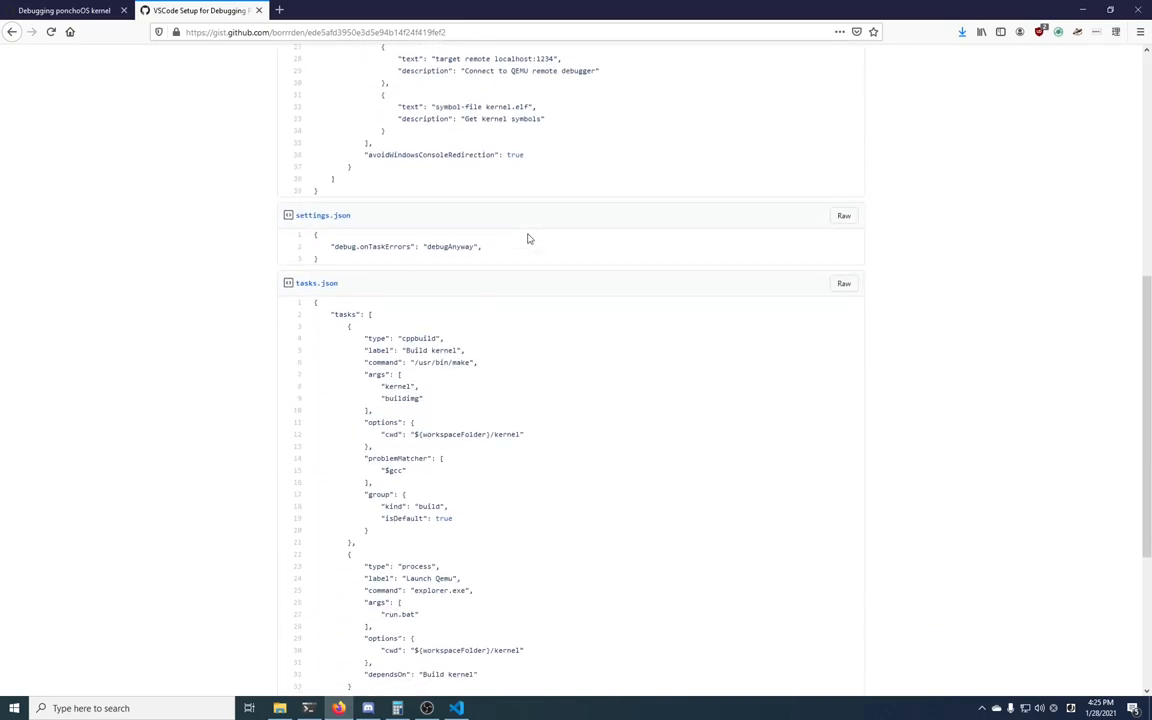
scroll(down, 3)
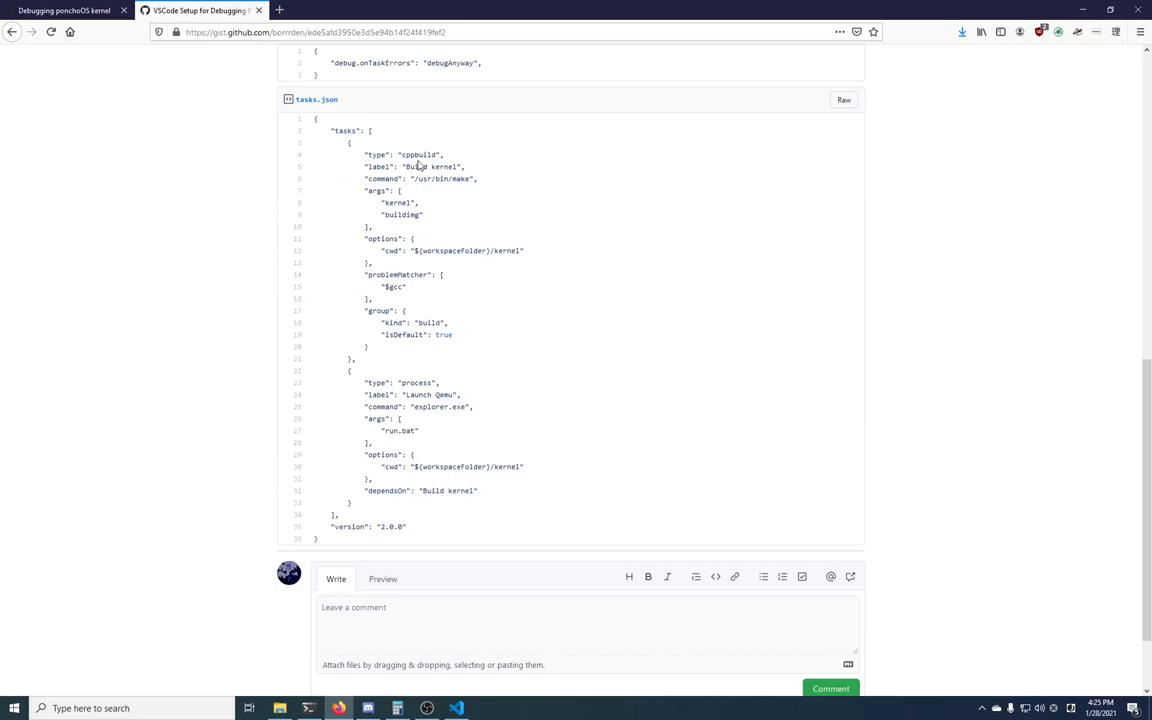
click(456, 708)
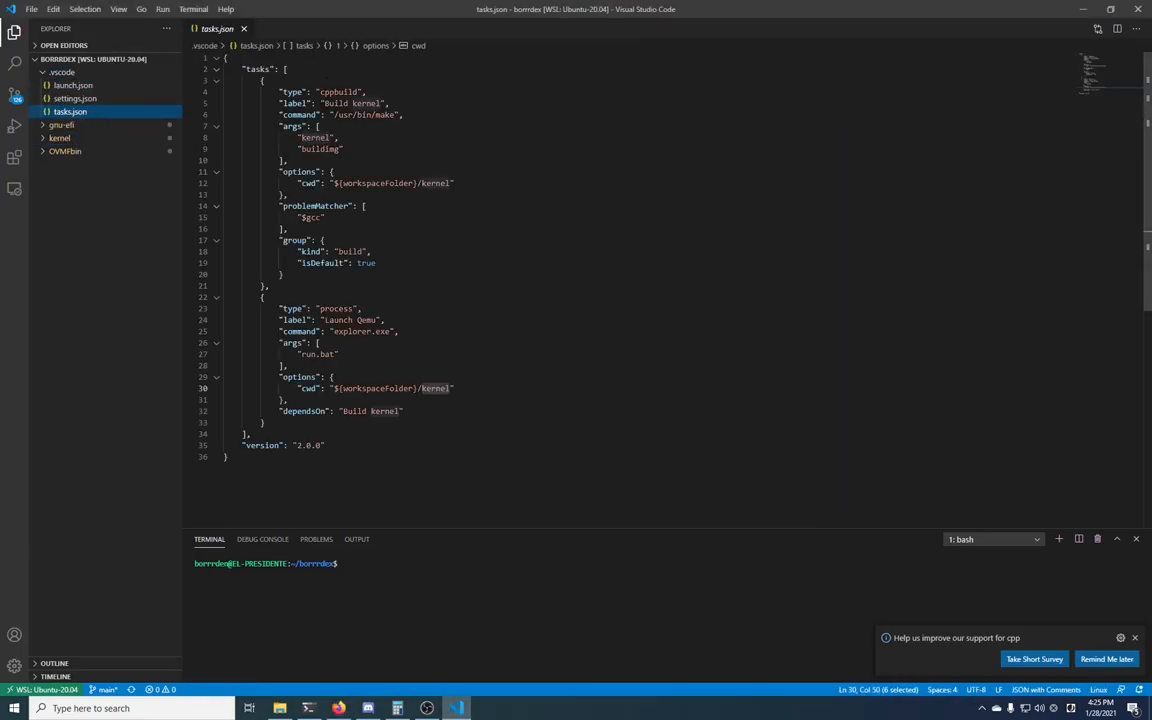
mouse_move(295, 103)
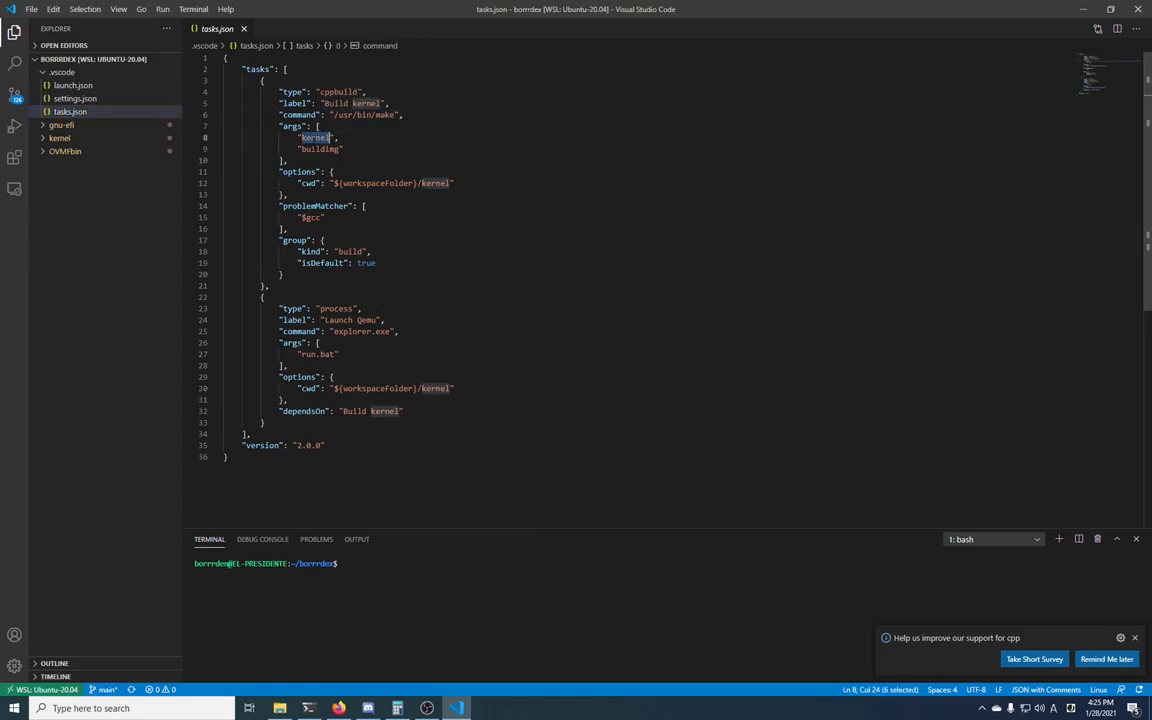
double_click(434, 182)
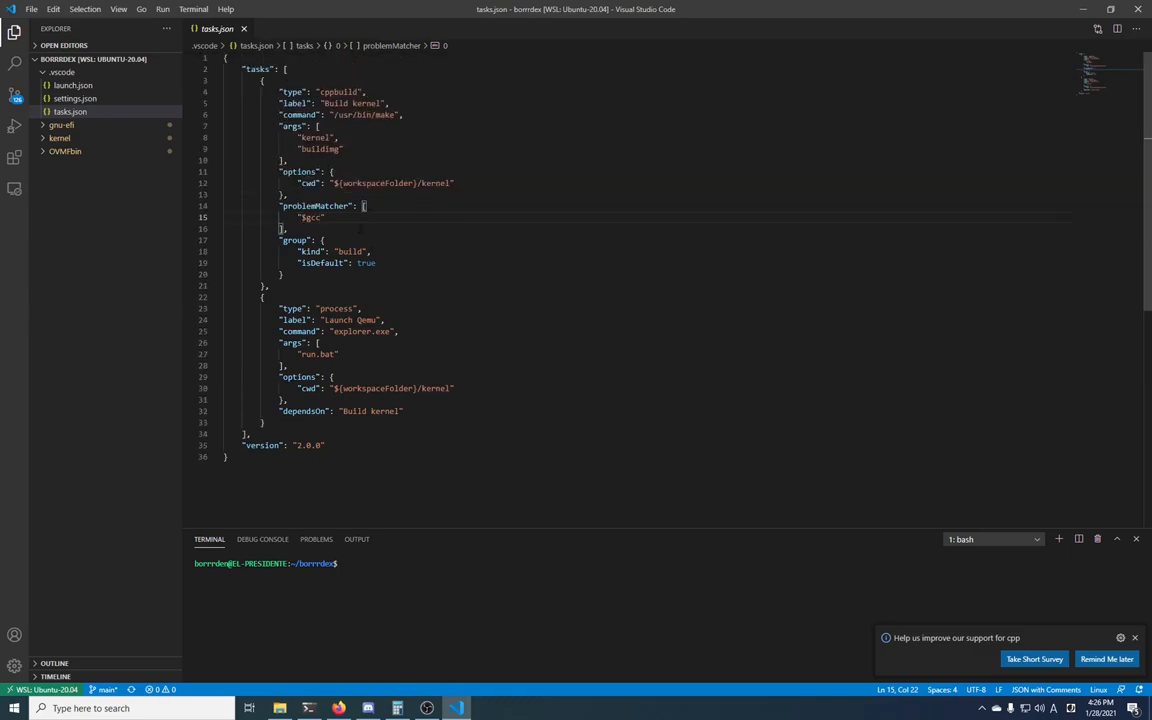
mouse_move(350, 251)
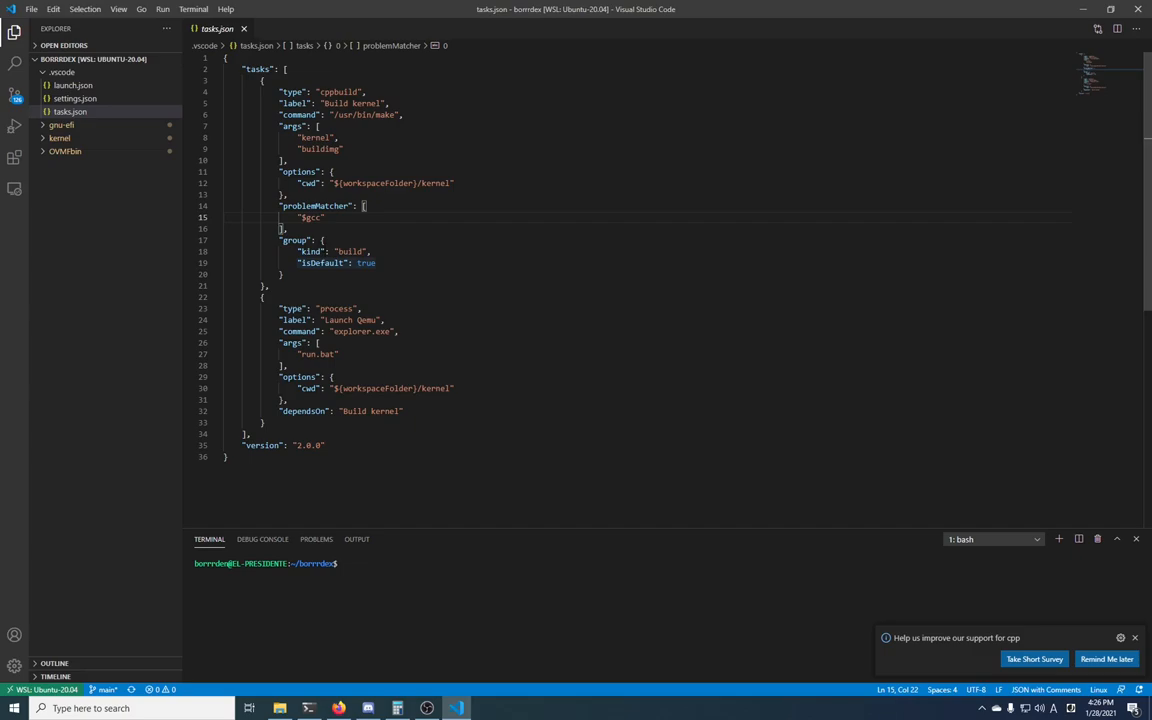
text(build)
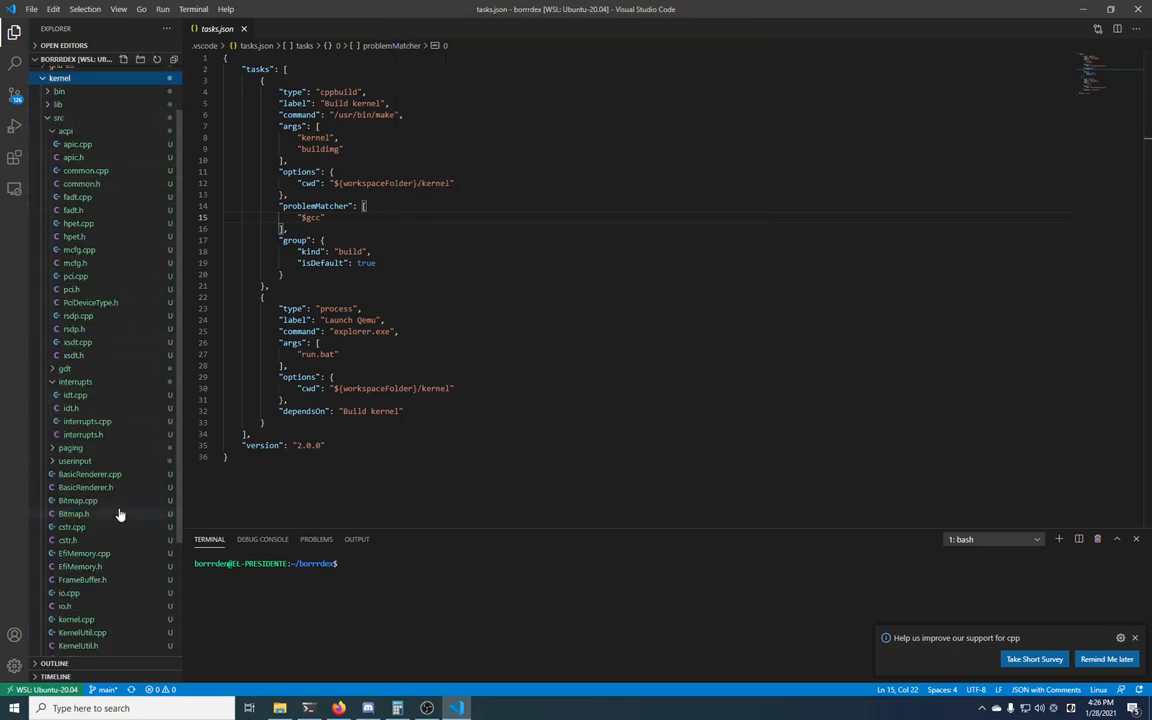
scroll(down, 3)
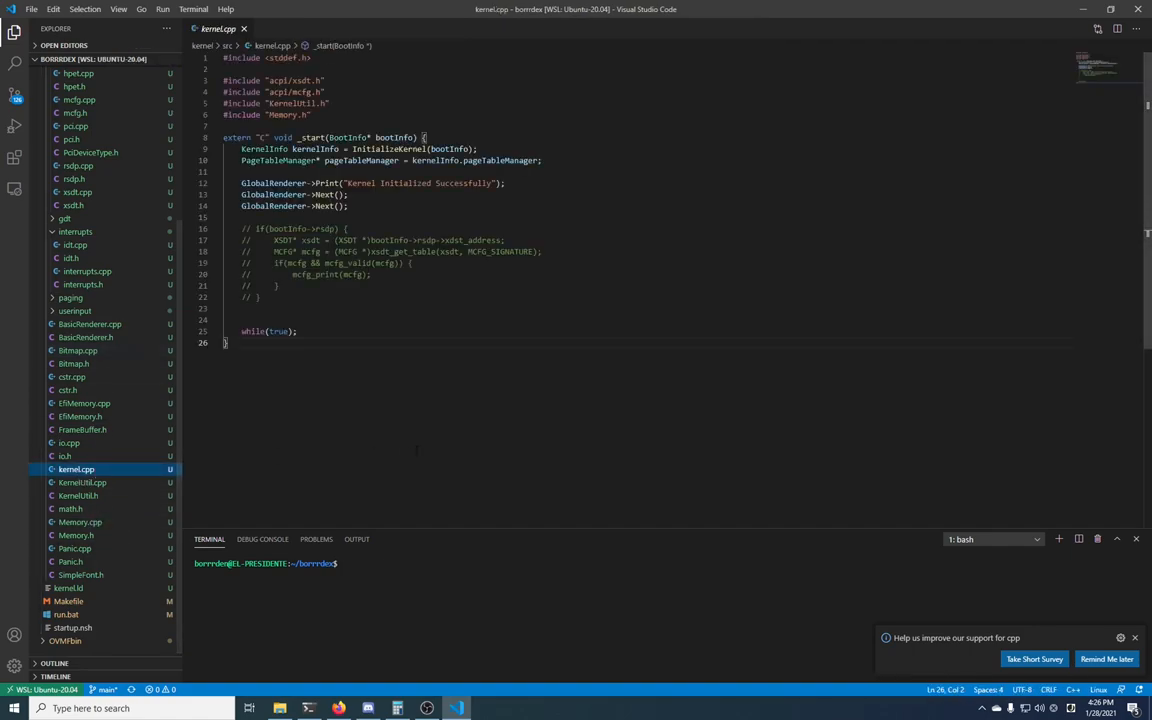
Run the Build kernel task to produce the ISO, search the tasks and open tasks.json.
text(build)
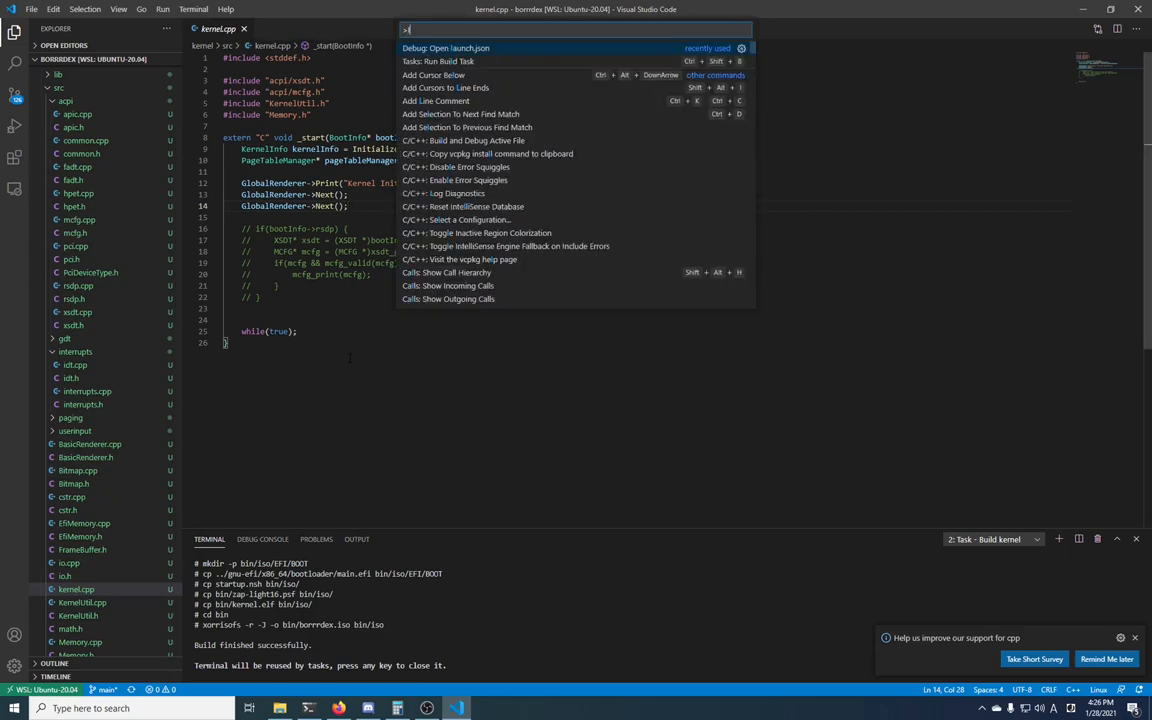
text(lau)
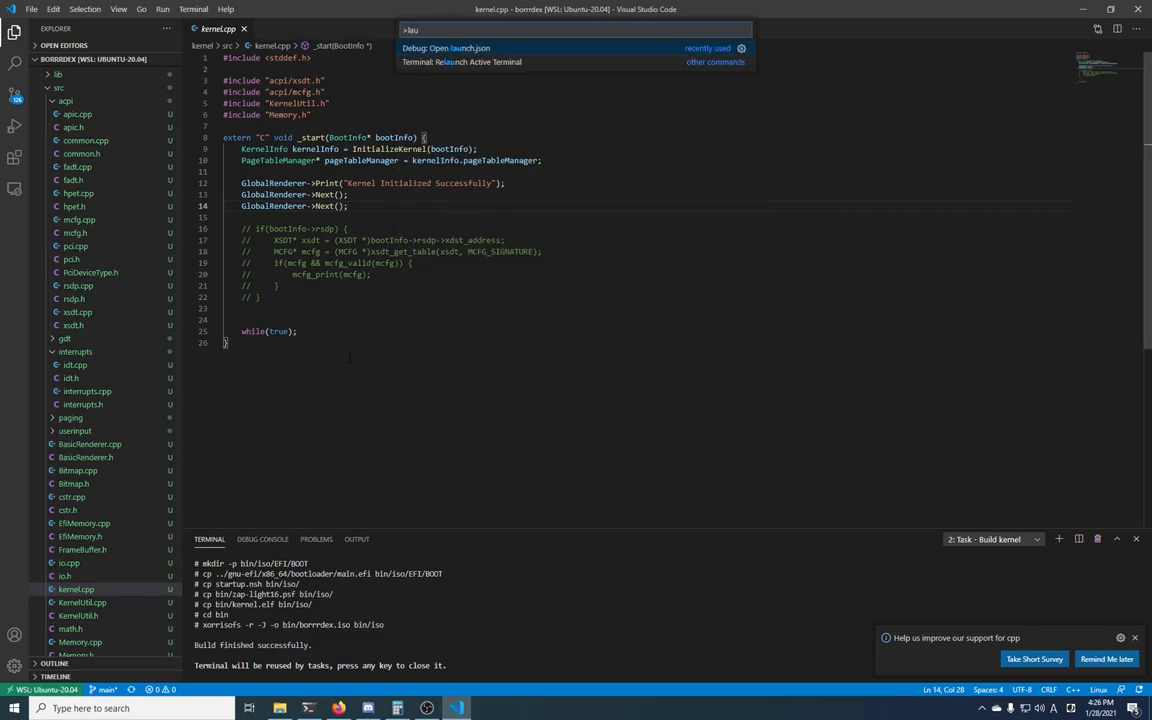
text(run tas)
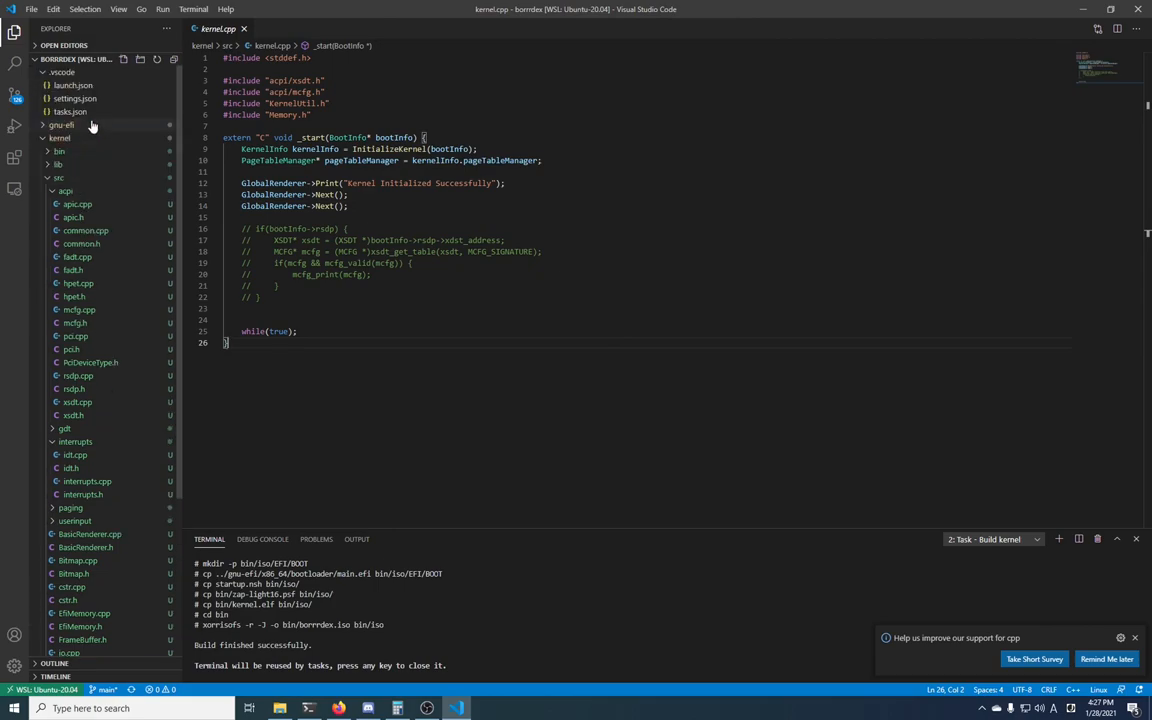
click(70, 112)
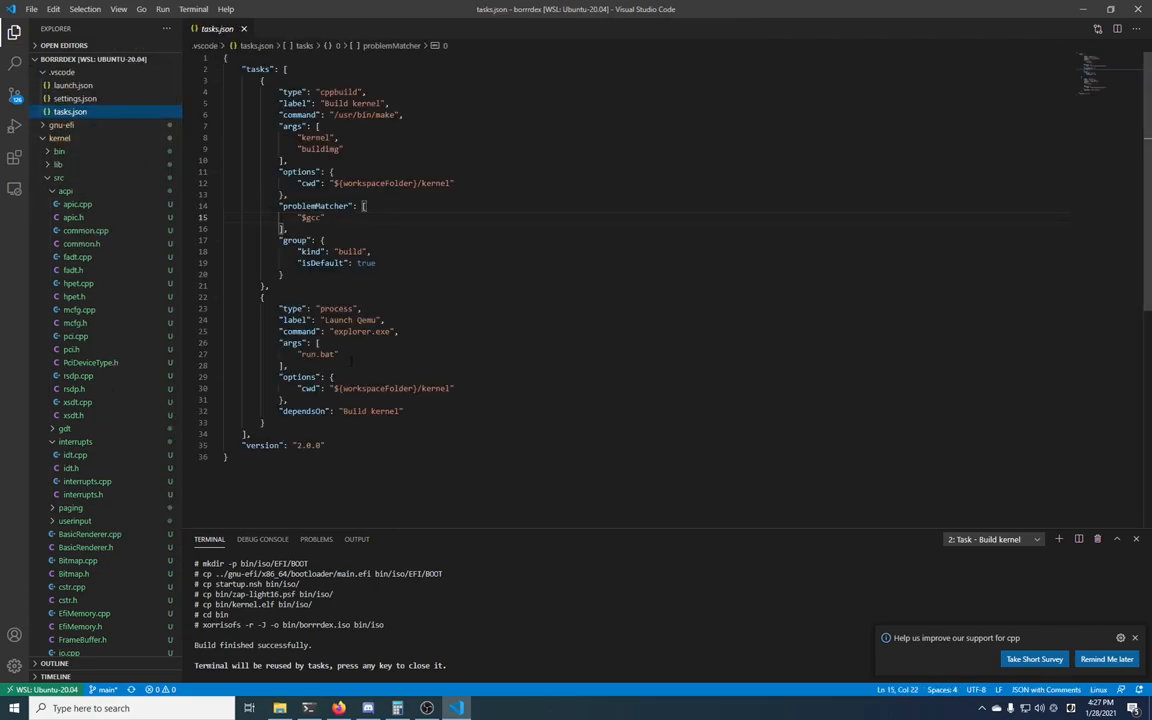
double_click(352, 331)
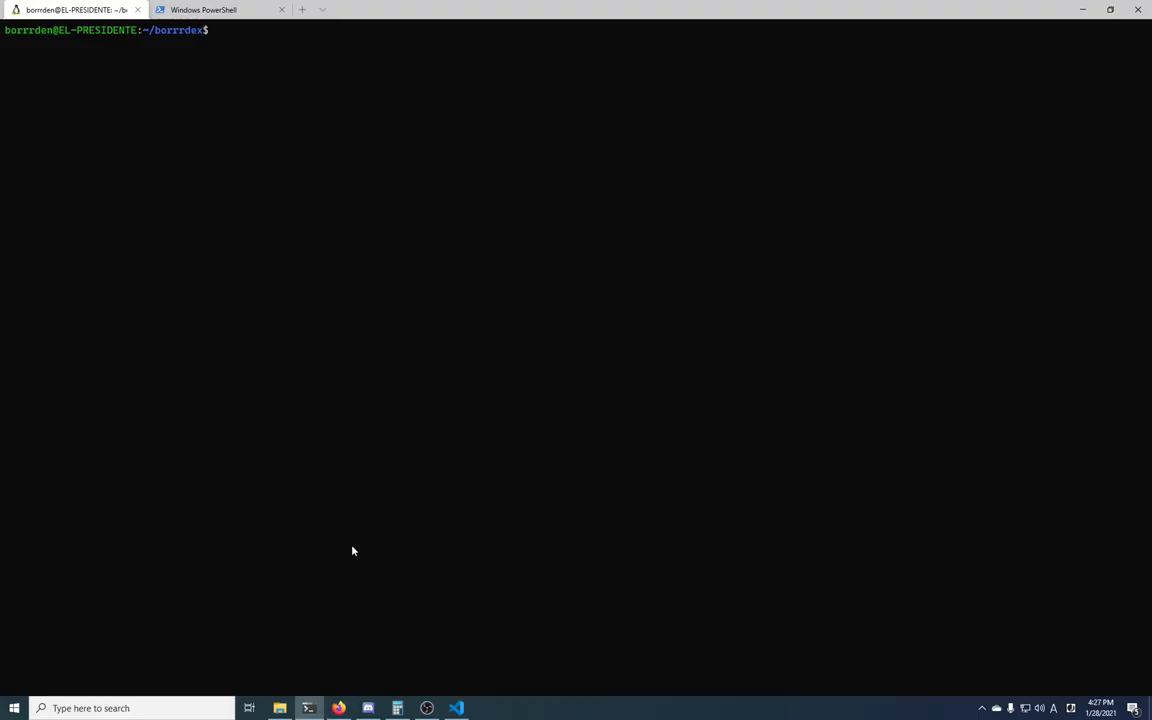
Run ./run.bat from ~/borrrdex/kernel, which fails with command-not-found errors.
text(./run)
text(cd kernel/)
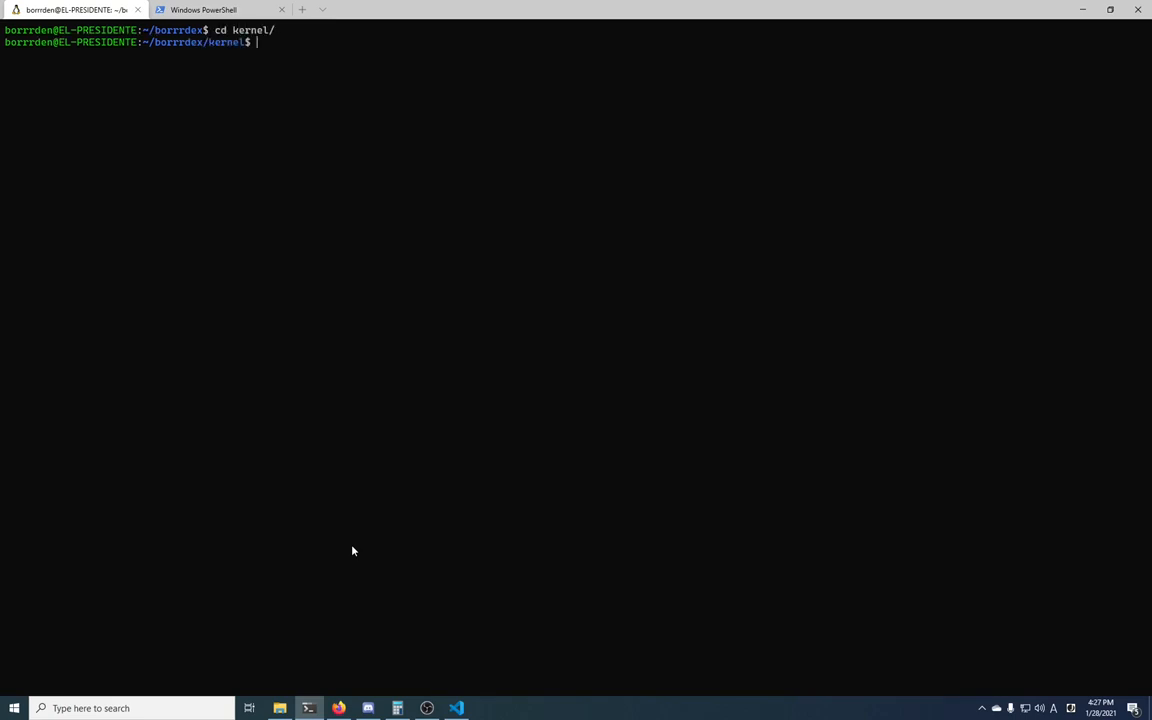
text(./run.bat)
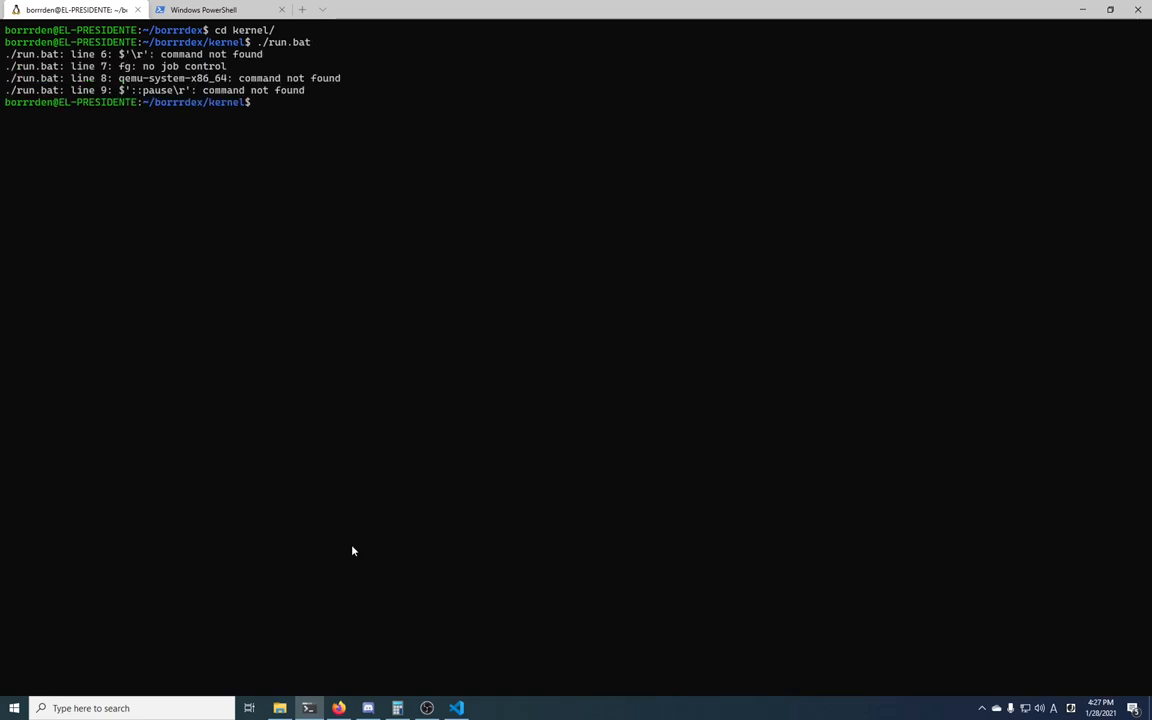
mouse_move(284, 430)
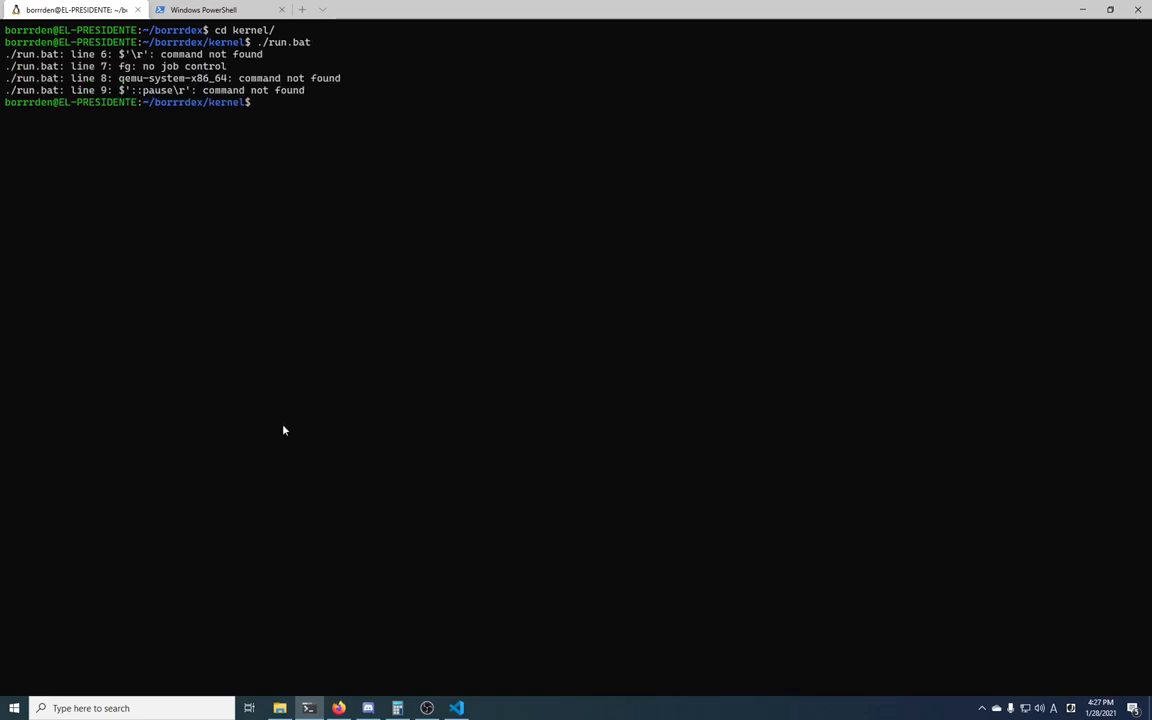
mouse_move(158, 358)
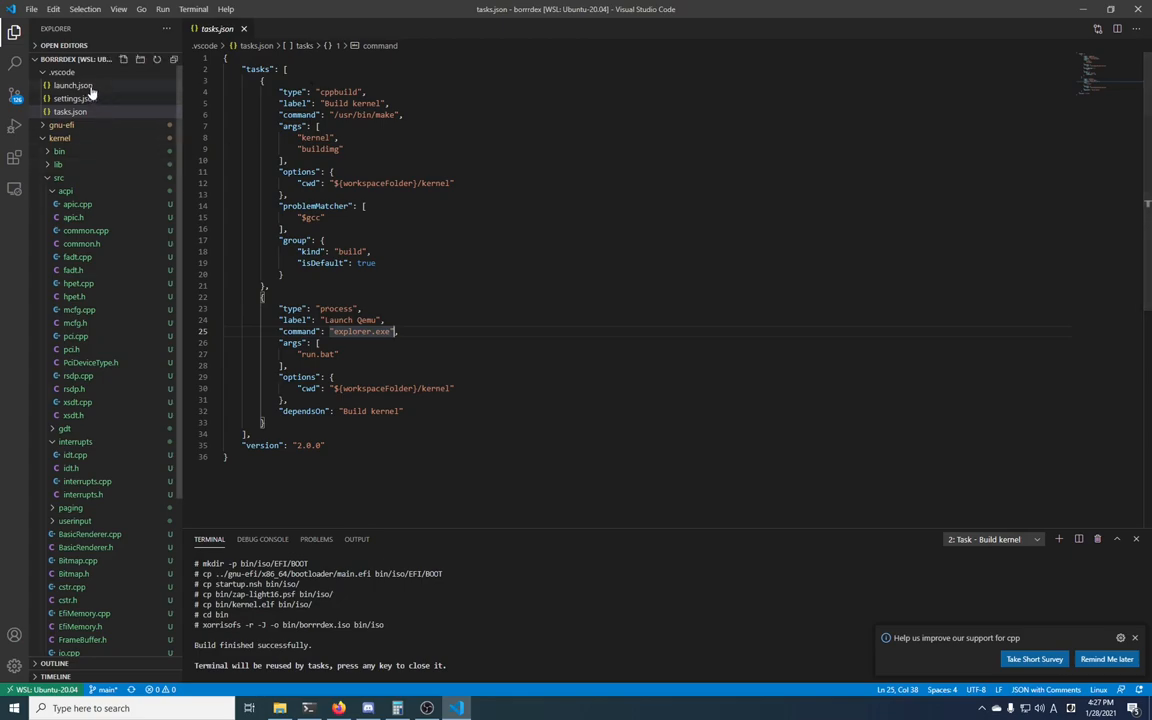
Open launch.json, select the cppdbg type value and enter 'Debug Kernel'.
click(72, 85)
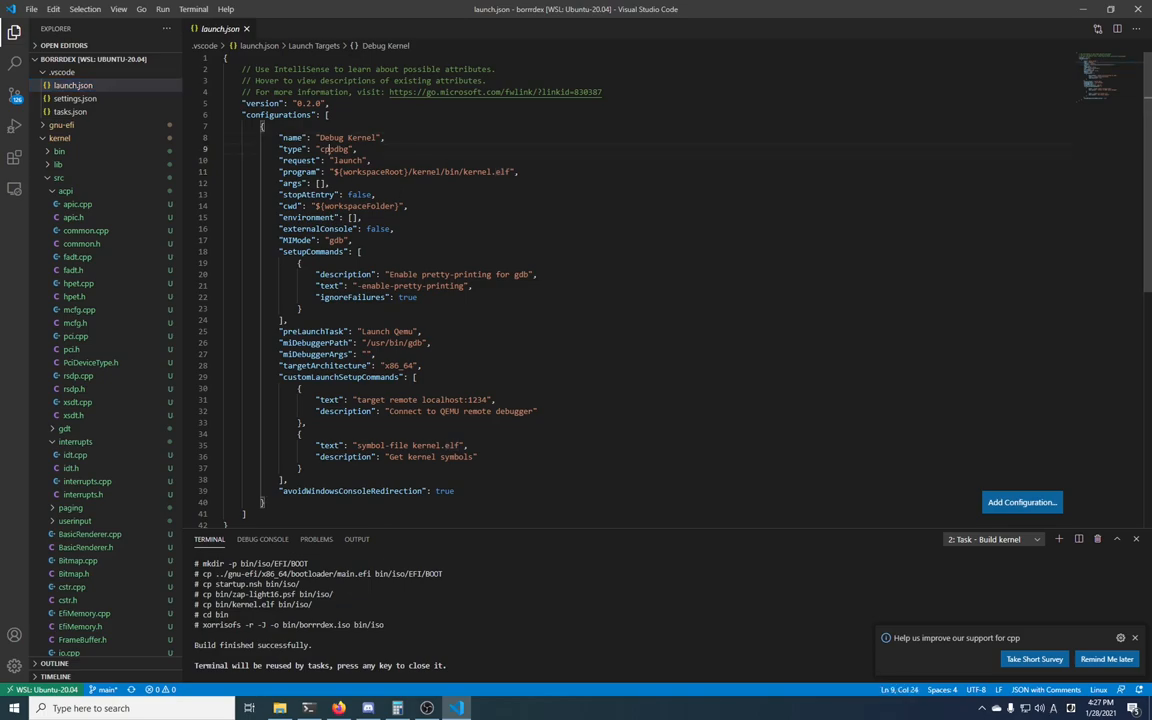
double_click(333, 148)
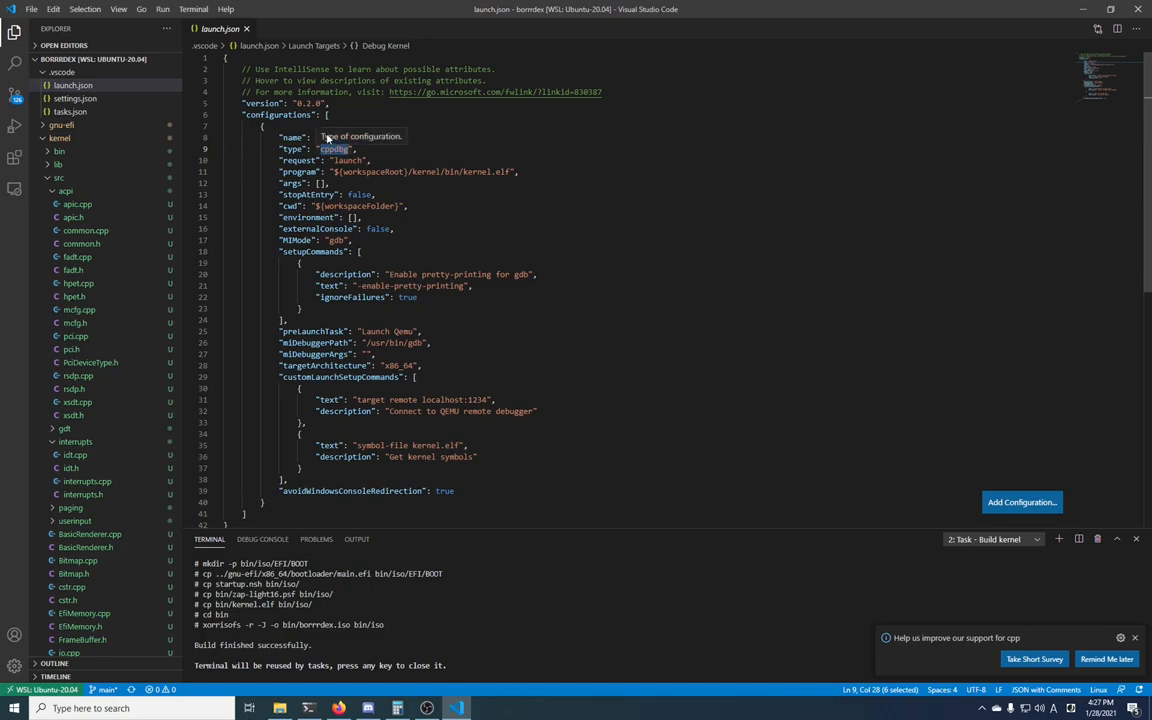
text(Debug Kernel",)
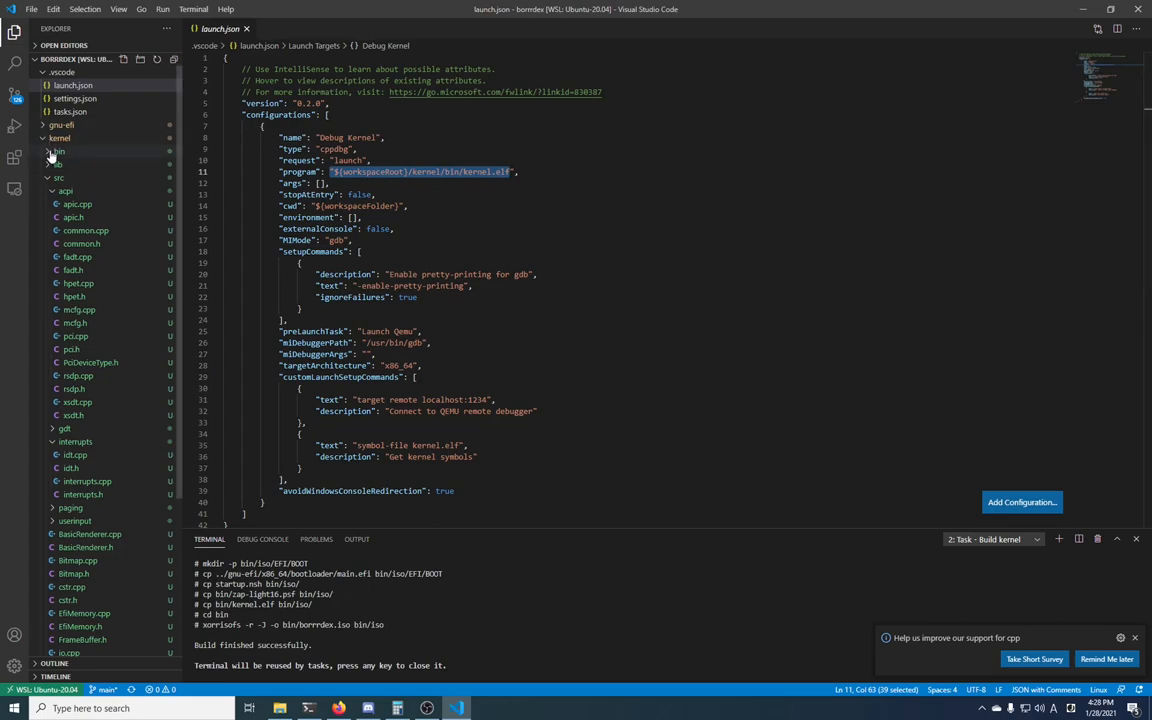
Expand kernel/bin to show kernel.elf and highlight the setupCommands block.
click(59, 151)
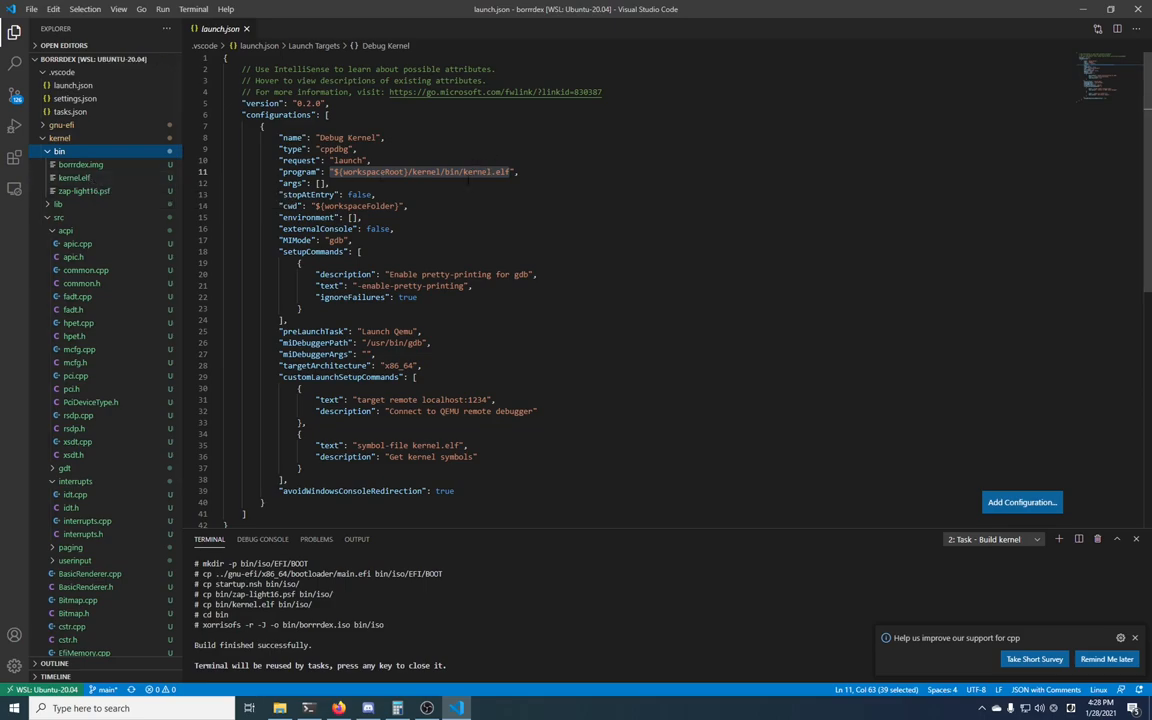
mouse_move(290, 183)
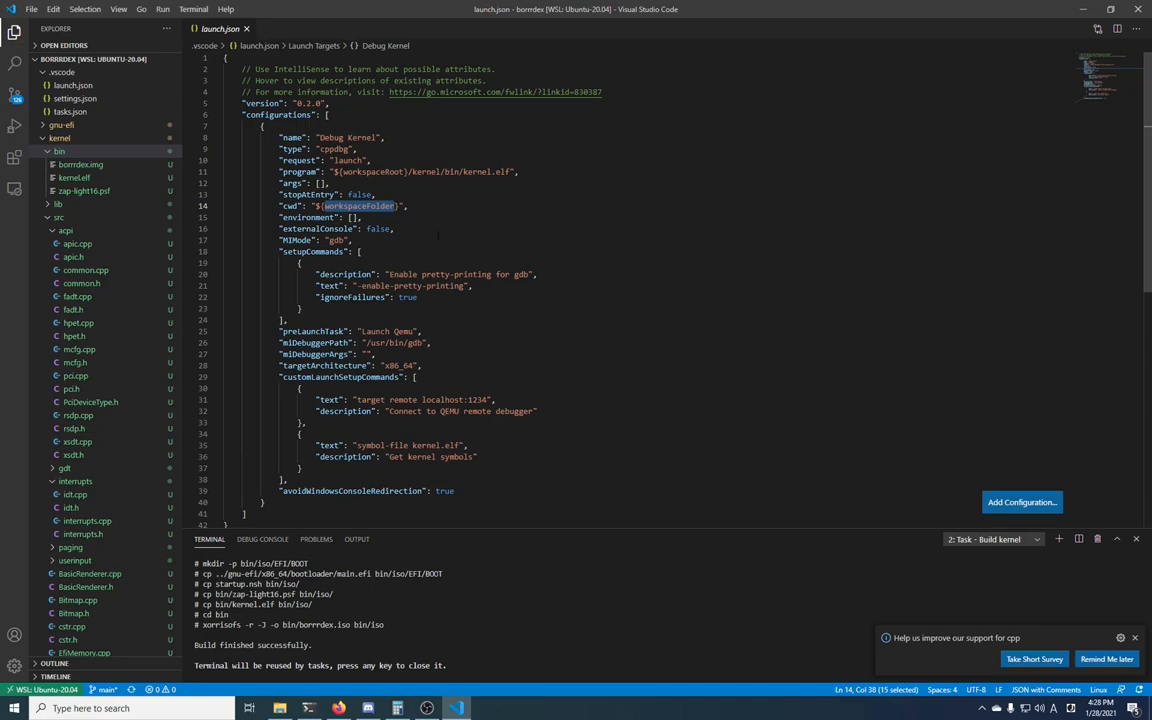
scroll(down, 3)
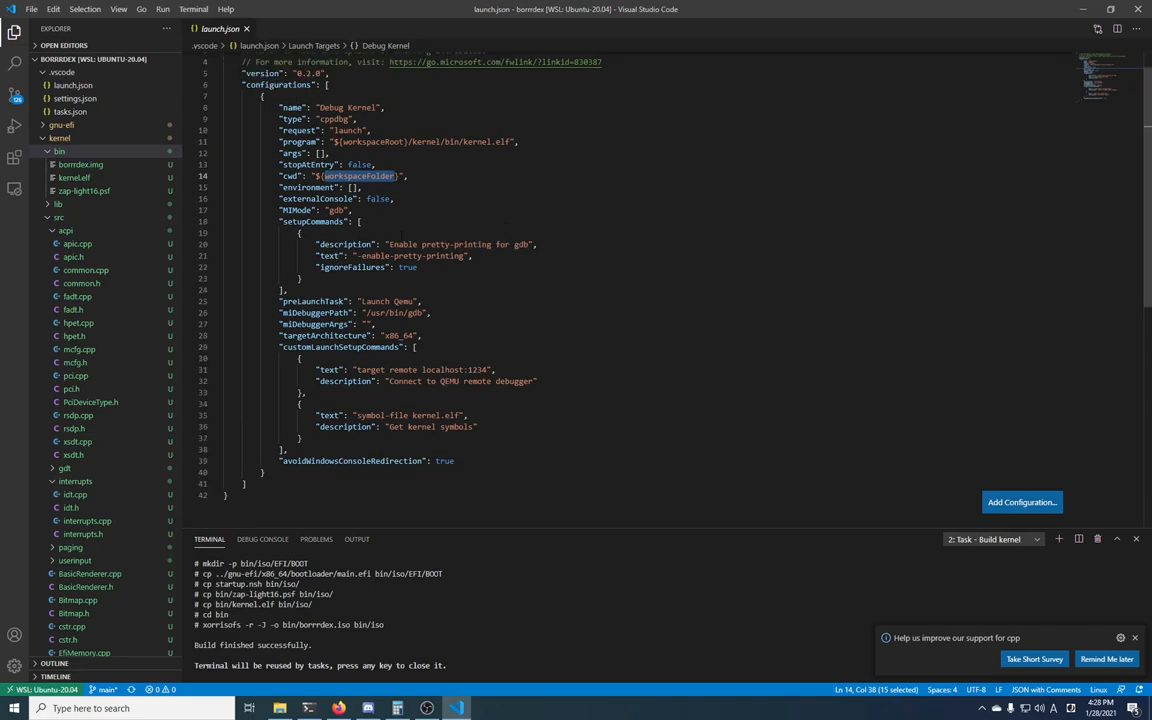
drag(277, 221, 285, 290)
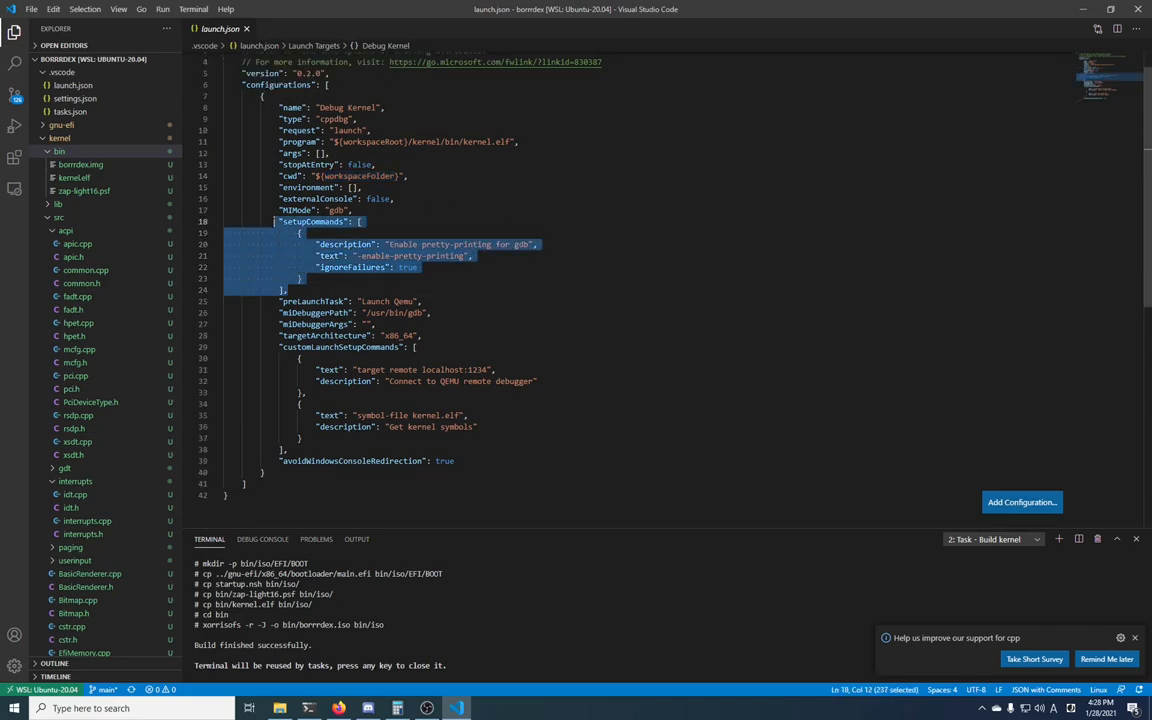
scroll(down, 3)
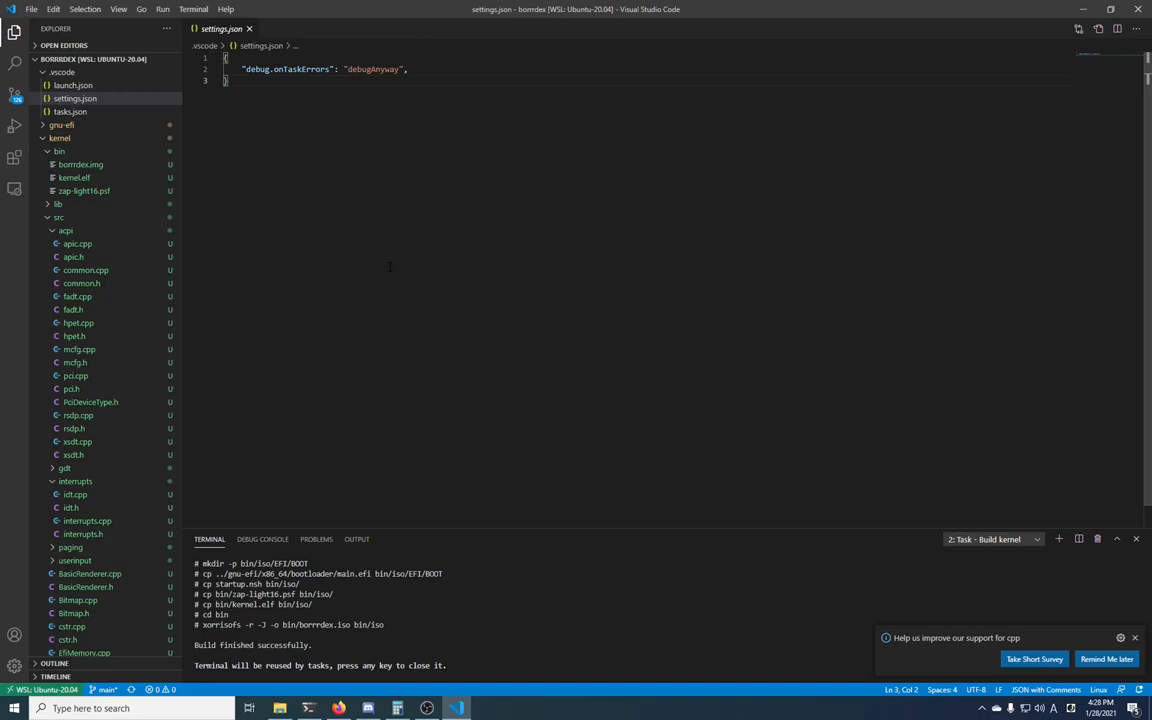
mouse_move(390, 266)
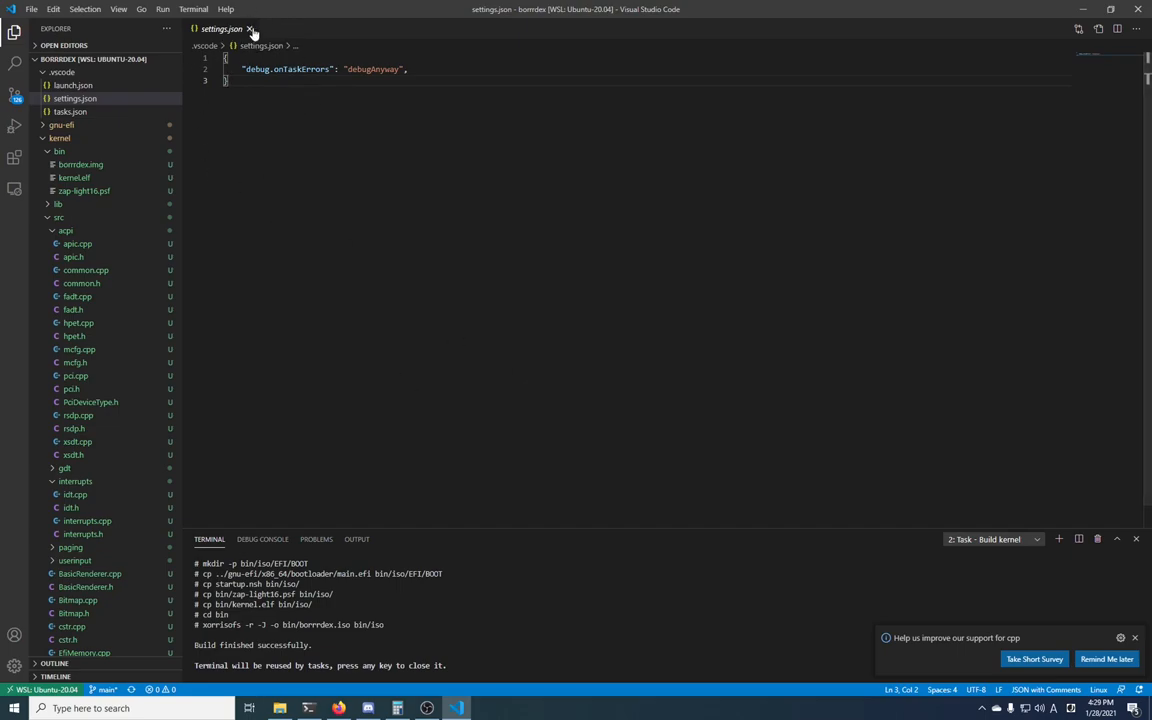
Close settings.json, collapse the .vscode folder, and scroll down the file tree.
click(250, 28)
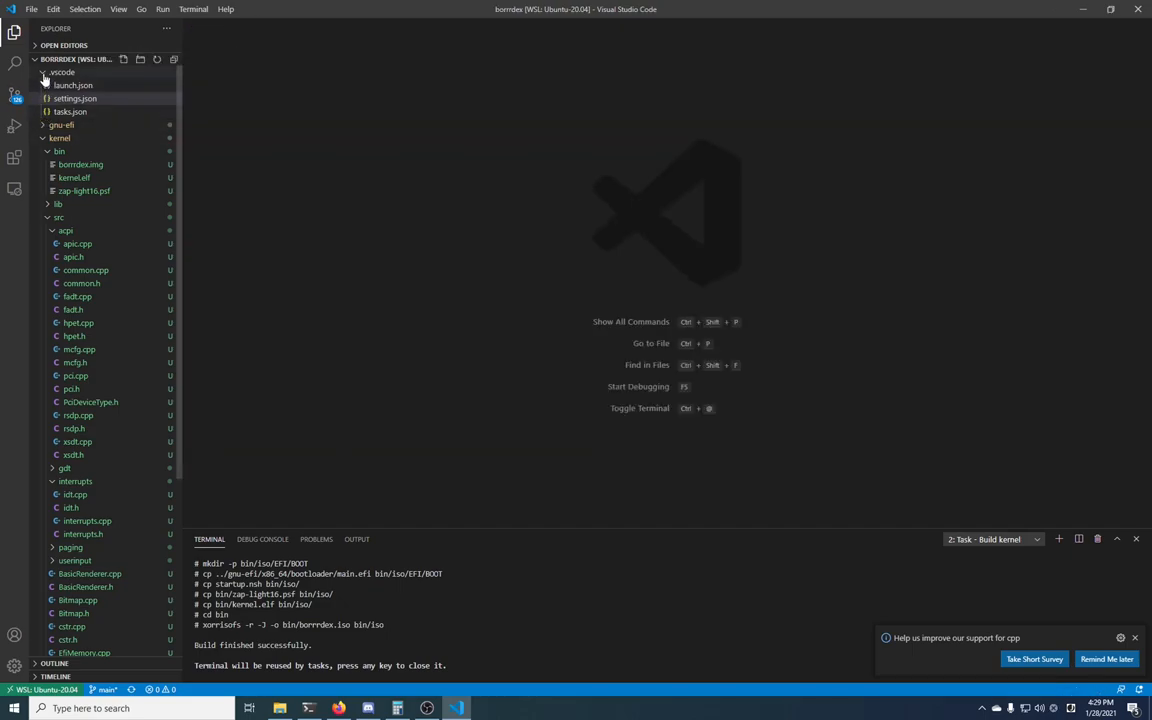
click(61, 71)
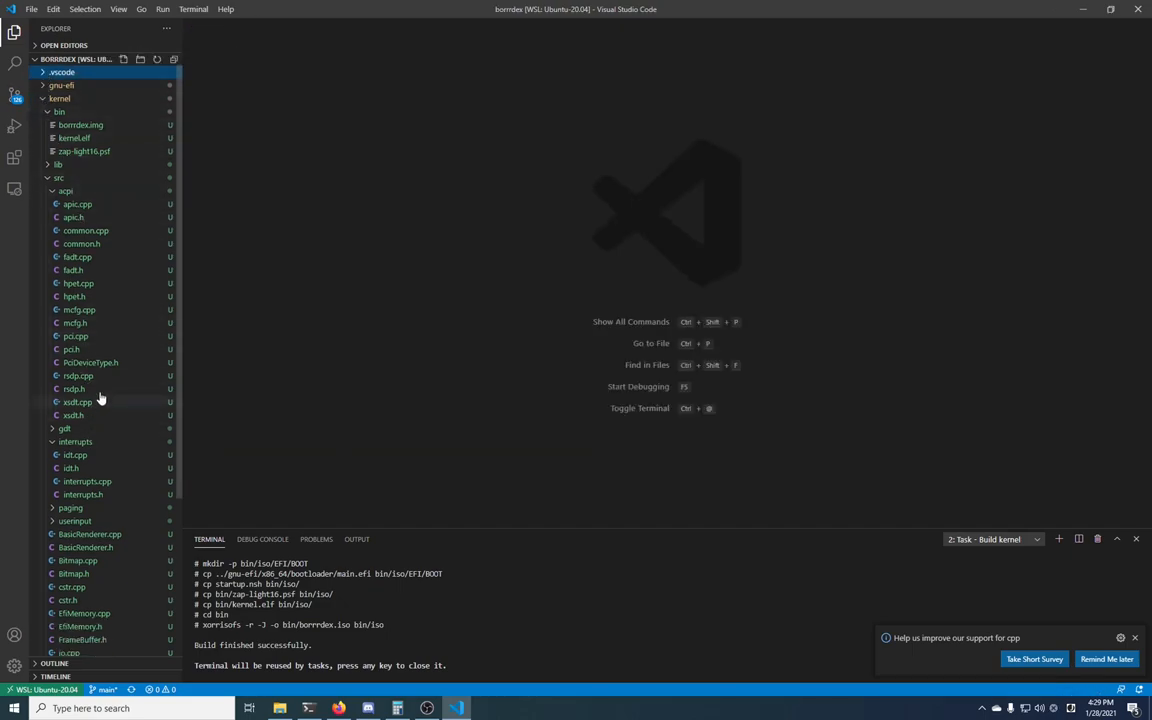
scroll(down, 3)
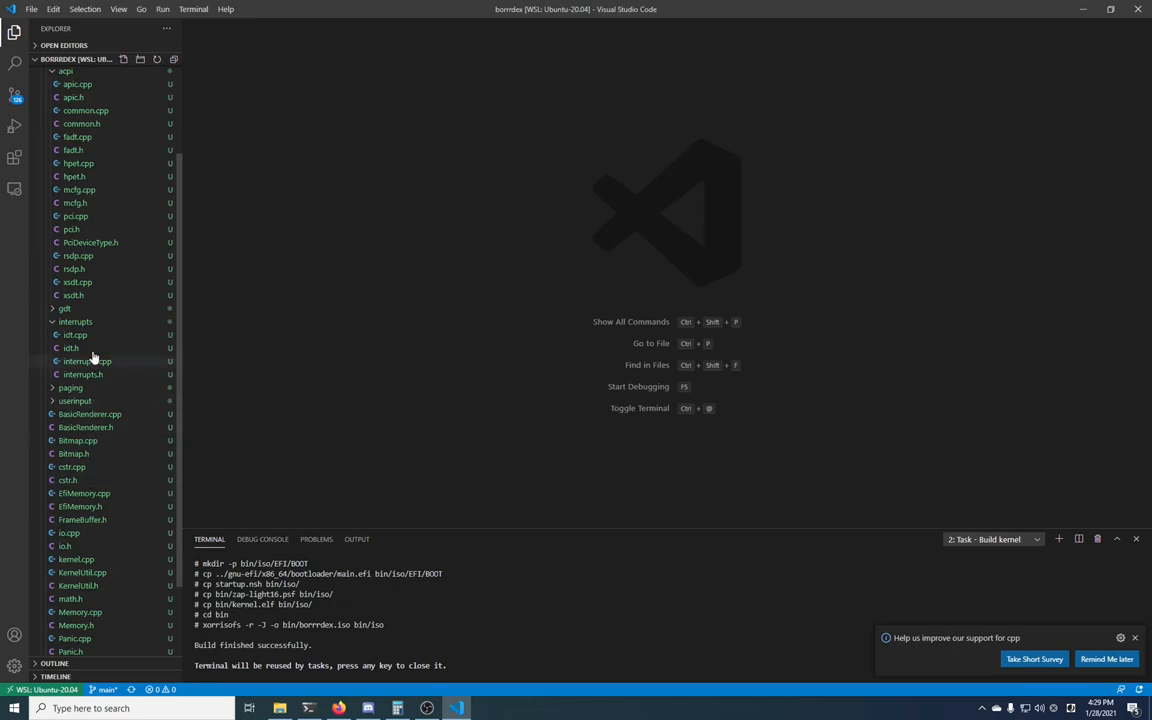
scroll(down, 3)
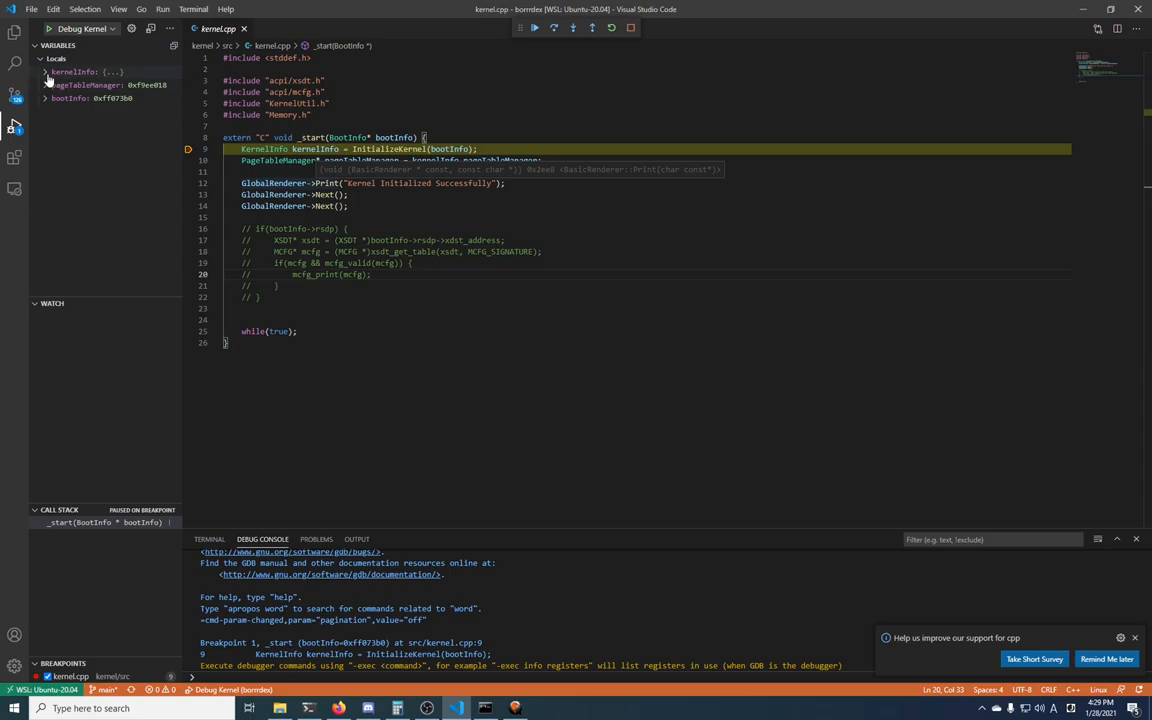
Expand kernelInfo and bootInfo in the Variables pane to show framebuffer, psf1_font, mMap and rsdp.
click(46, 71)
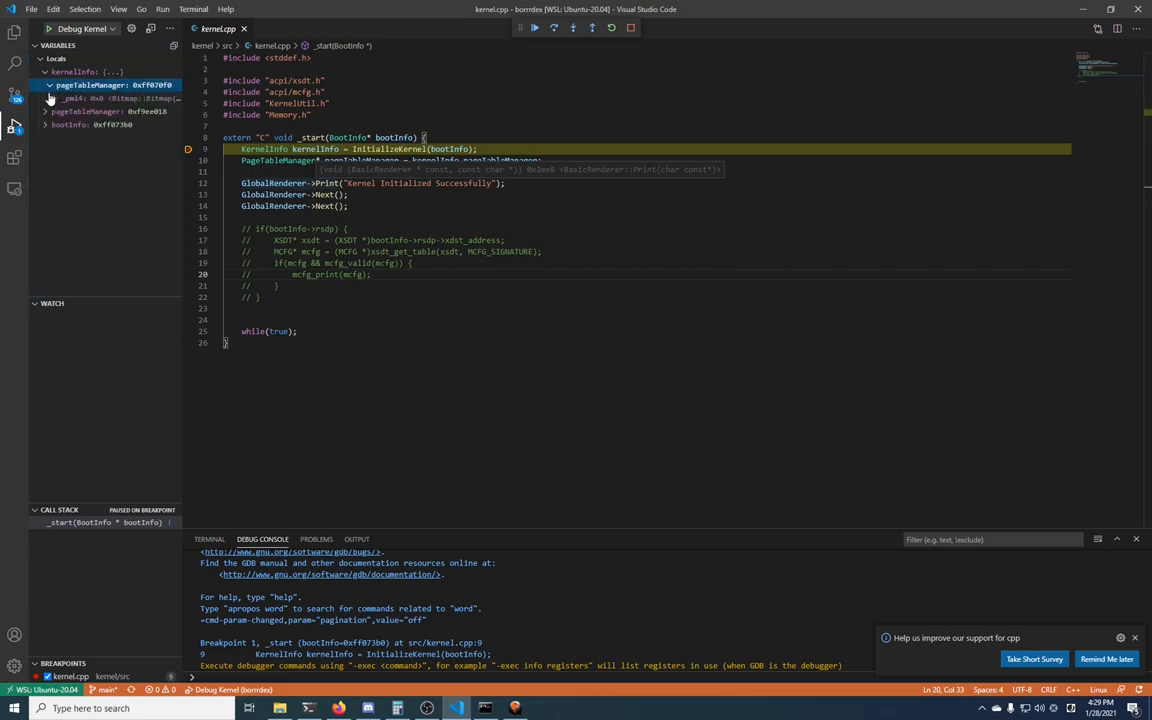
click(46, 137)
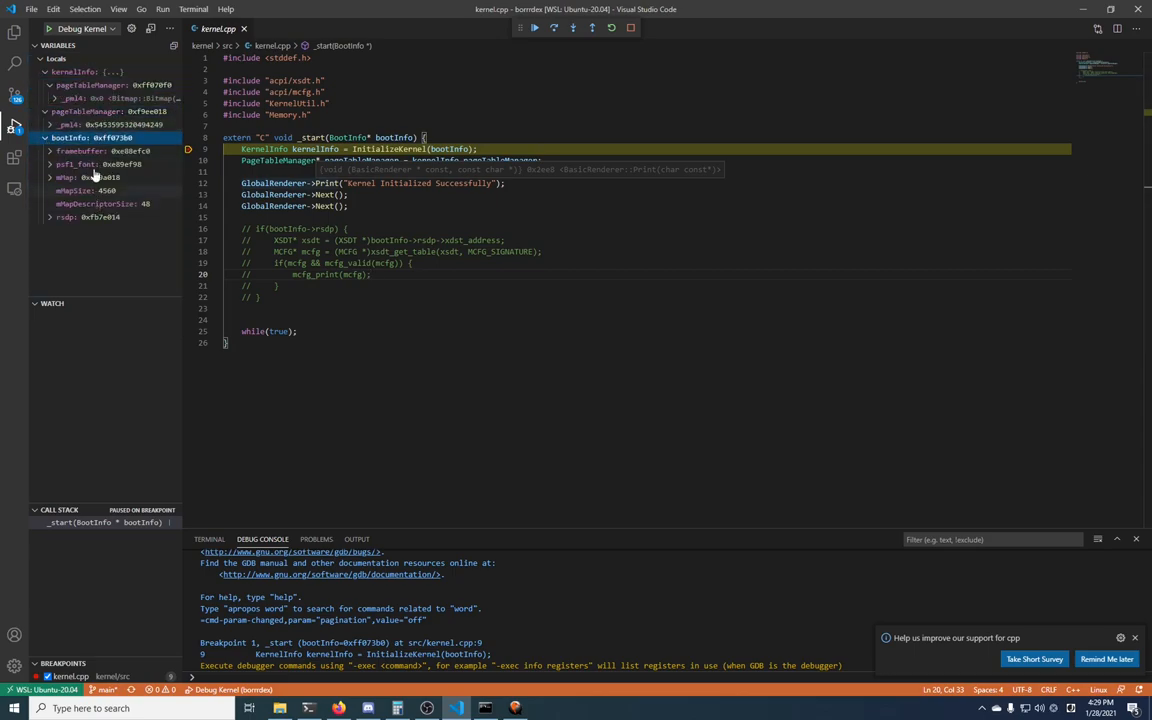
mouse_move(148, 216)
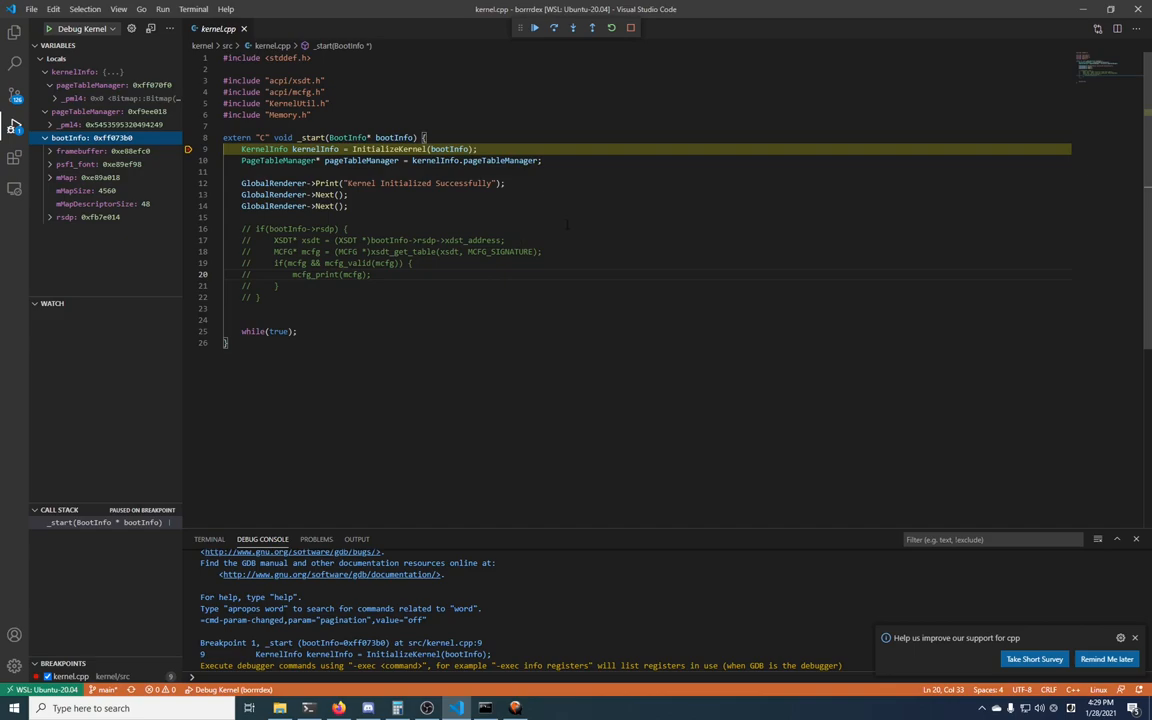
mouse_move(573, 27)
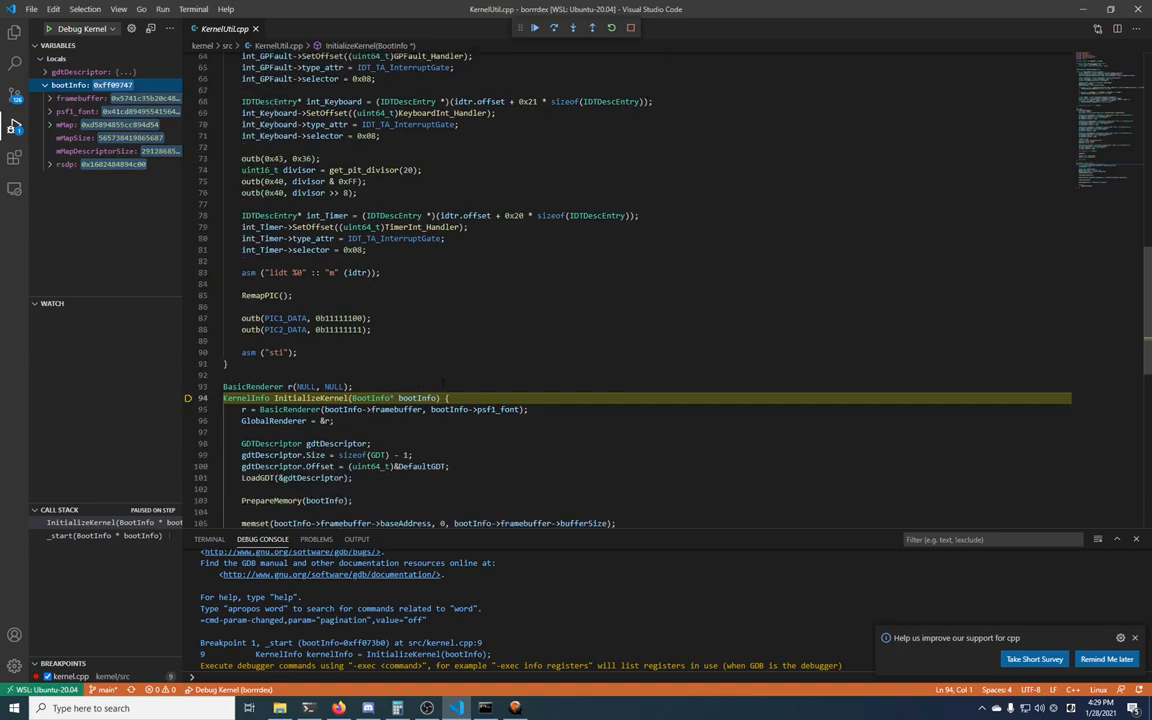
mouse_move(553, 27)
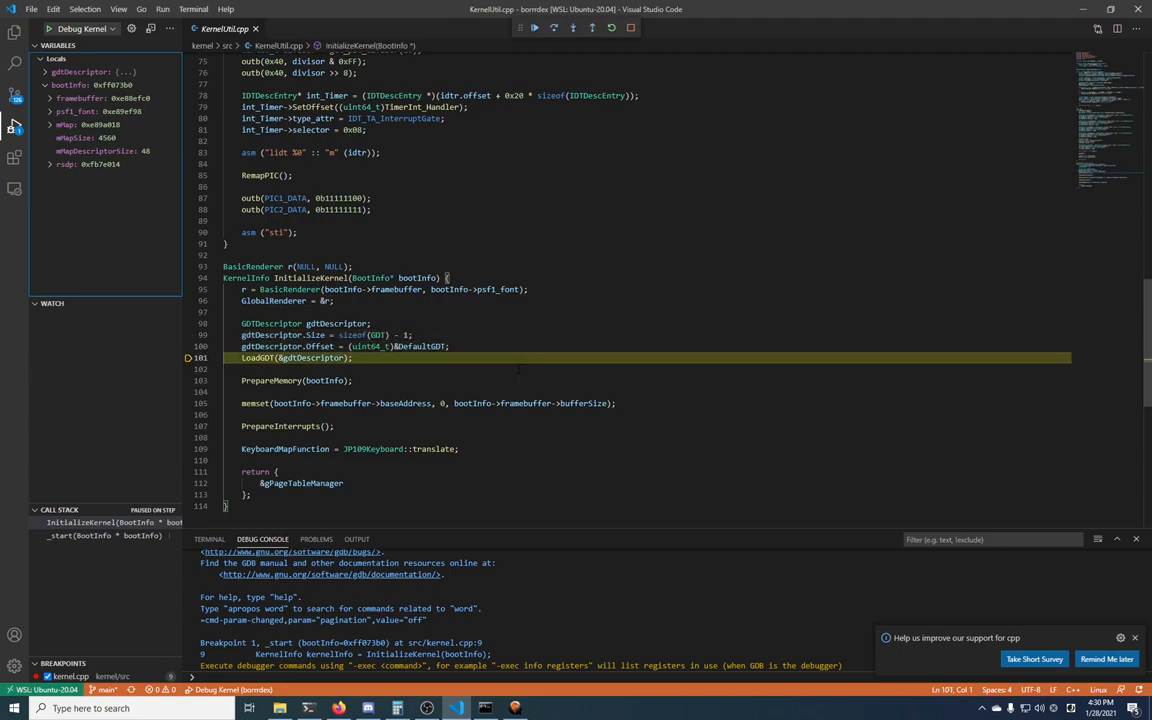
Step over to the PrepareMemory call and scroll the editor down.
click(553, 27)
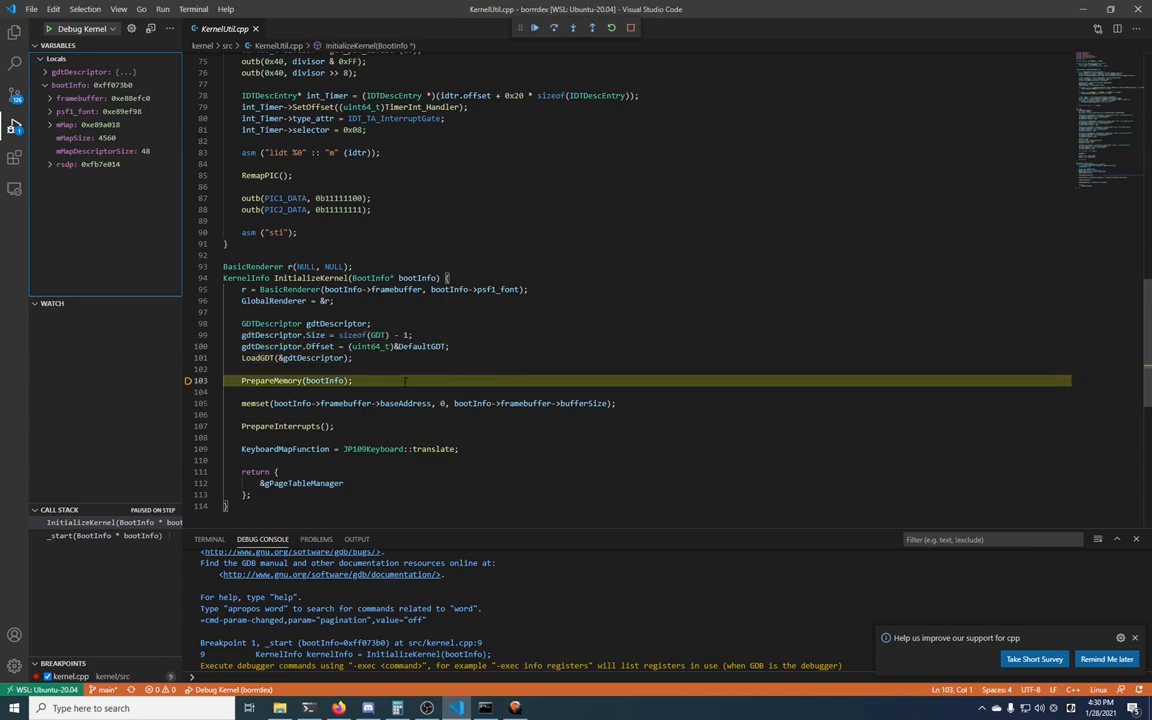
mouse_move(270, 380)
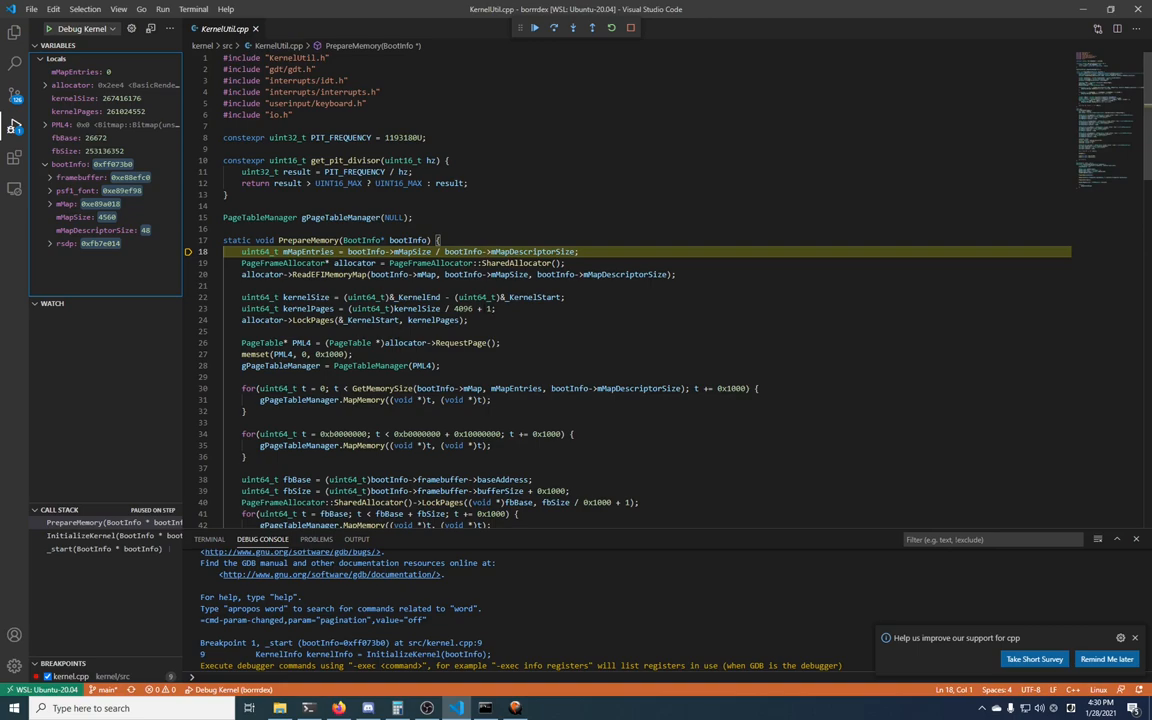
scroll(down, 3)
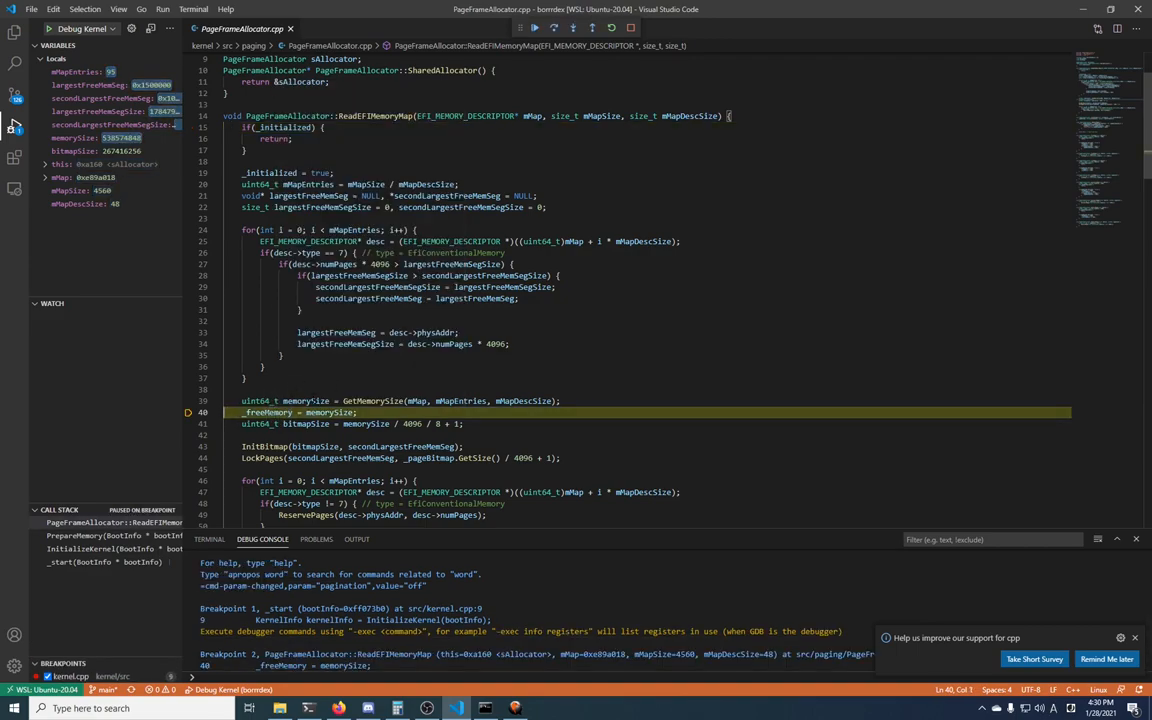
mouse_move(320, 400)
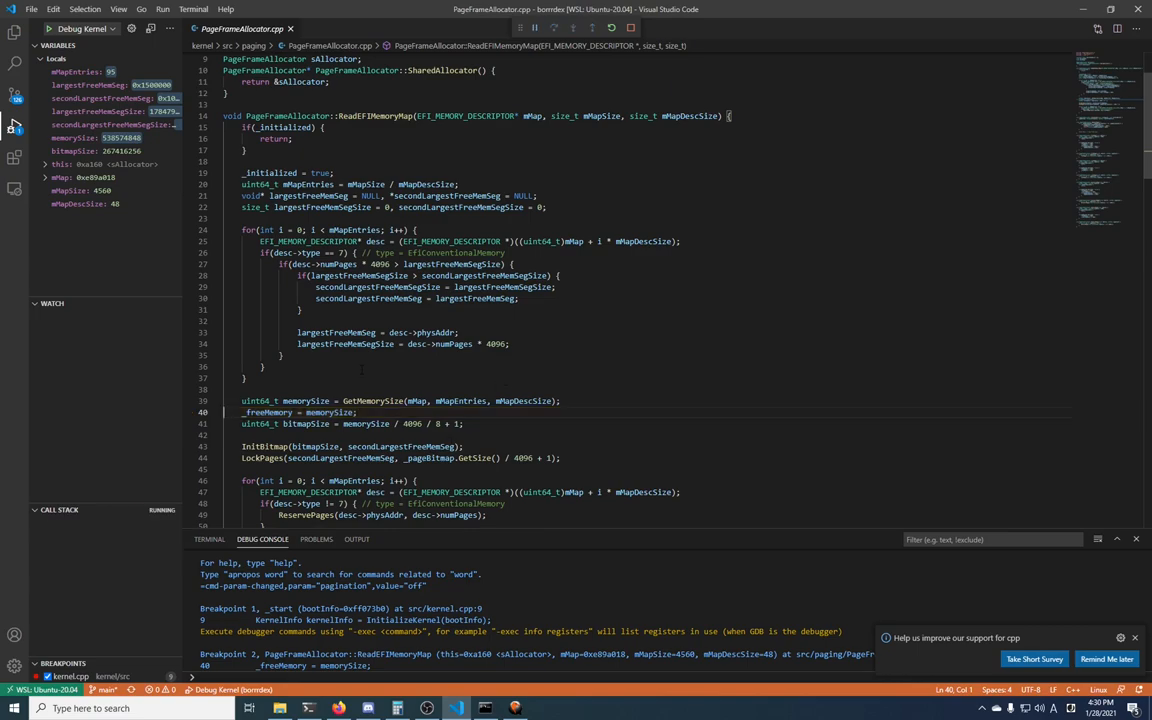
Resume kernel execution past the breakpoint so QEMU reports 'Kernel Initialized Successfully'.
click(514, 708)
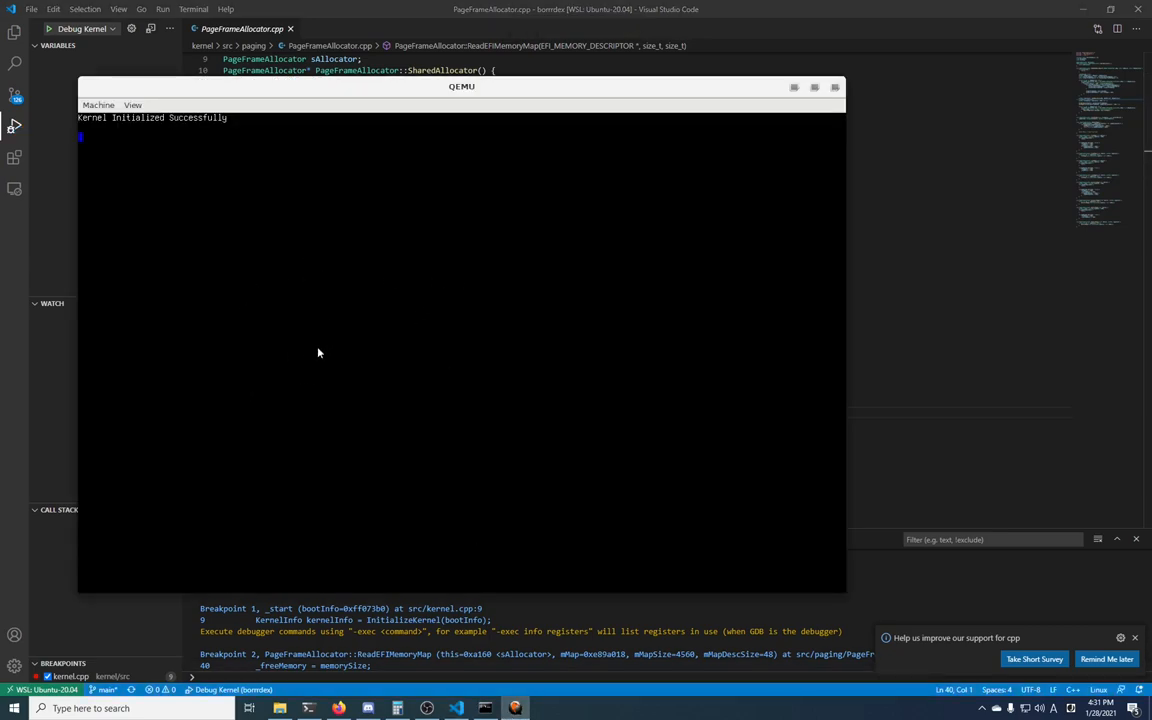
mouse_move(347, 312)
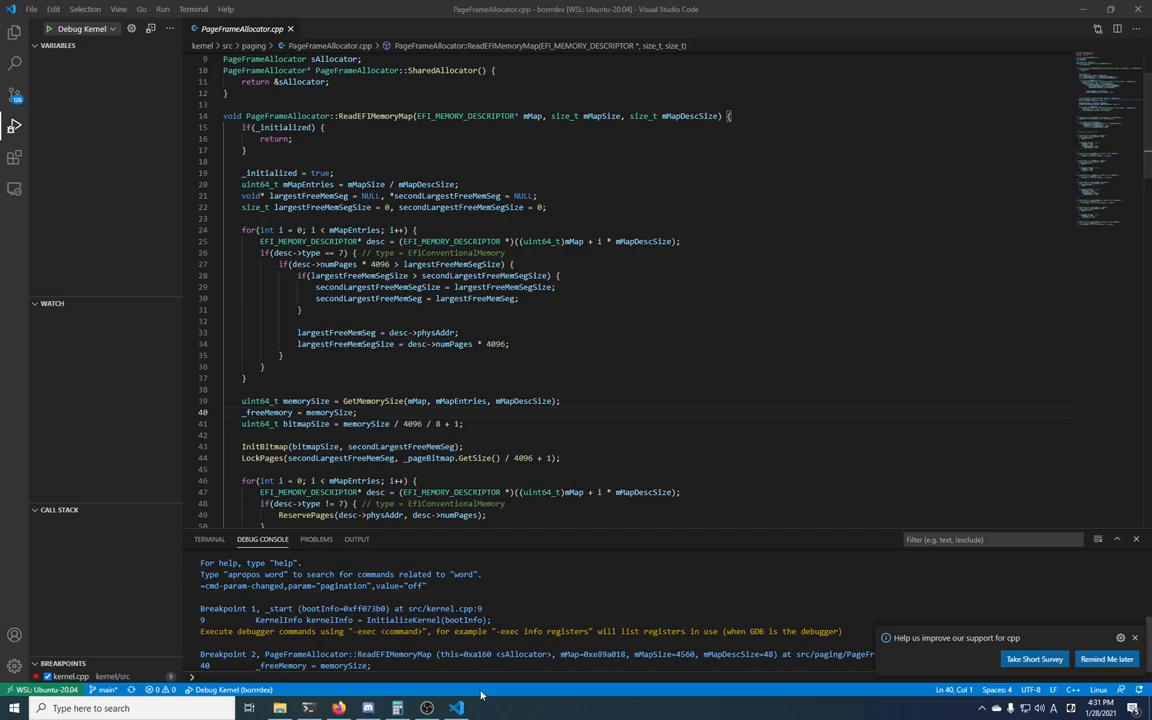
mouse_move(427, 708)
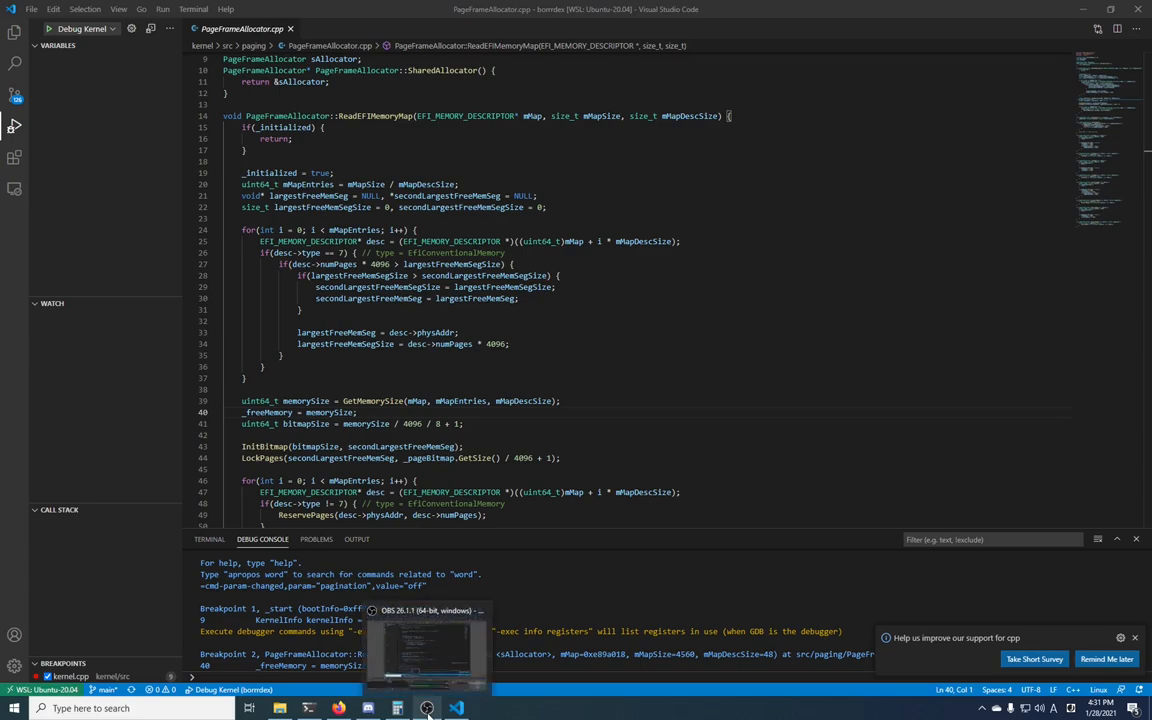